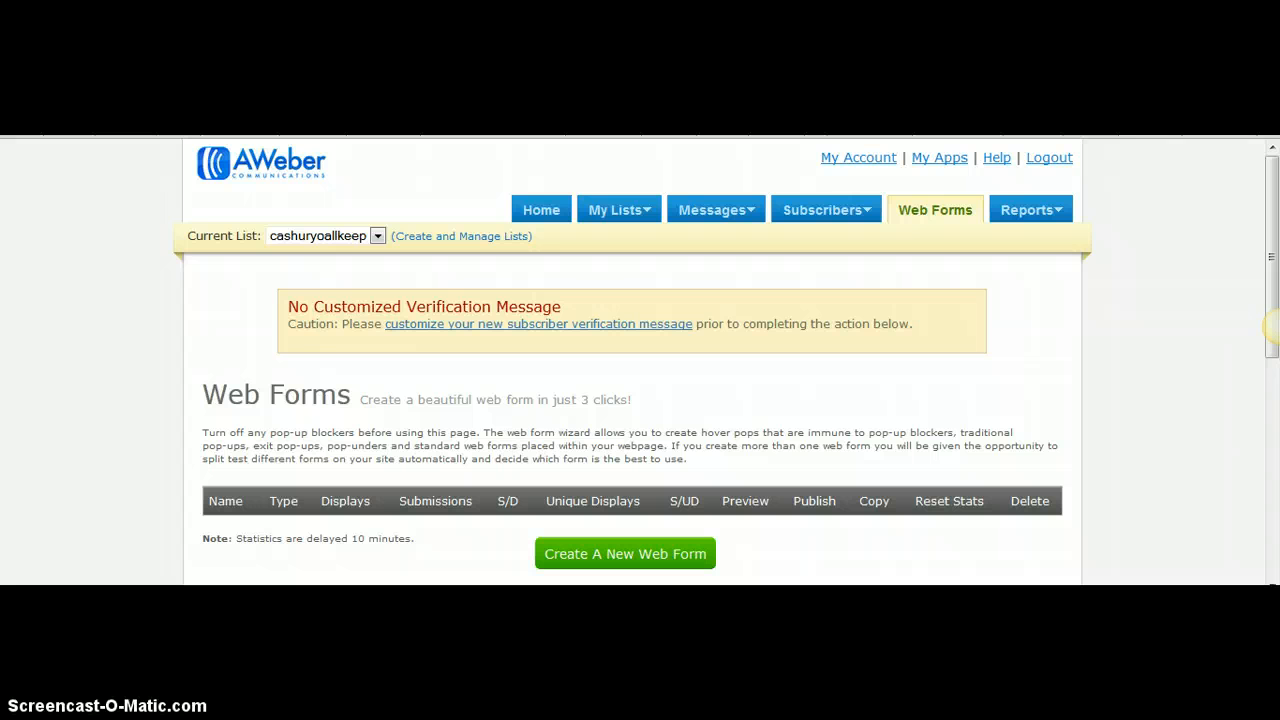
mouse_move(24, 496)
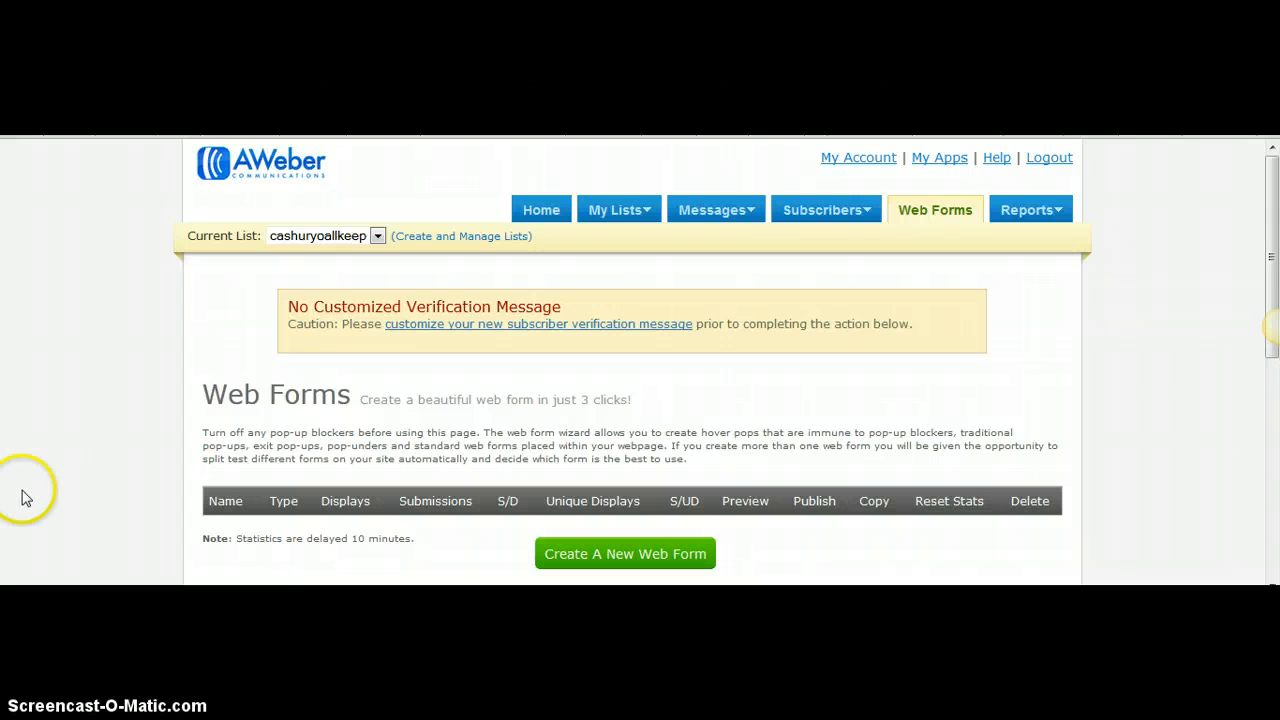
mouse_move(404, 532)
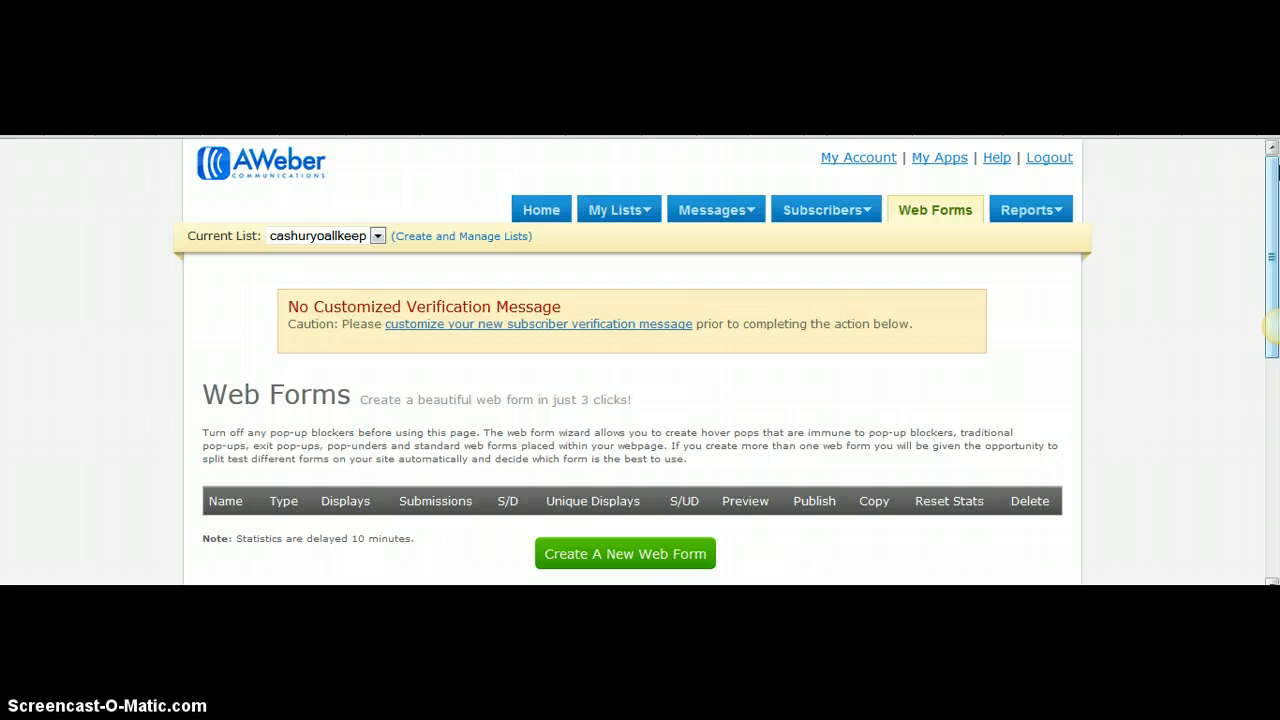
mouse_move(778, 400)
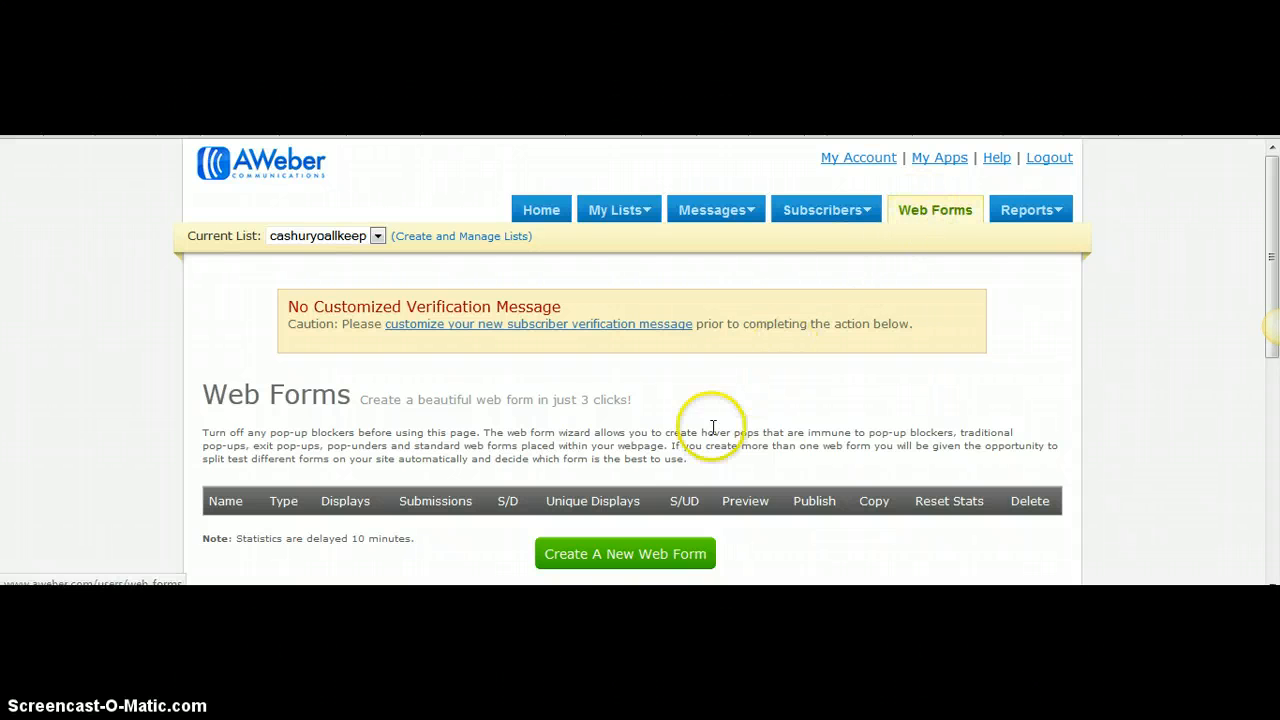
- Start a new web form and reach the Design step's Templates panel
left_click(624, 552)
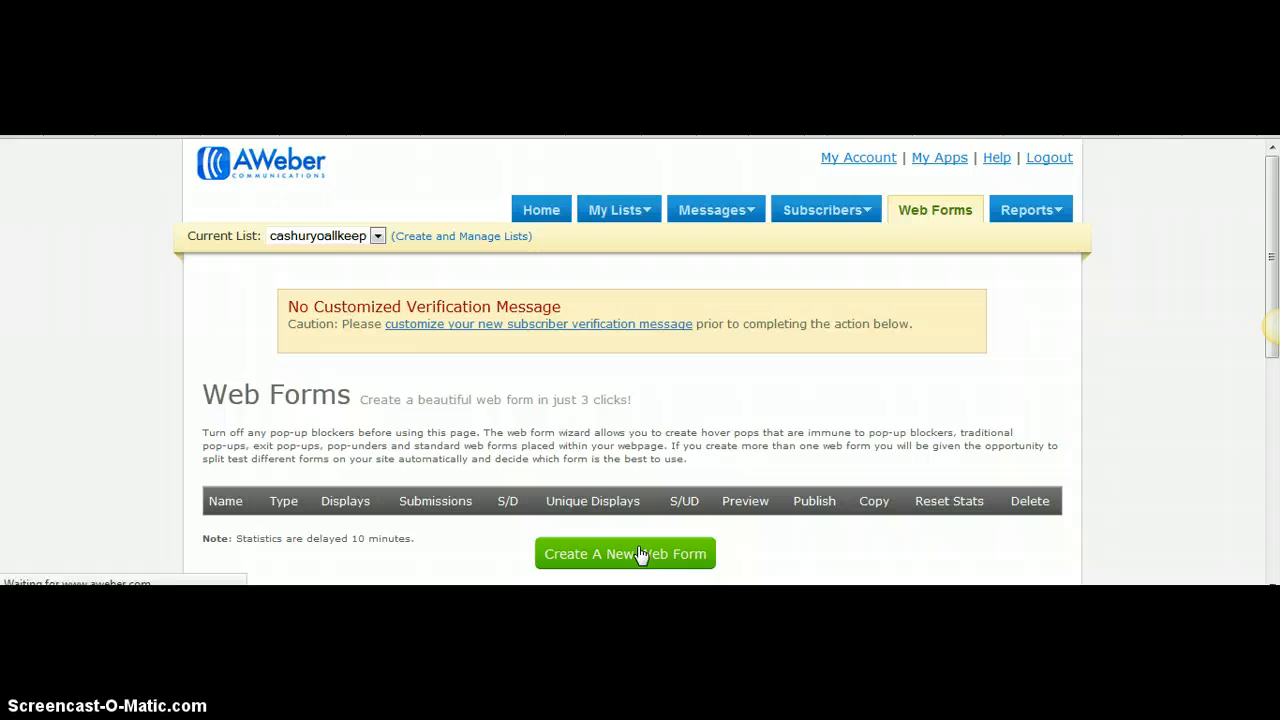
left_click(624, 554)
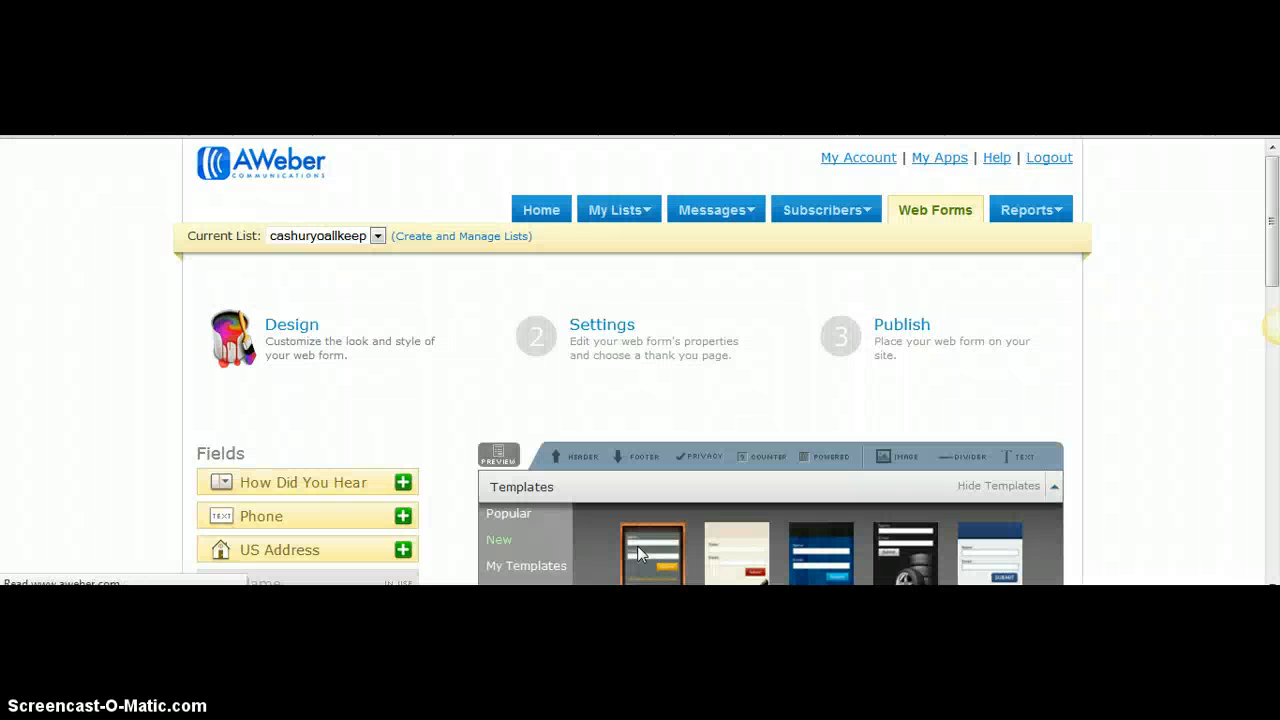
left_click(498, 540)
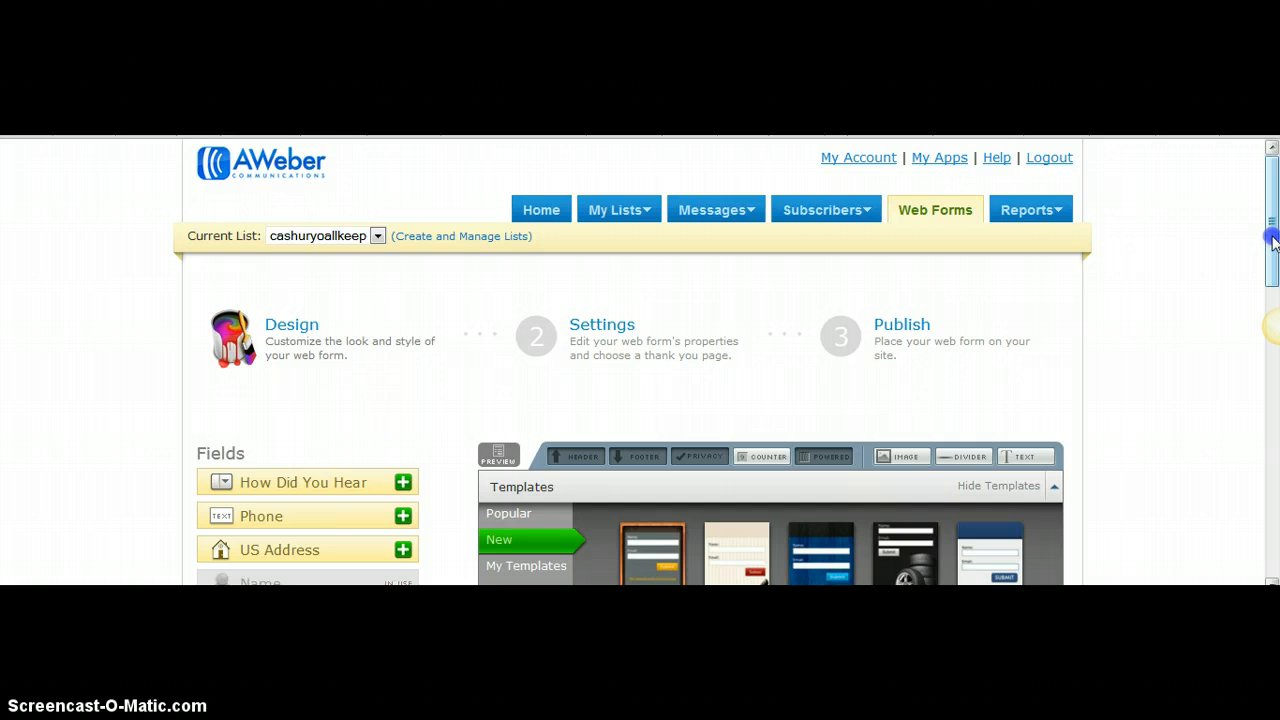
scroll("down", 3)
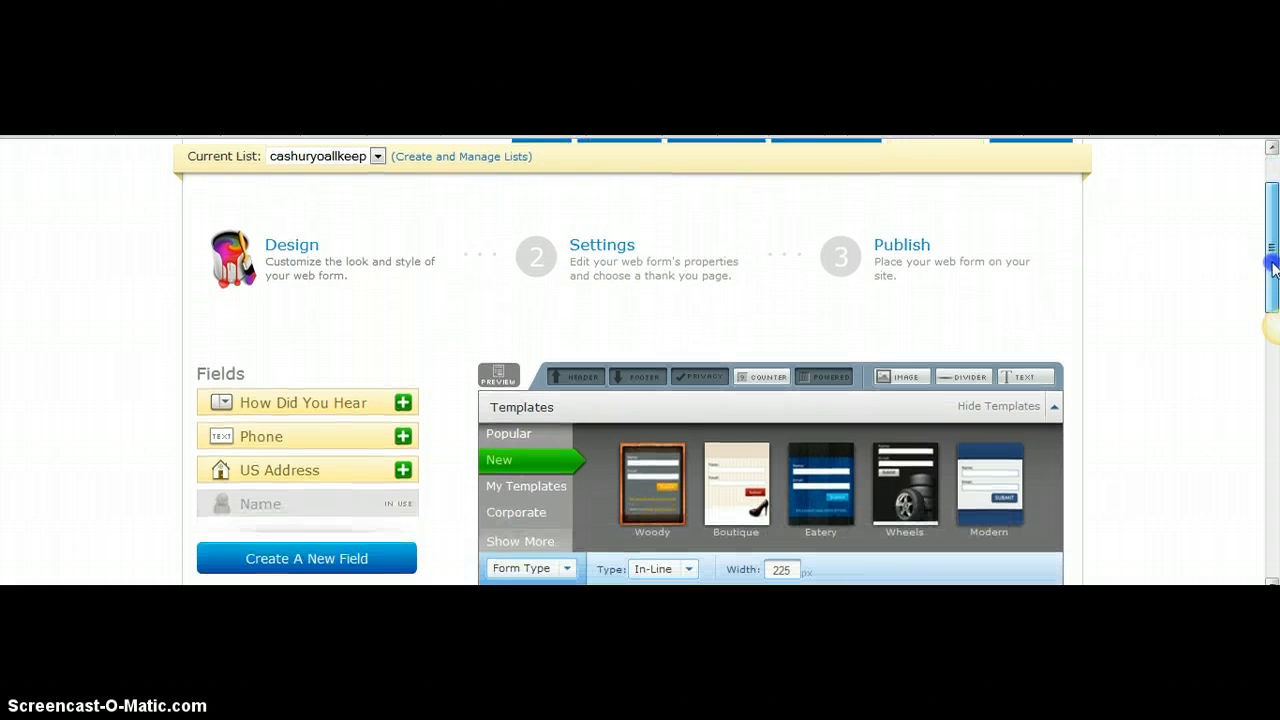
scroll("down", 3)
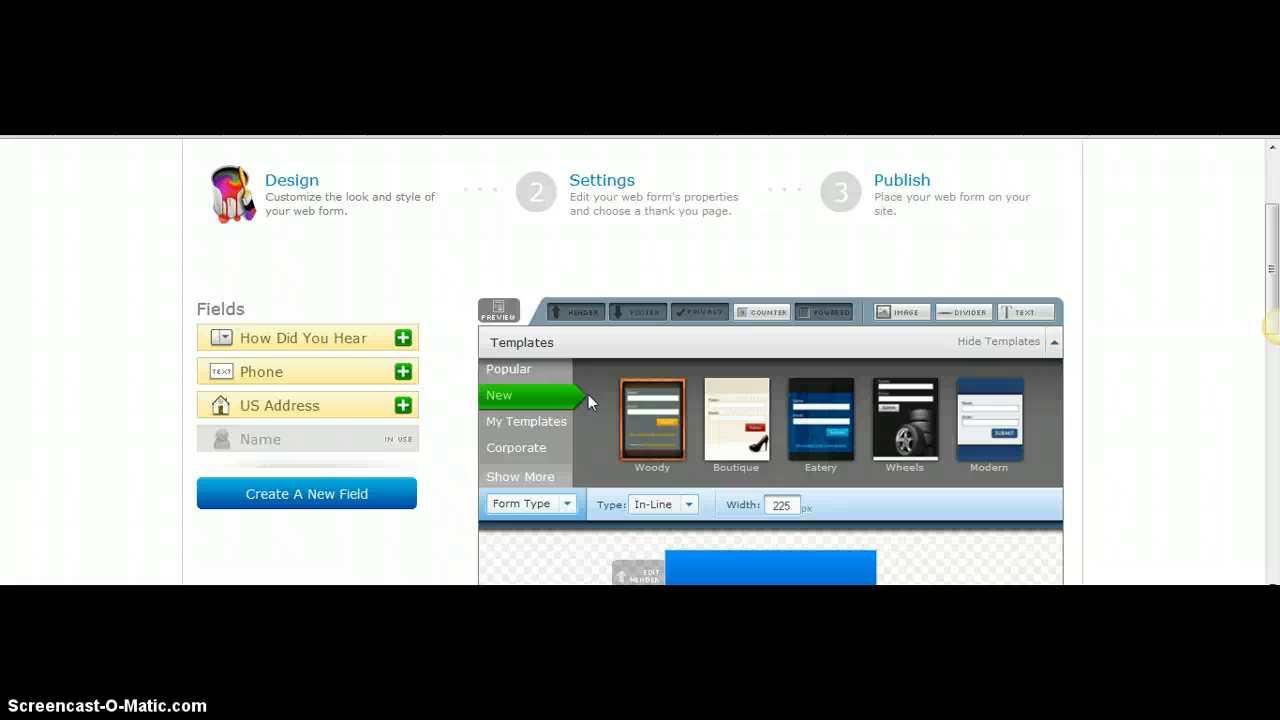
mouse_move(490, 564)
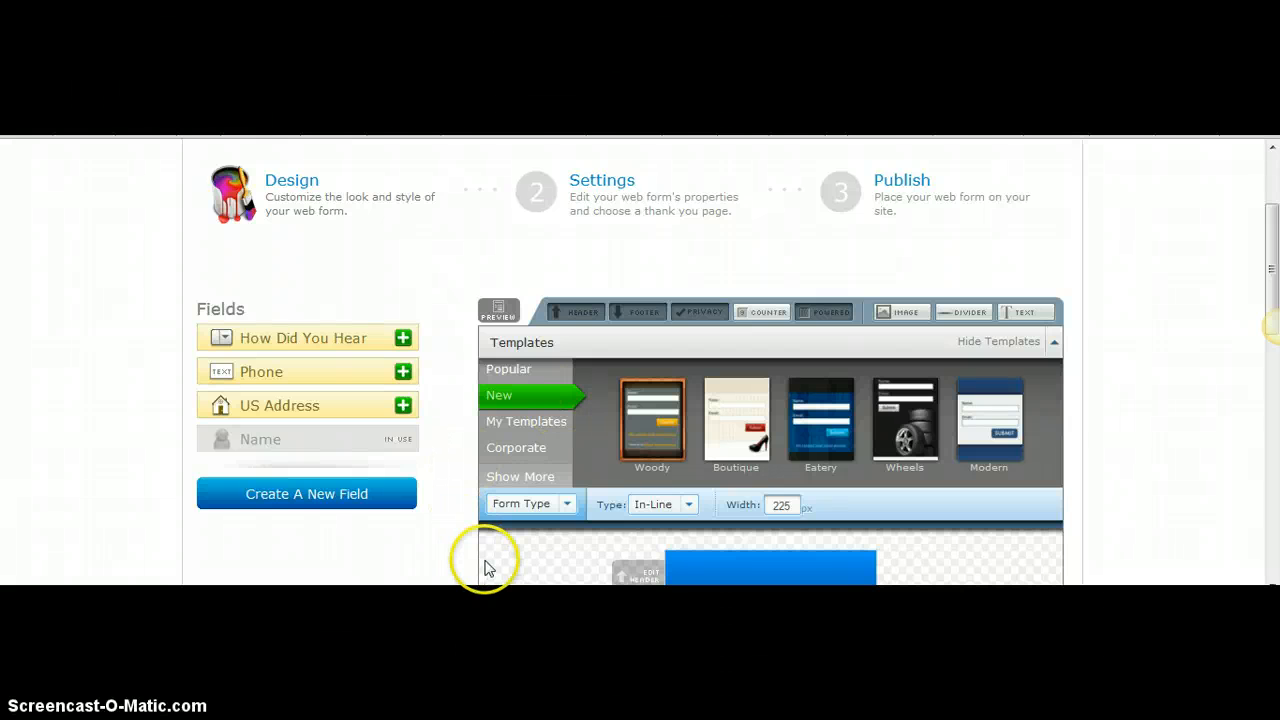
- Show all template categories, choose Recreation, and preview the Bookshelf template
left_click(520, 476)
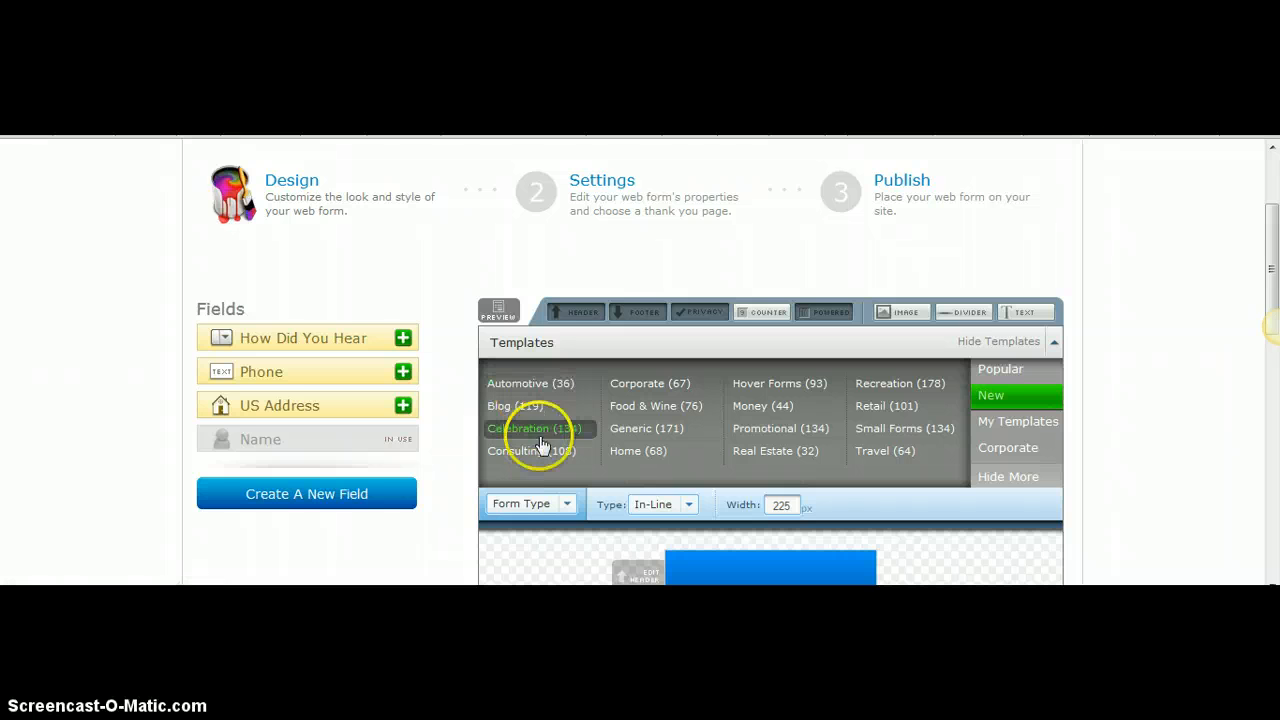
mouse_move(612, 458)
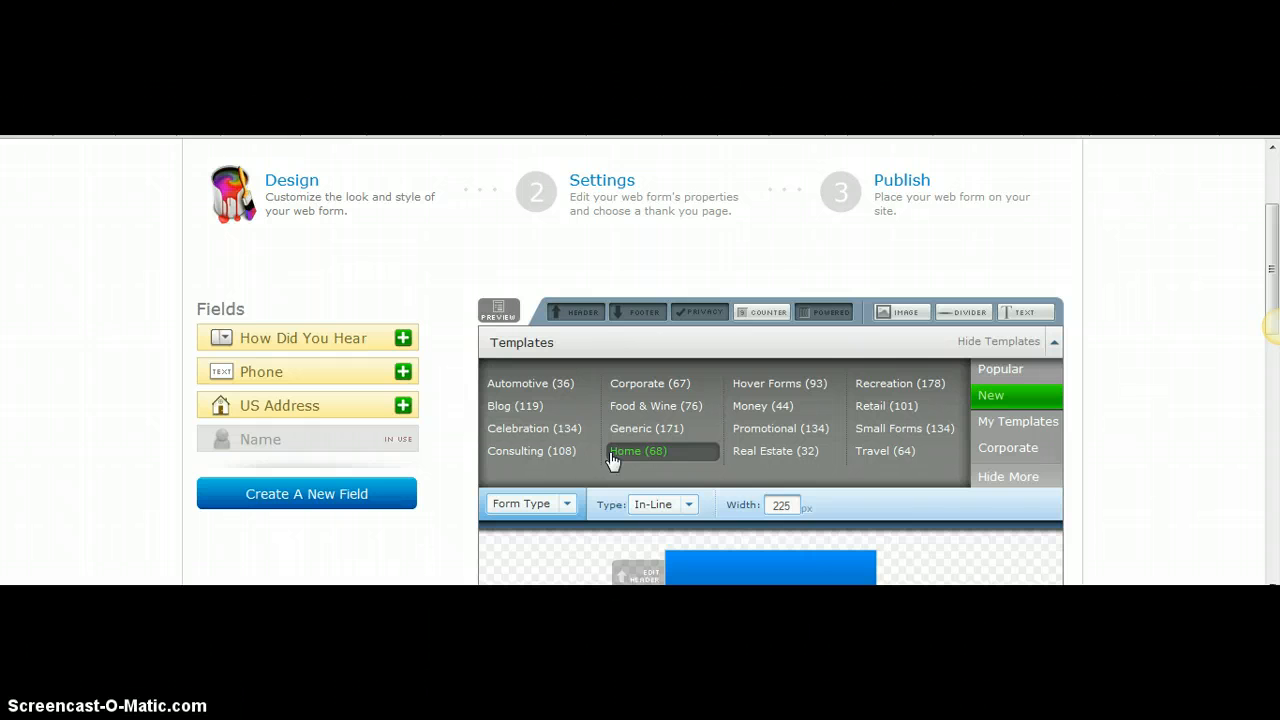
mouse_move(882, 384)
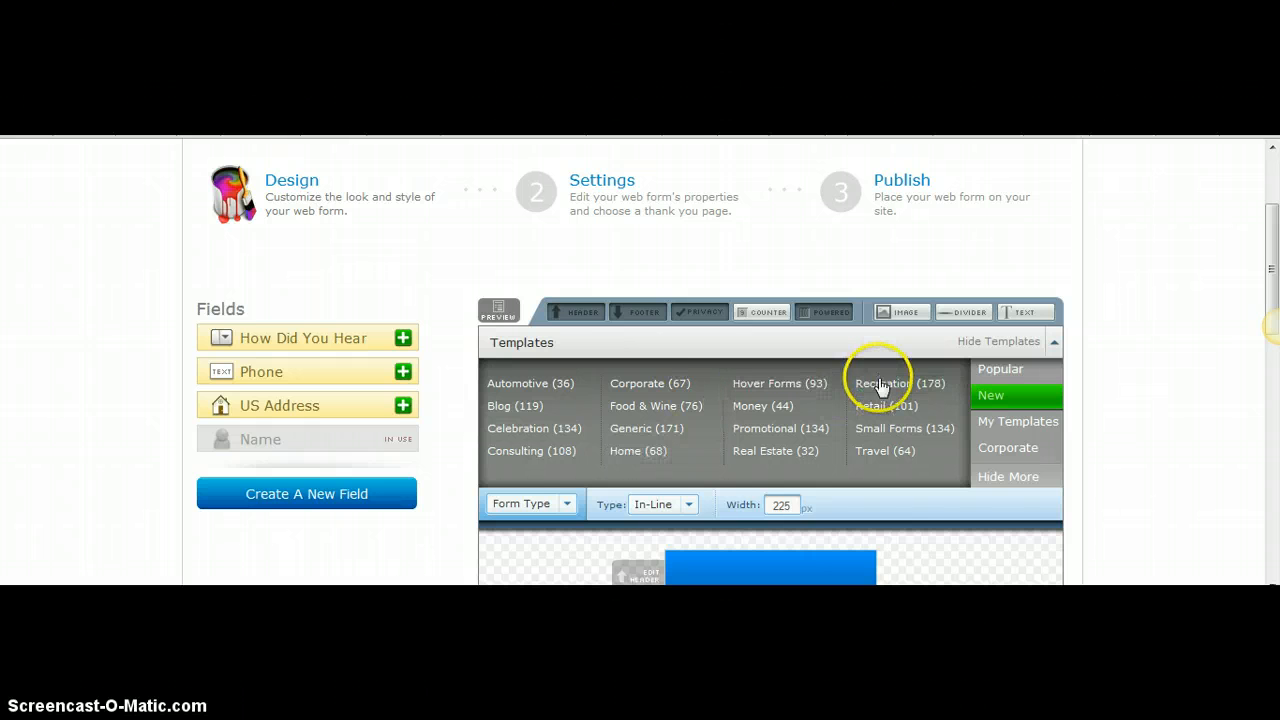
left_click(884, 384)
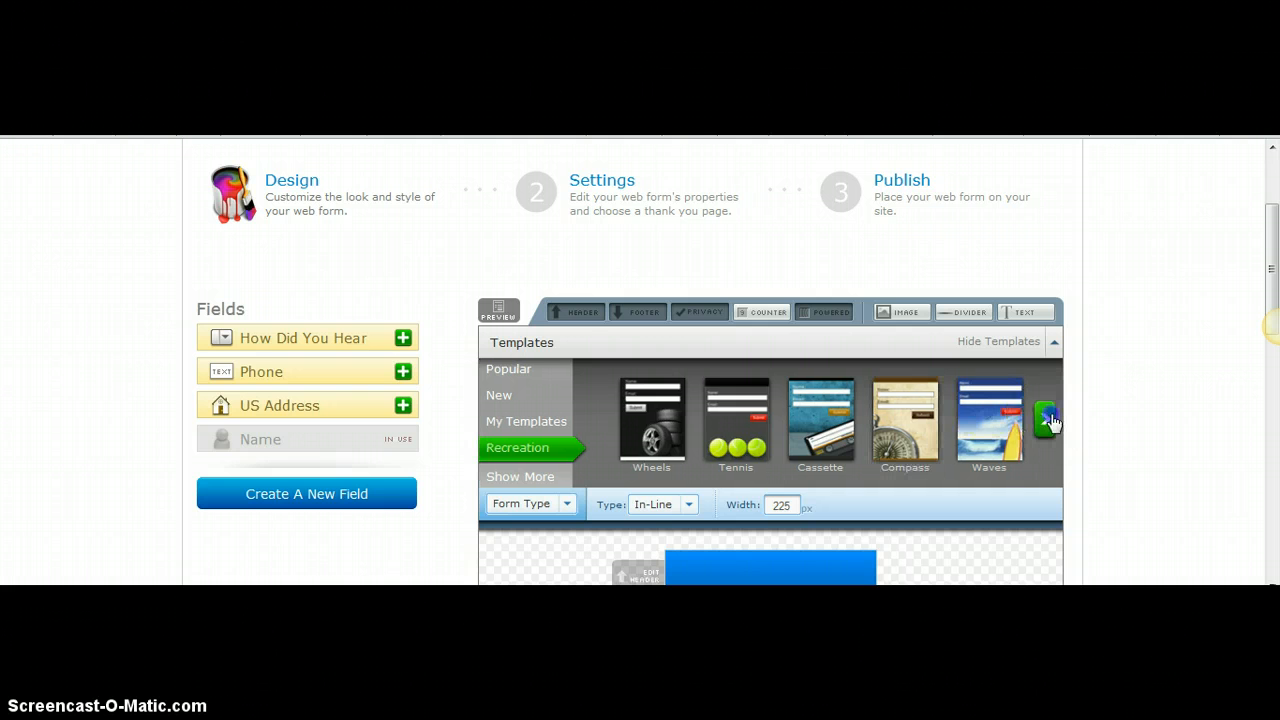
left_click(1046, 418)
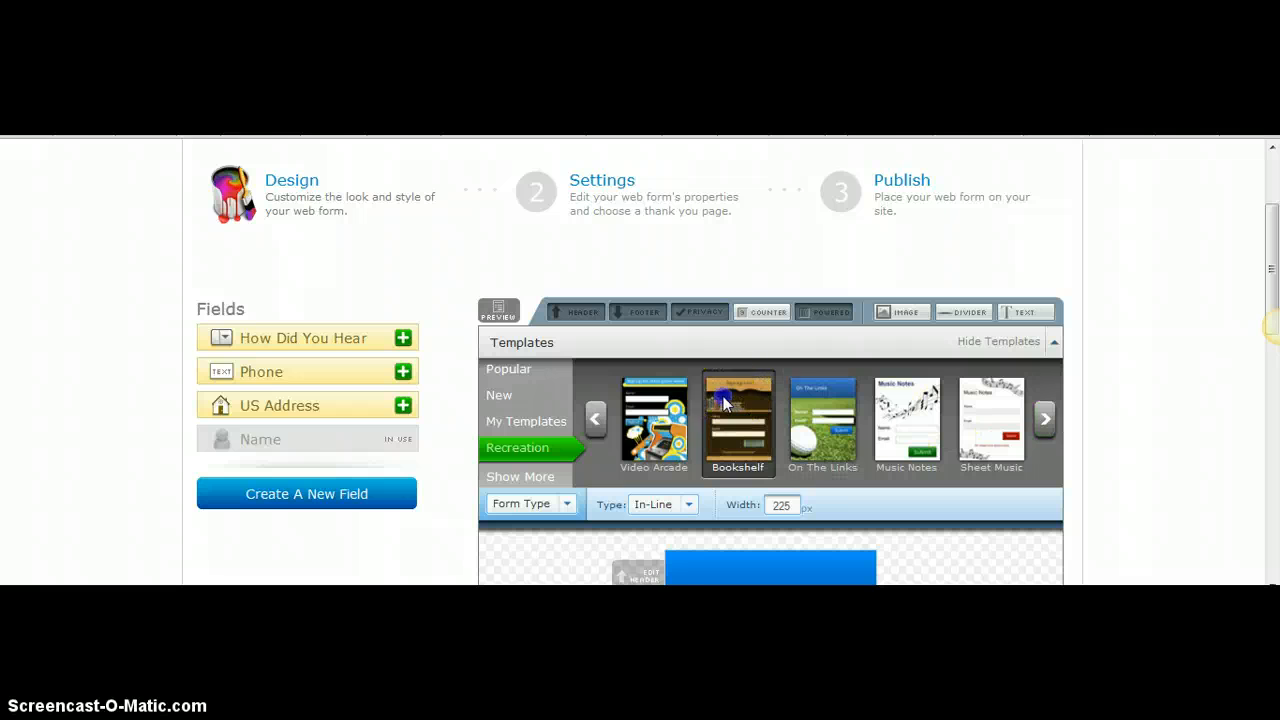
left_click(738, 422)
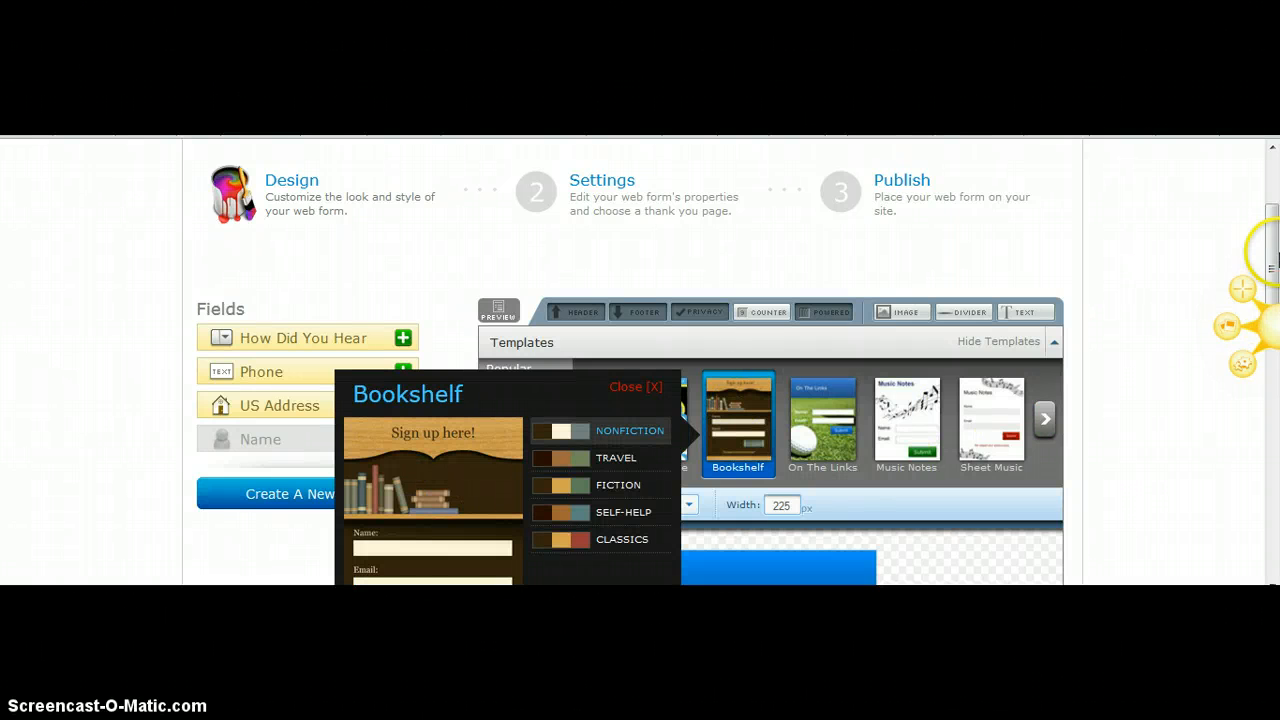
scroll("down", 3)
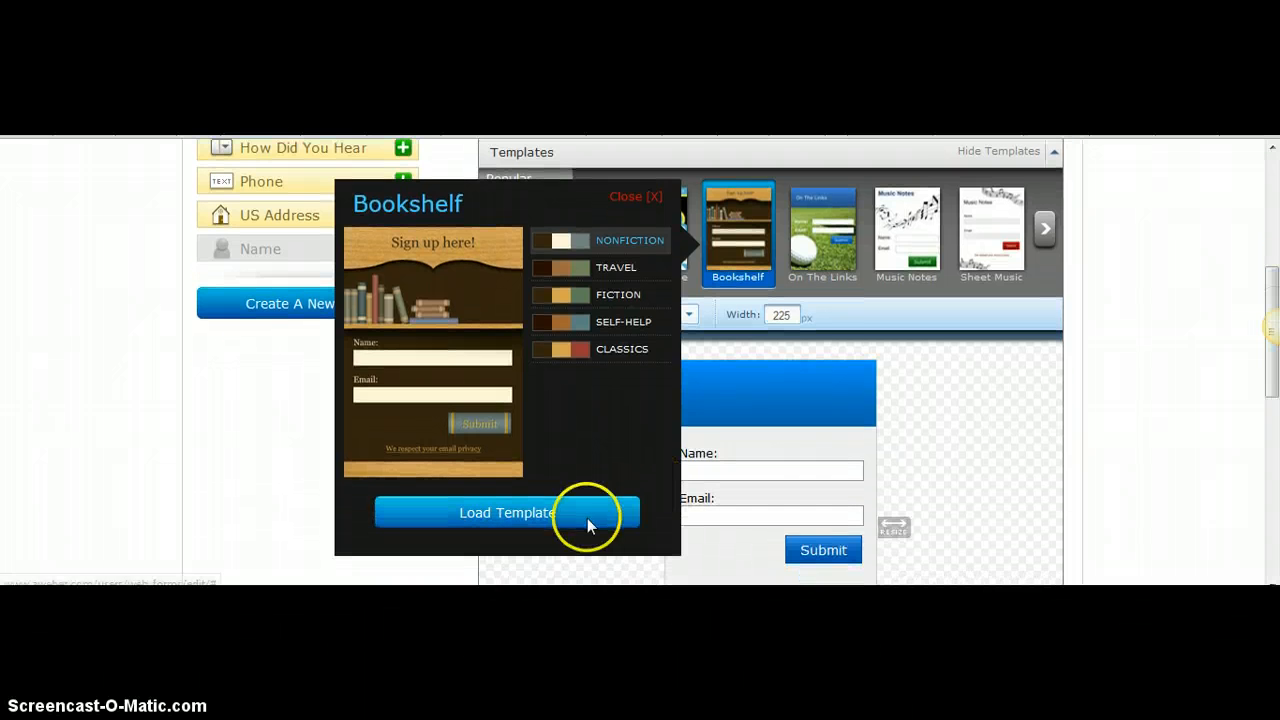
- Load the Bookshelf template so the form preview shows its Name and Email fields
left_click(504, 512)
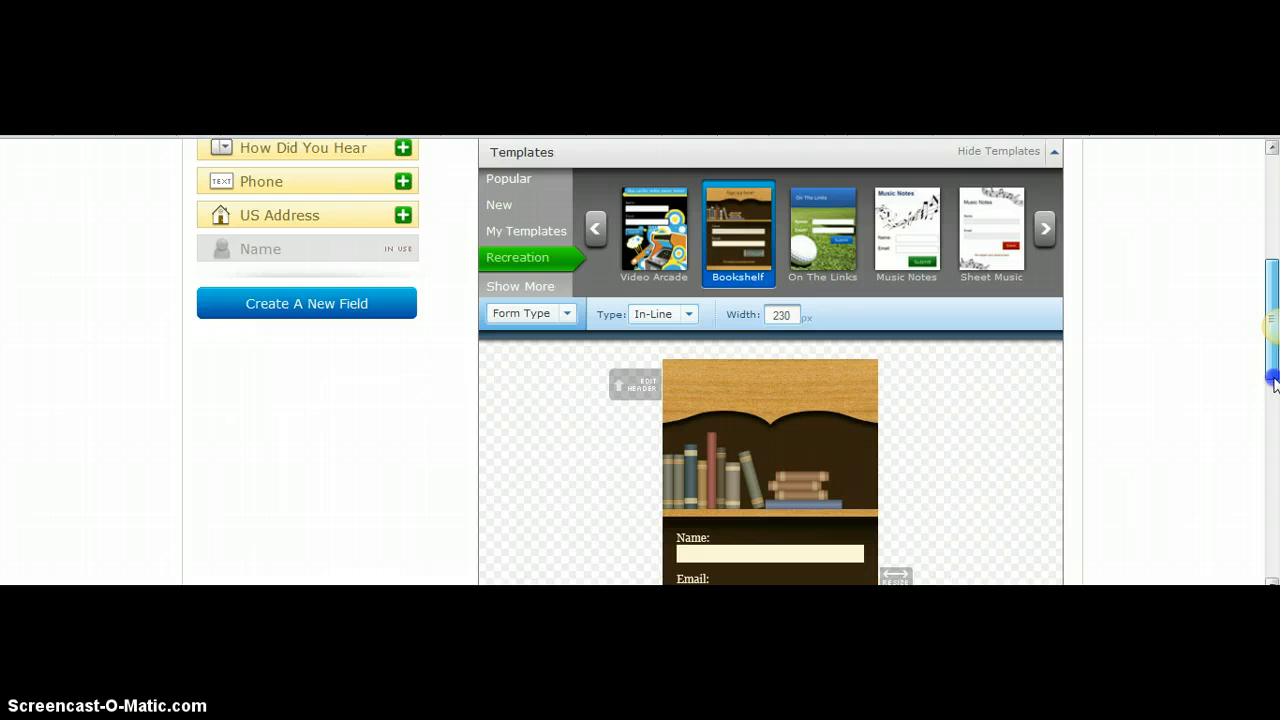
scroll("down", 3)
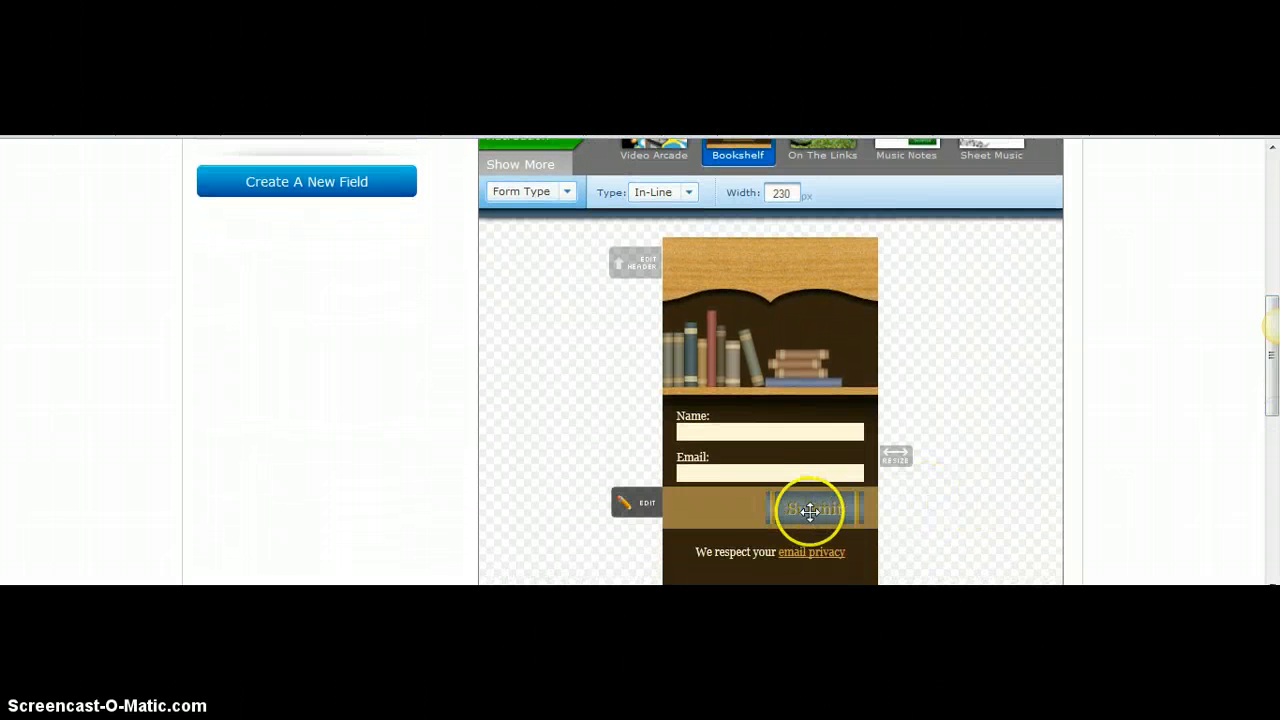
mouse_move(936, 512)
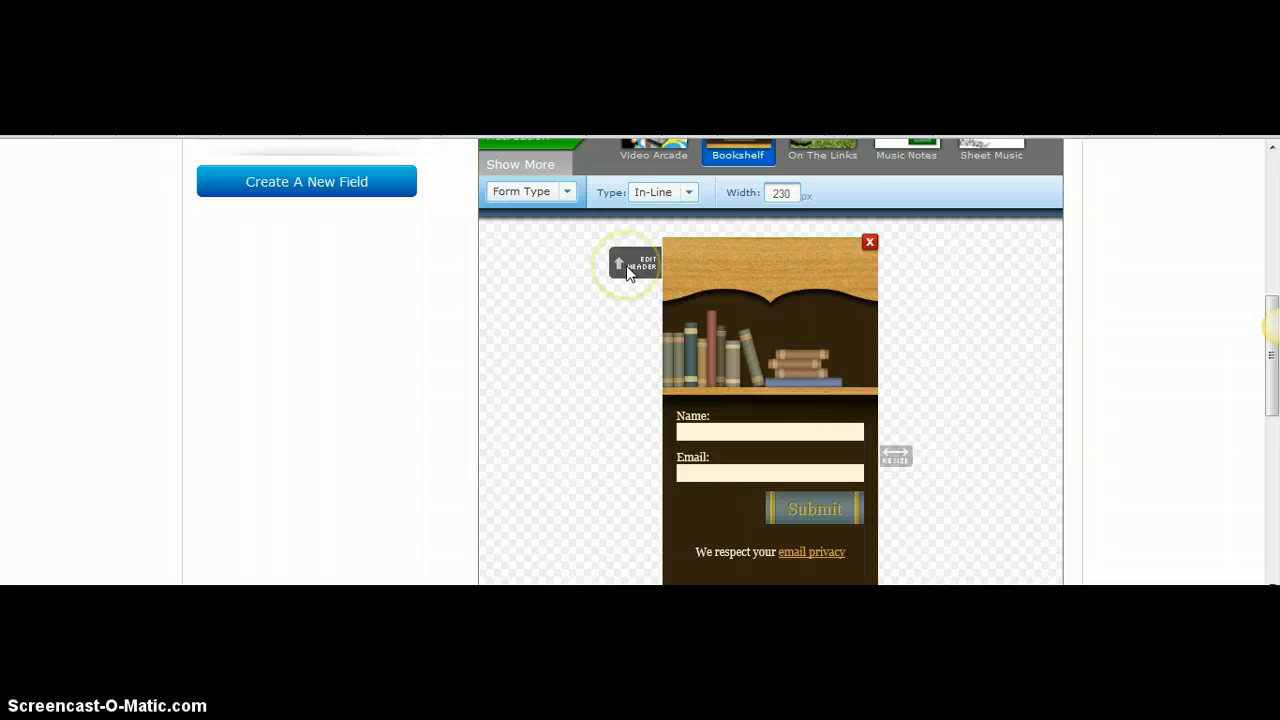
- Set the header to 'Sign Up for our Online Book Club and Receive an Autographed Copy of My Latest Book!'
left_click(634, 264)
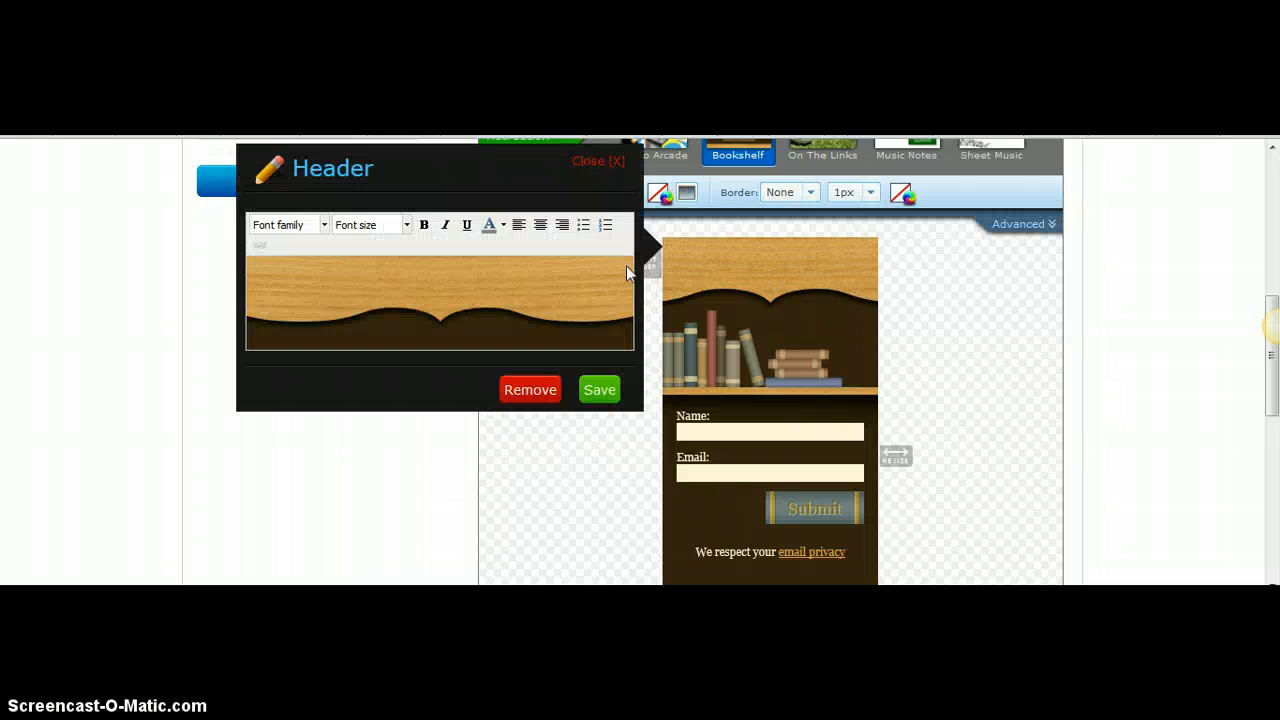
mouse_move(338, 278)
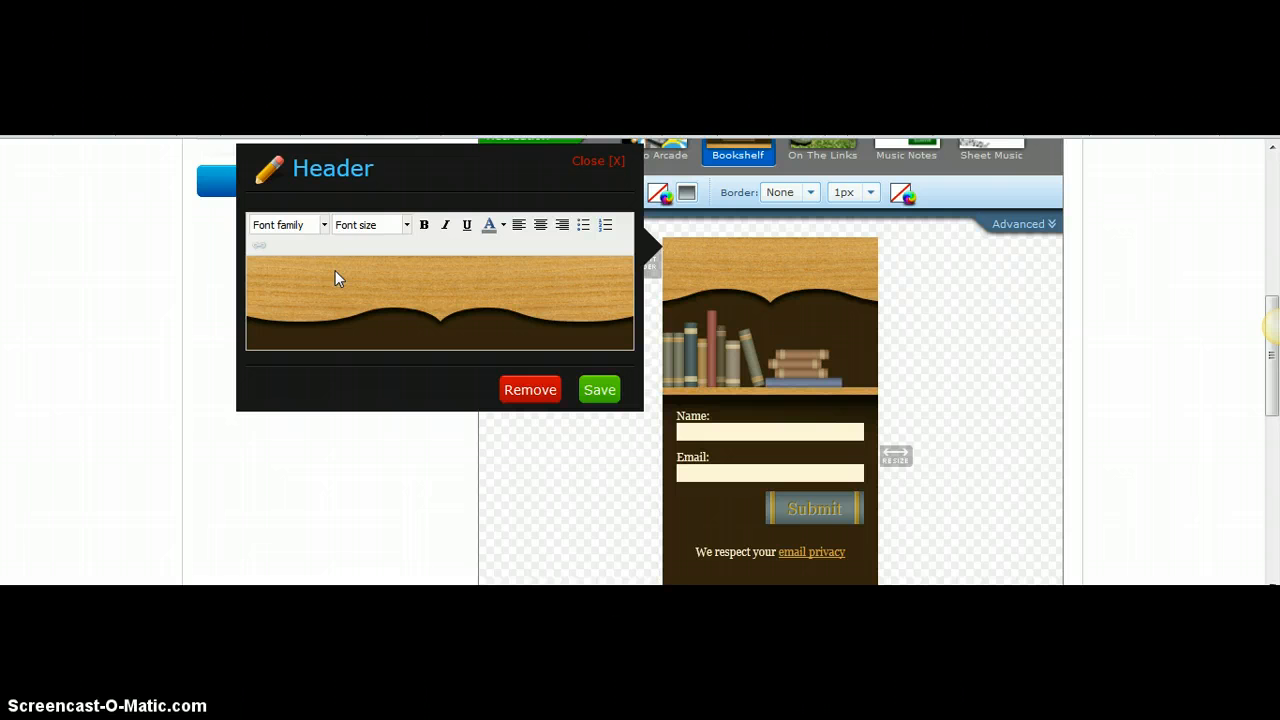
type("Sign Up f")
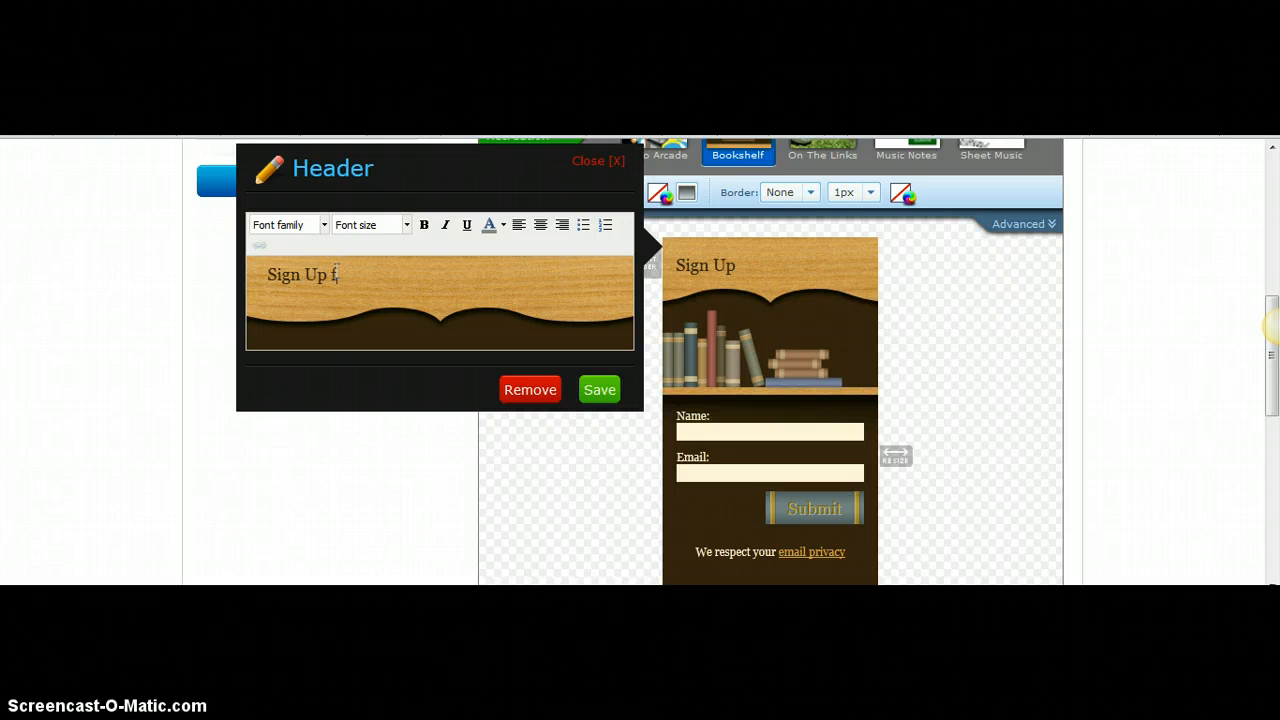
type("or our Online")
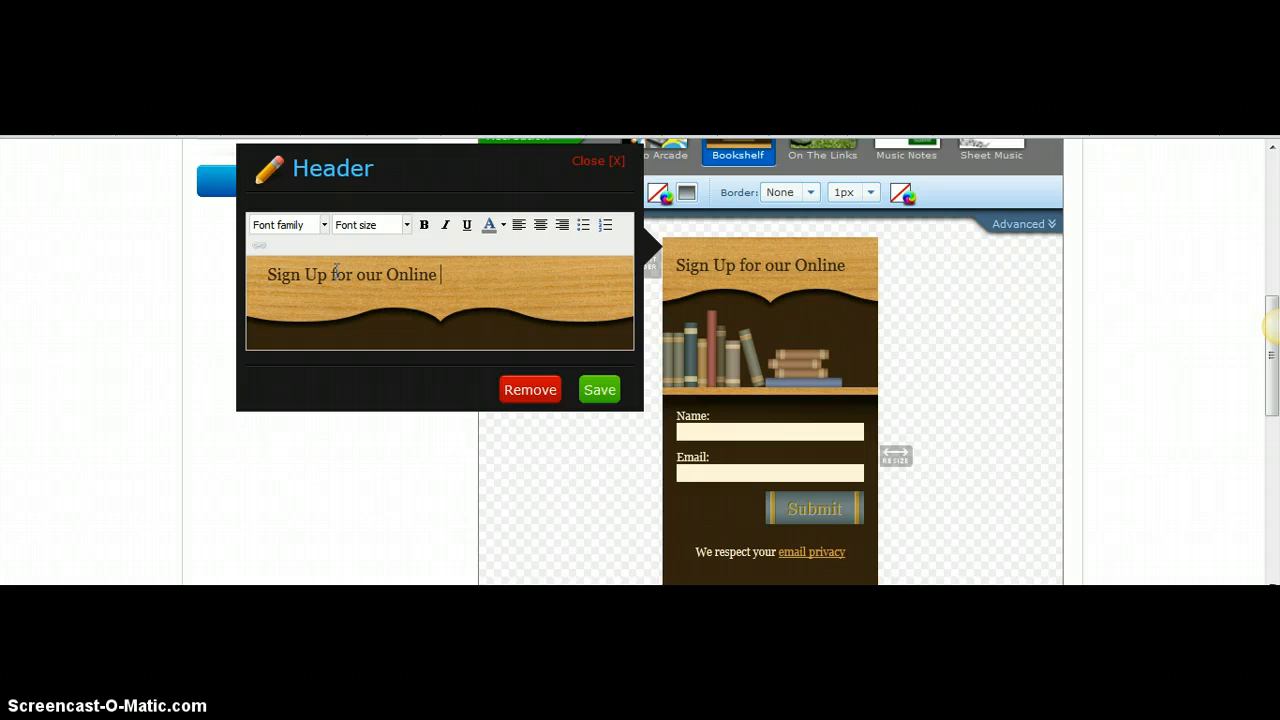
type("Book Club and")
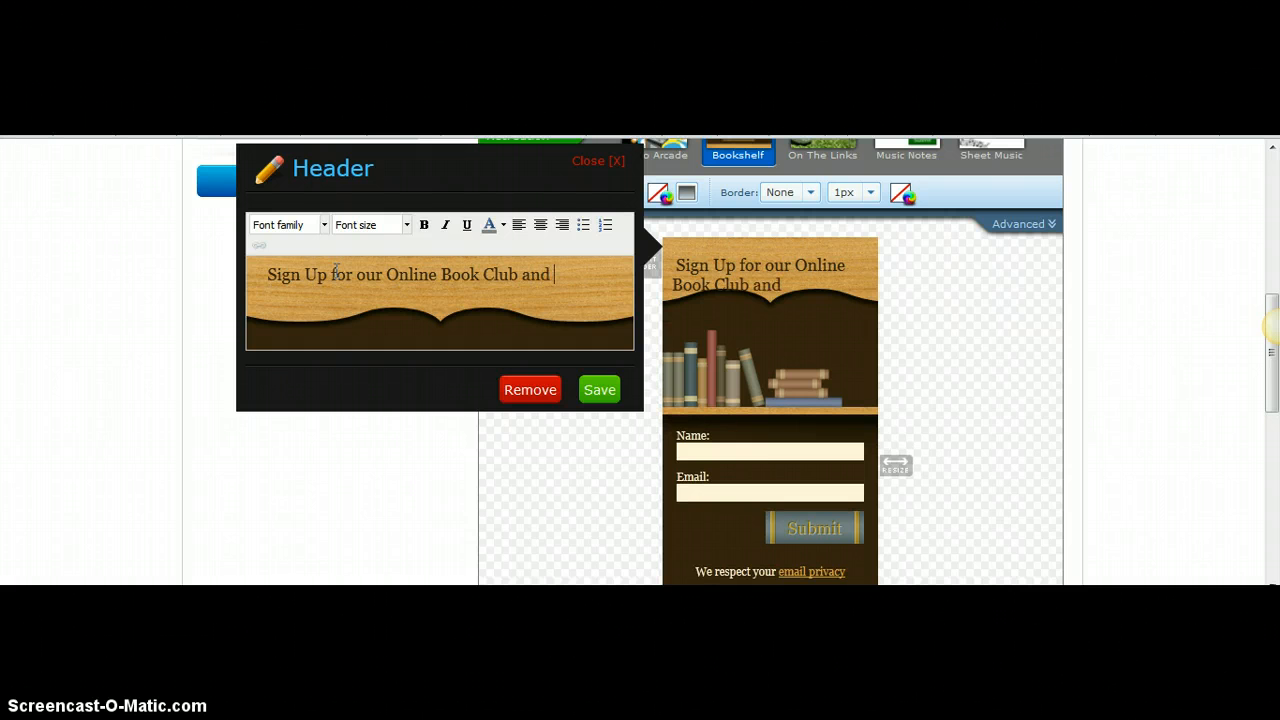
type("Receive a")
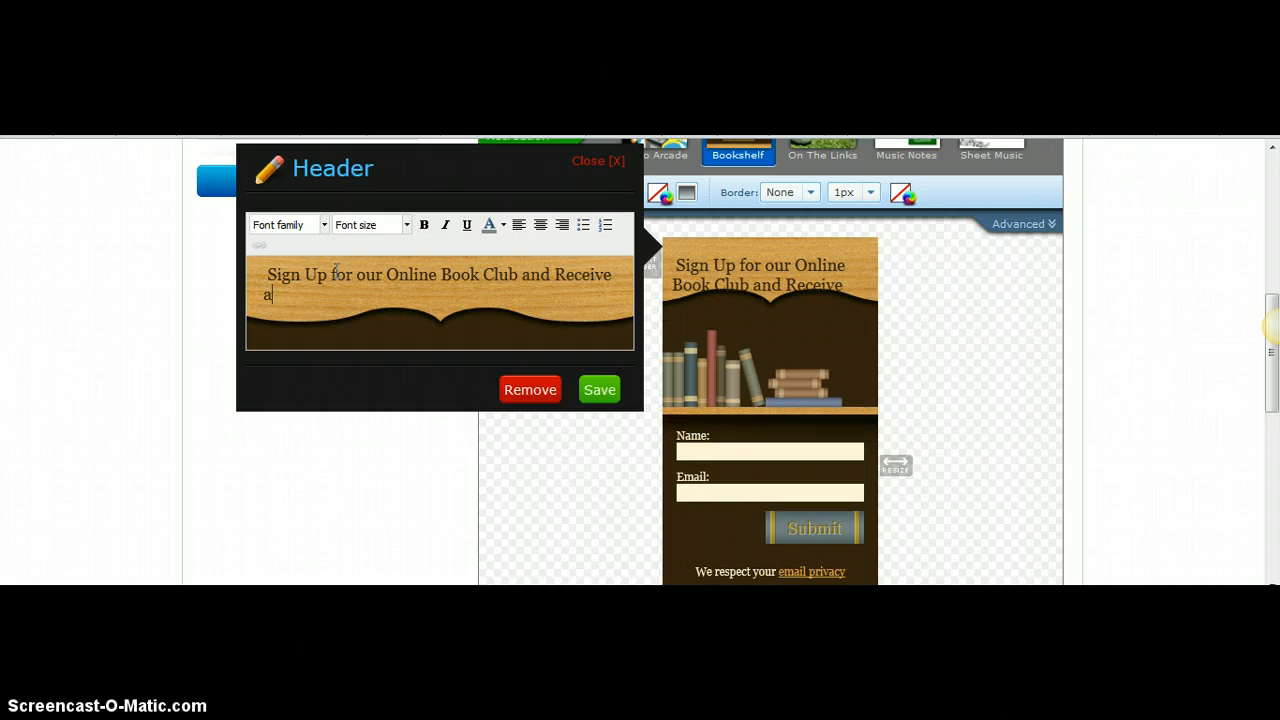
type("n Auto")
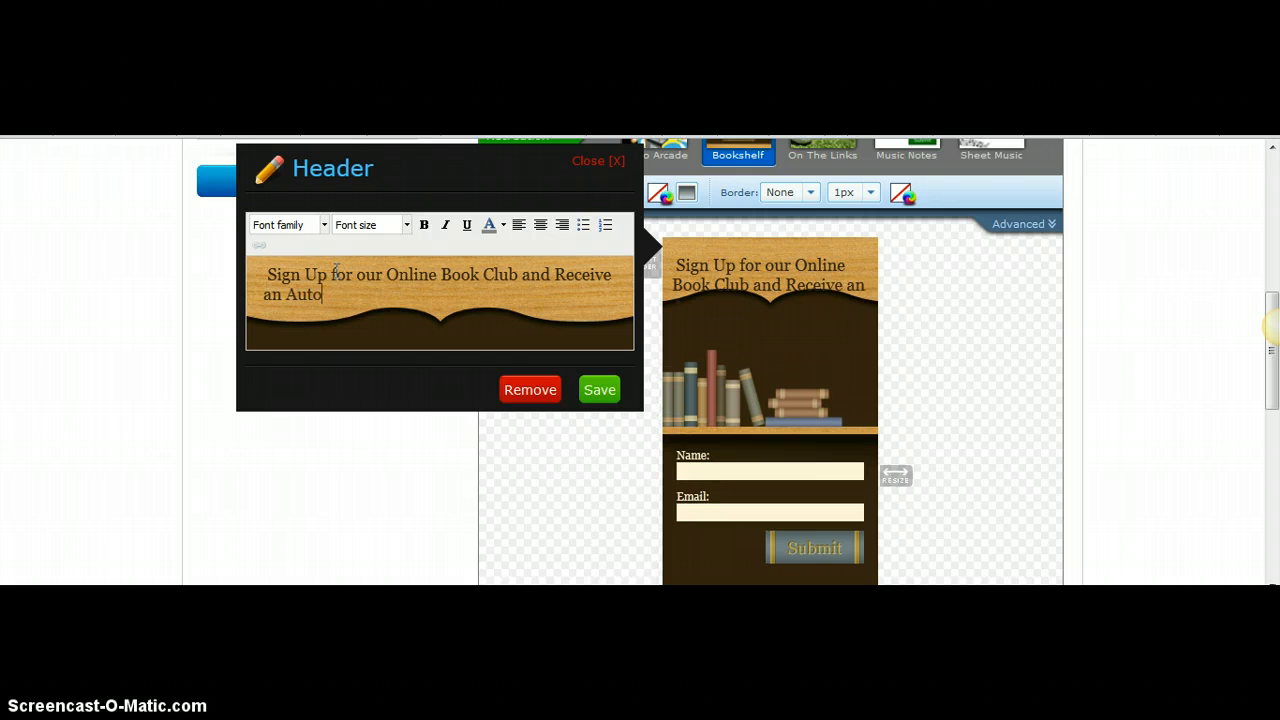
type("graphed")
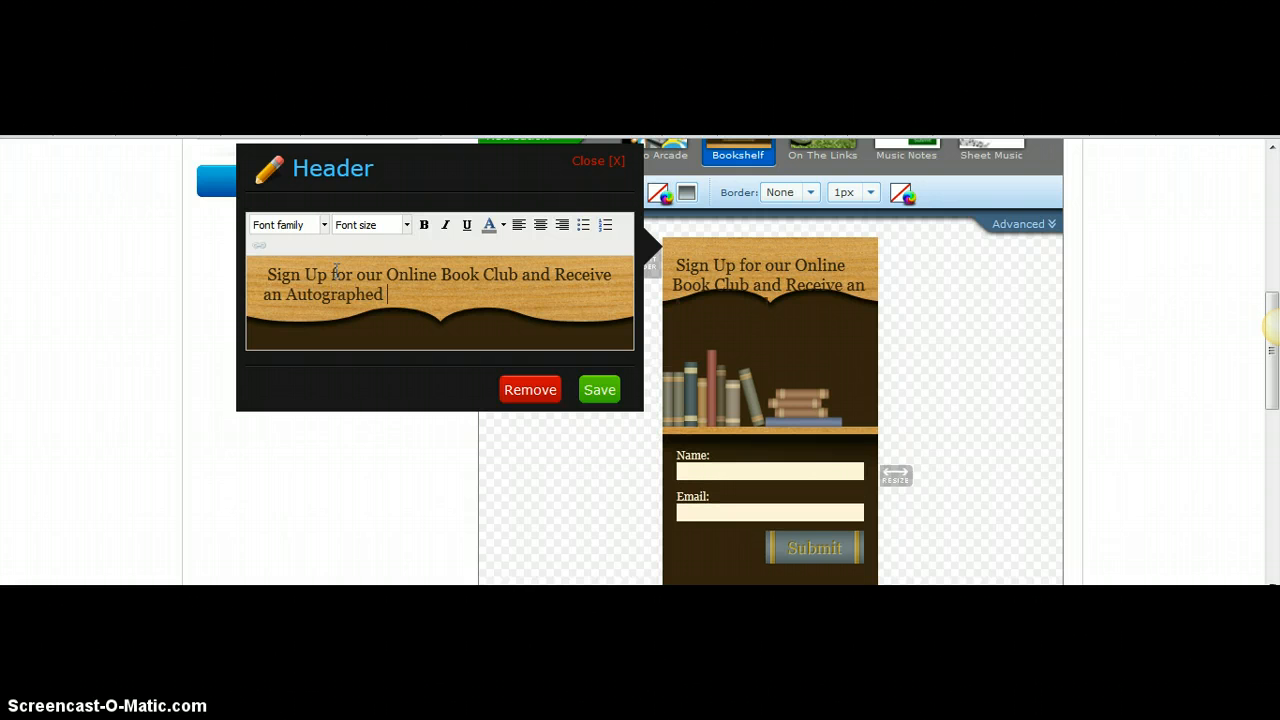
type("Copy of My")
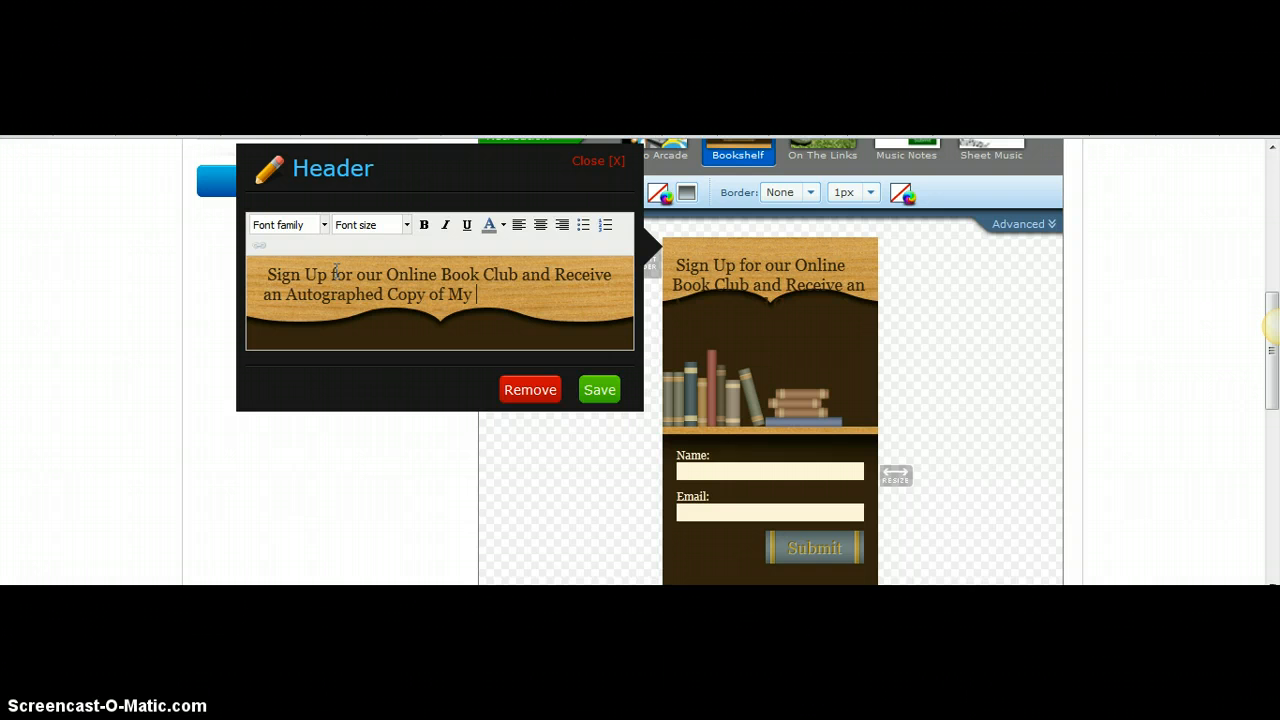
type("Latest Boo")
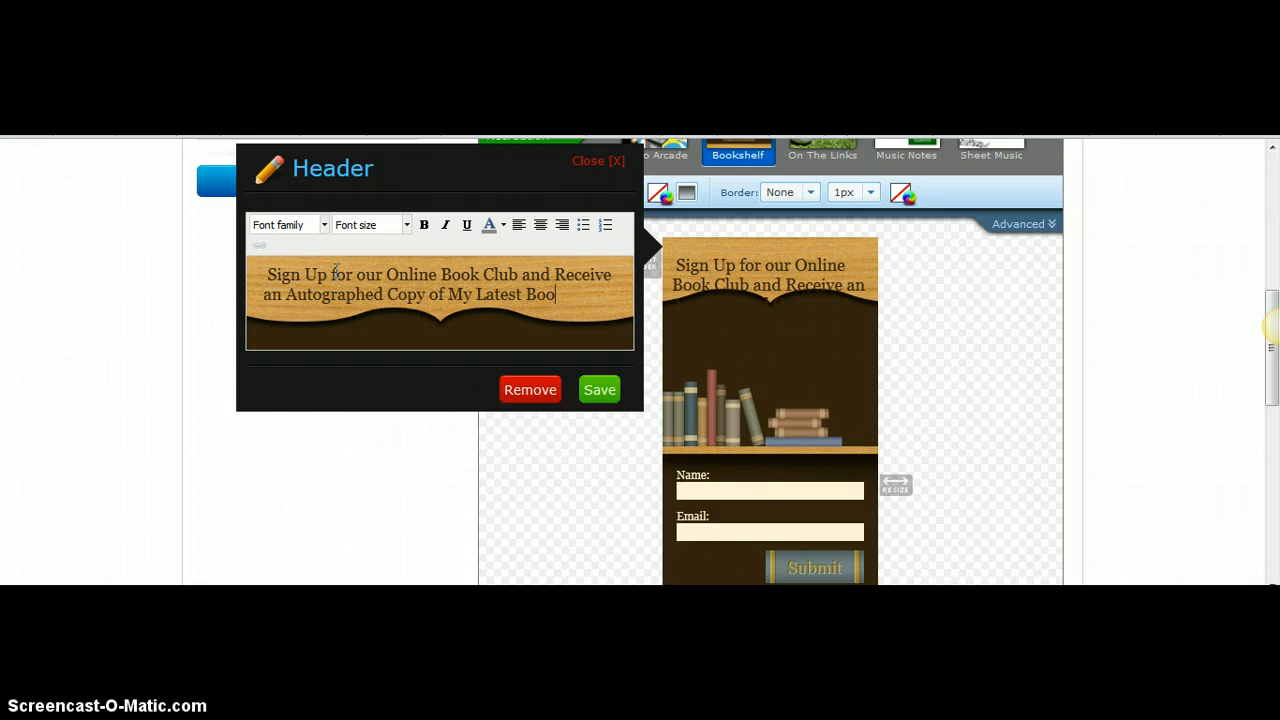
type("k!")
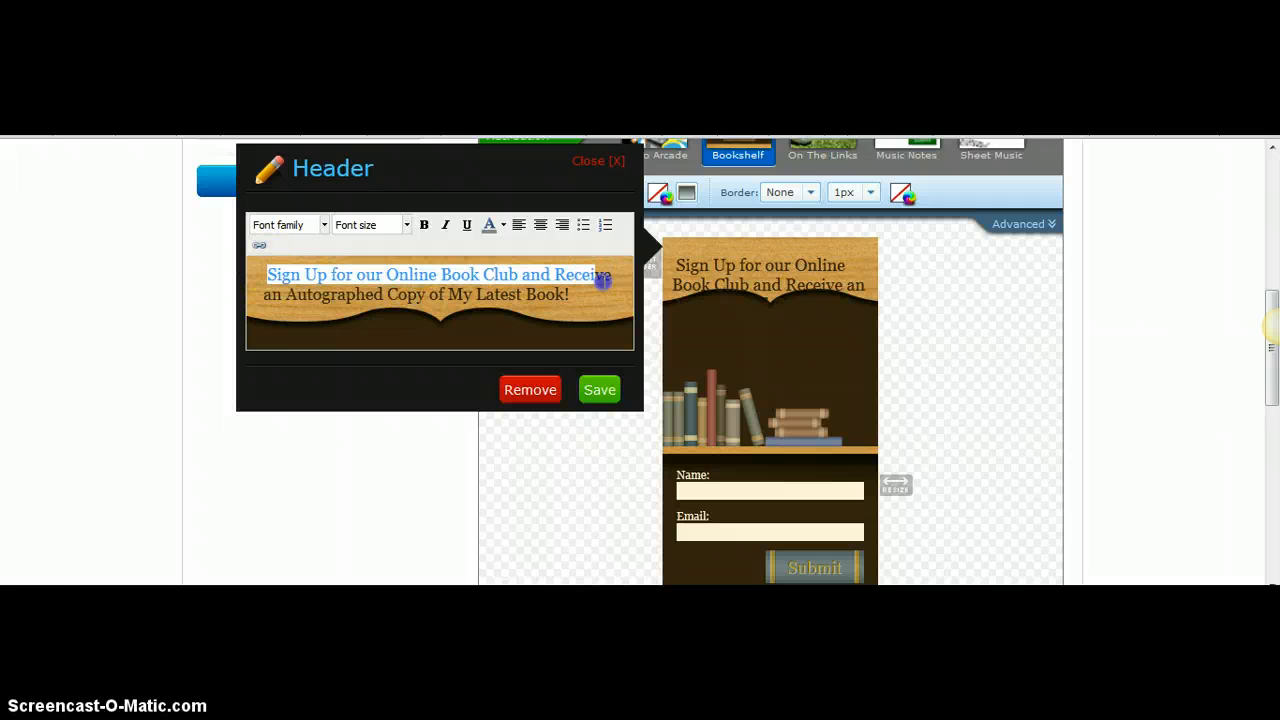
- Centre the header text, set its font size to 9px, and save the header
left_click(540, 224)
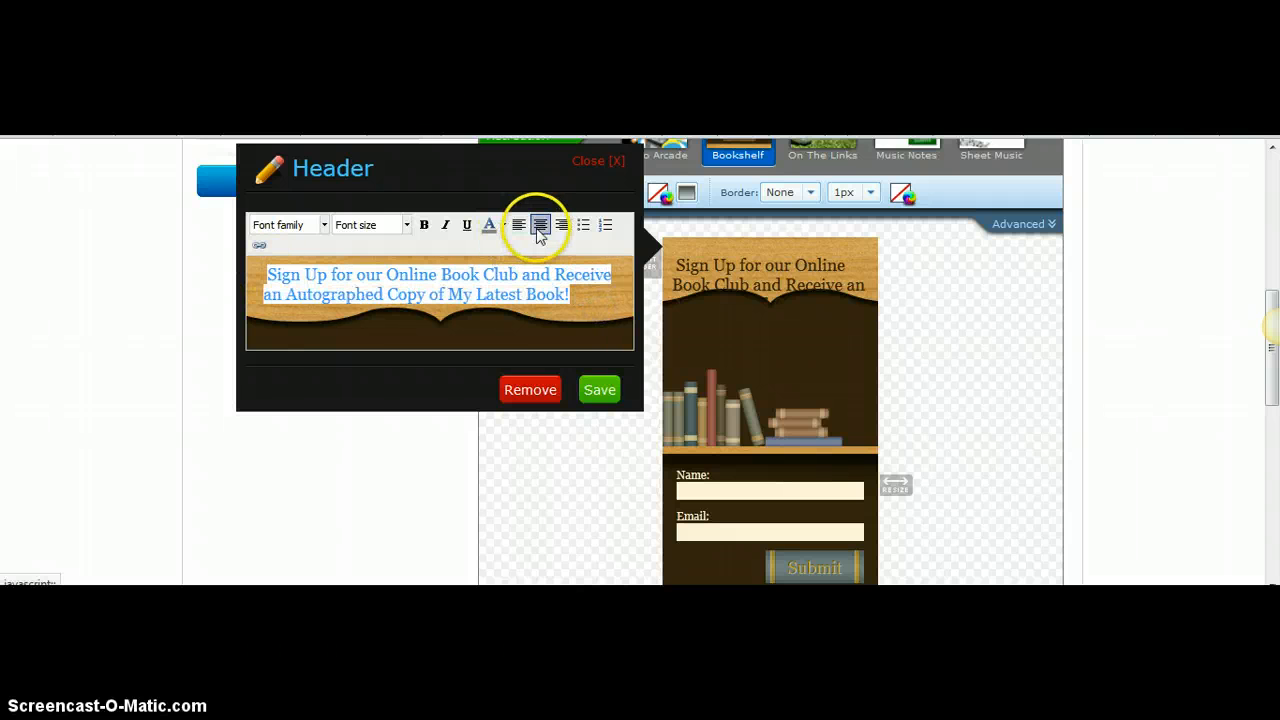
left_click(540, 224)
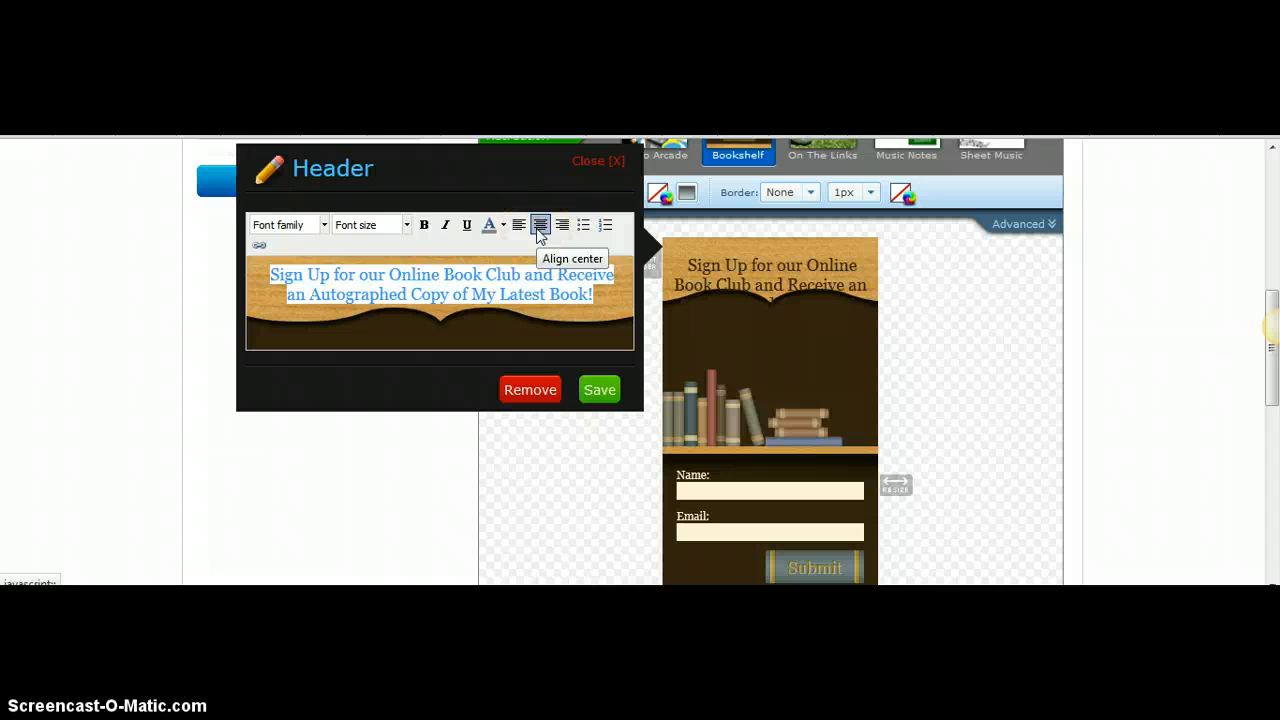
mouse_move(416, 240)
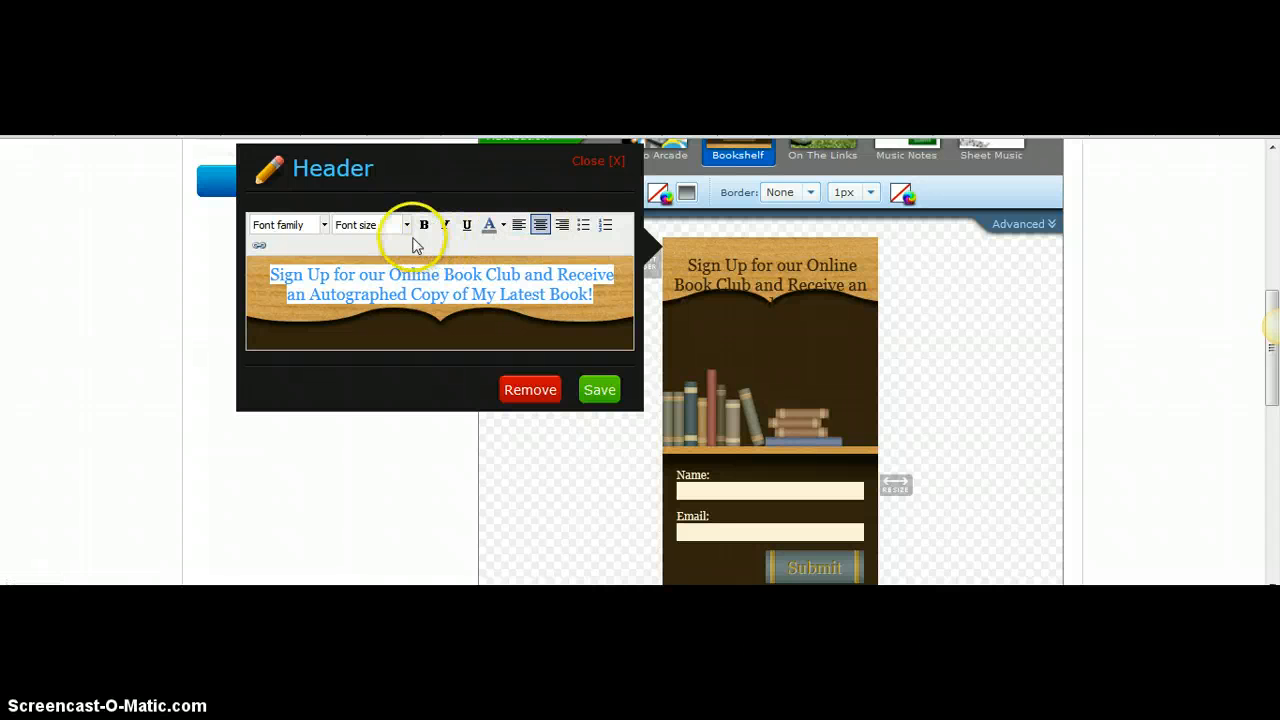
left_click(404, 224)
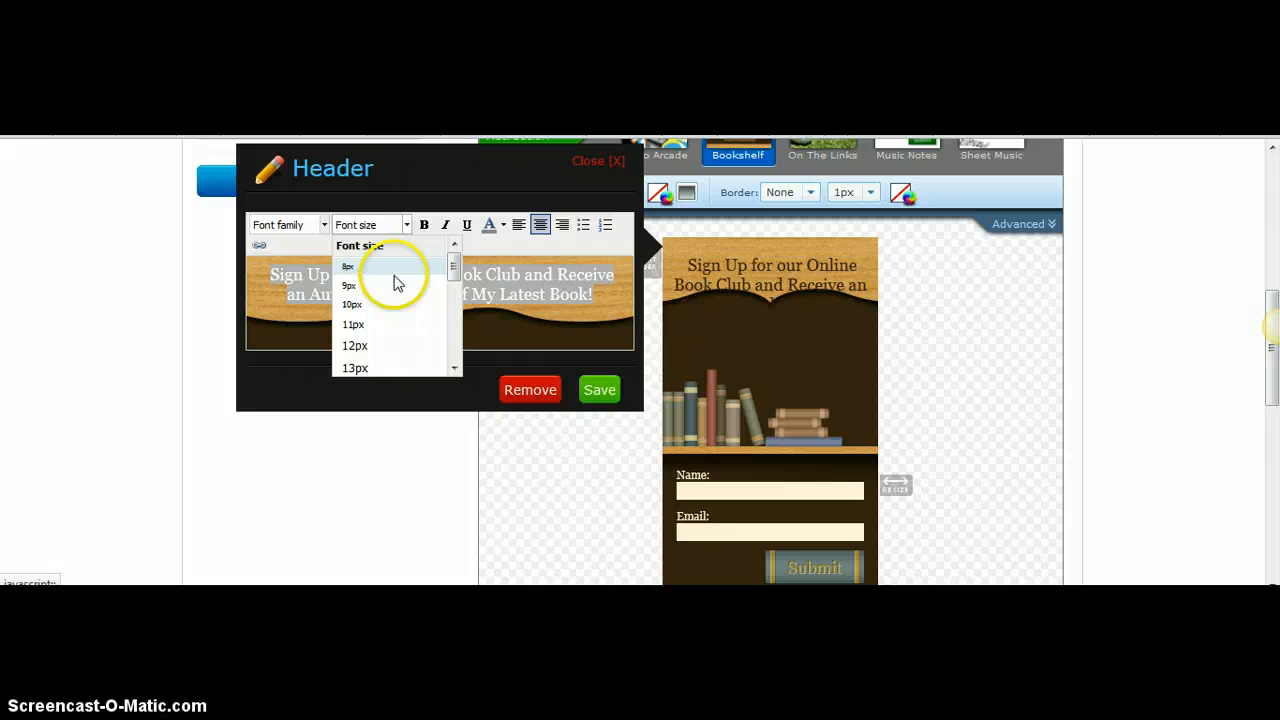
left_click(348, 284)
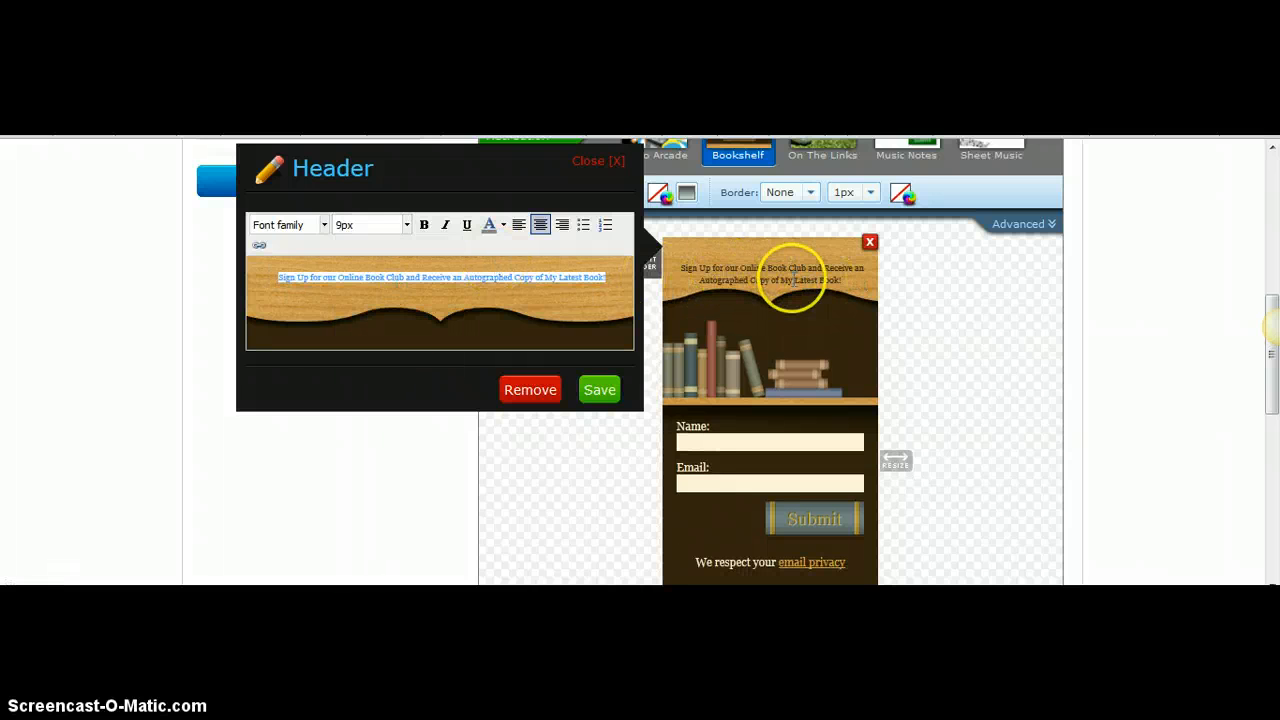
left_click(600, 388)
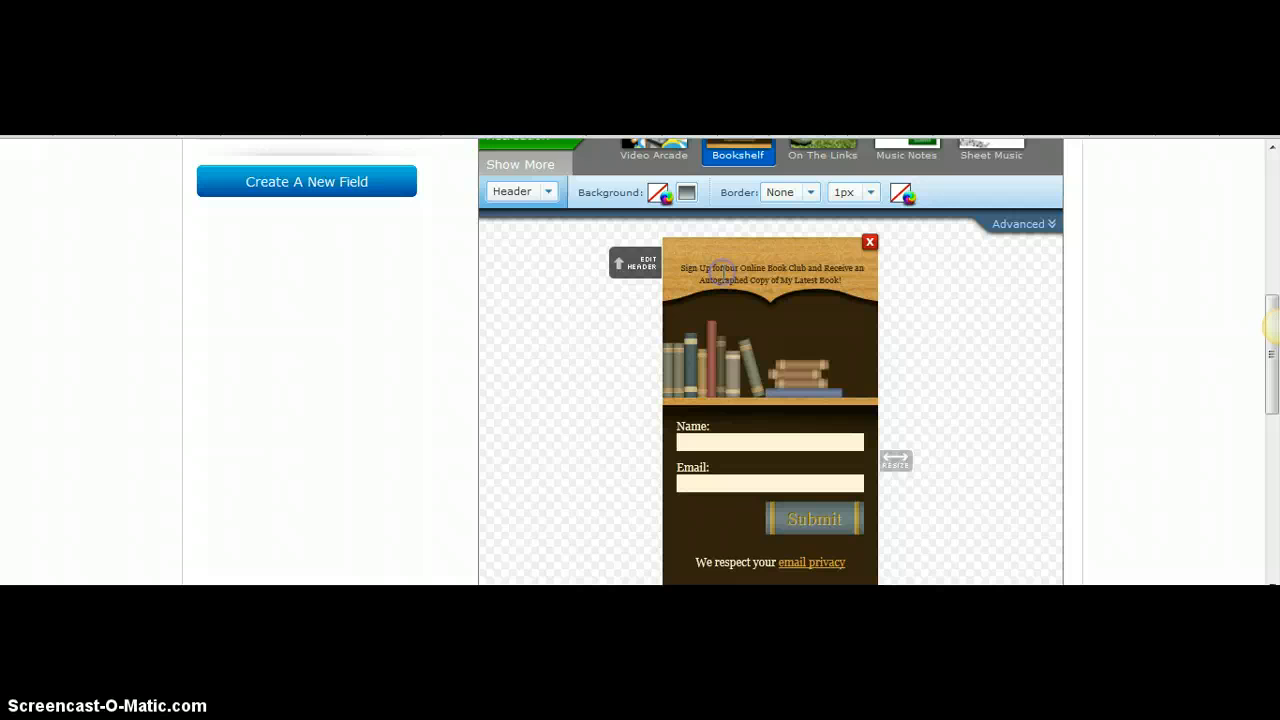
- Make 'Sign Up' in the header bold at 10px and save the header
left_click(636, 262)
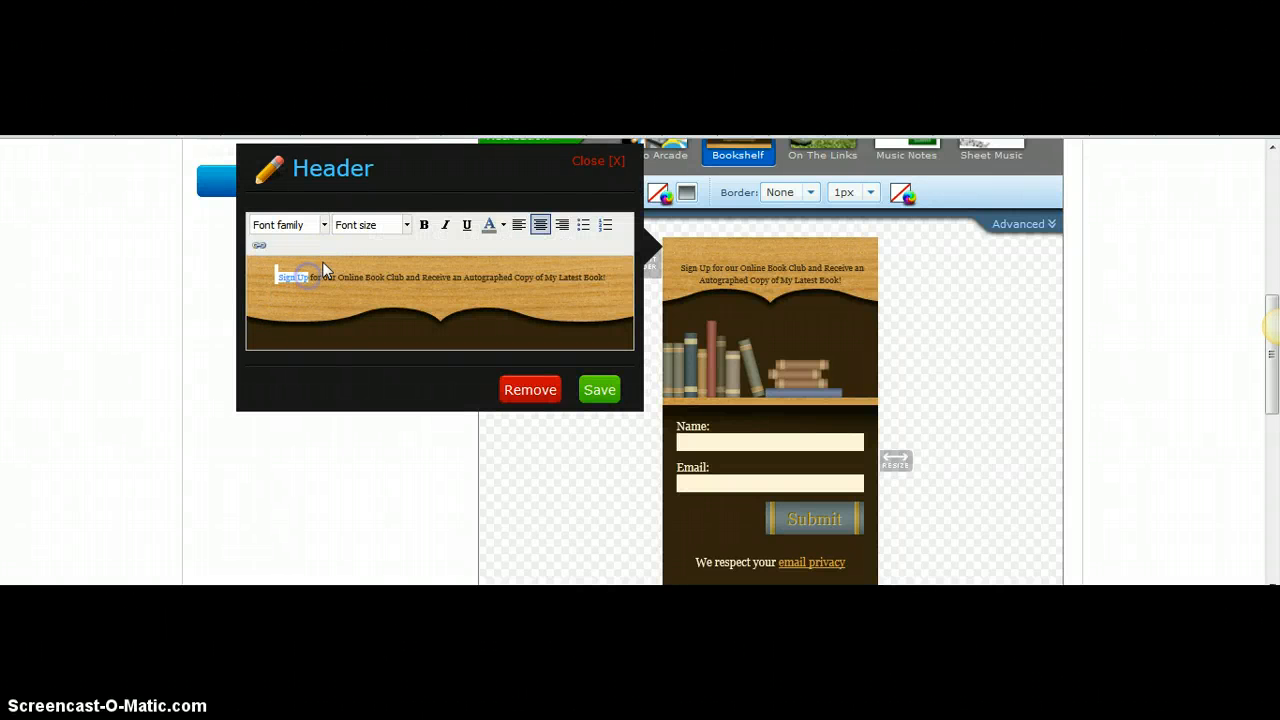
left_click(424, 224)
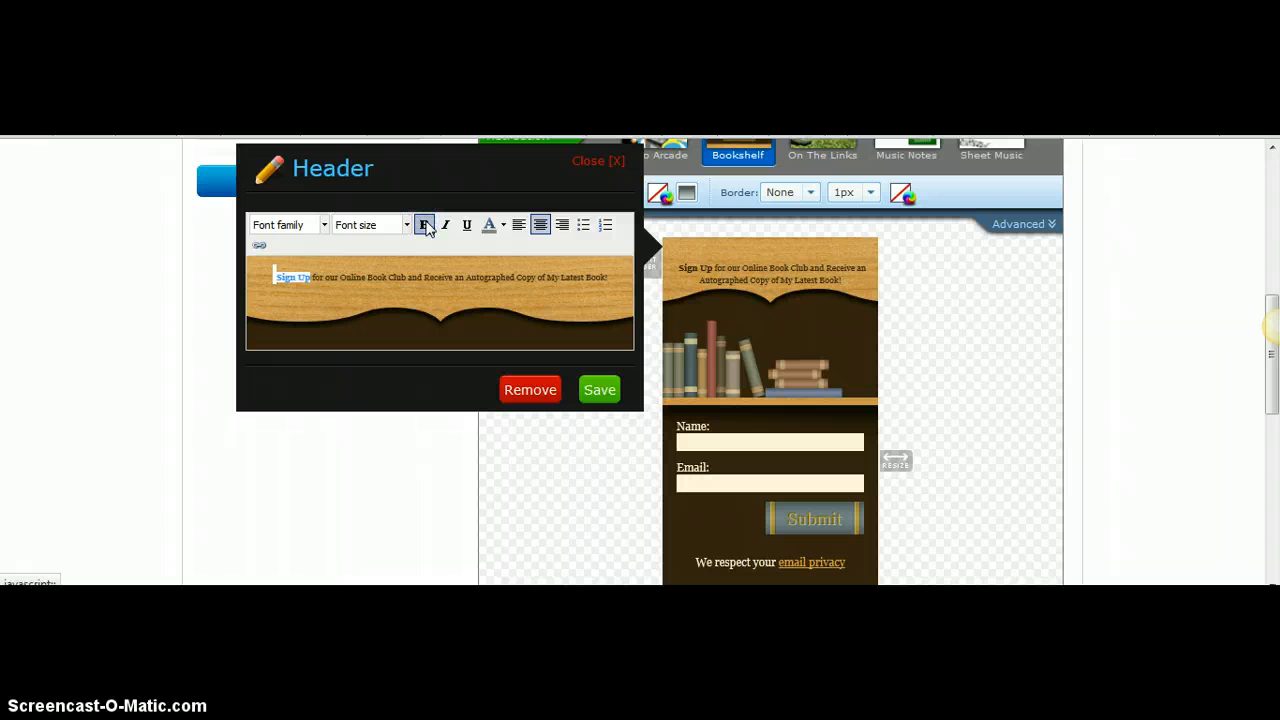
left_click(370, 224)
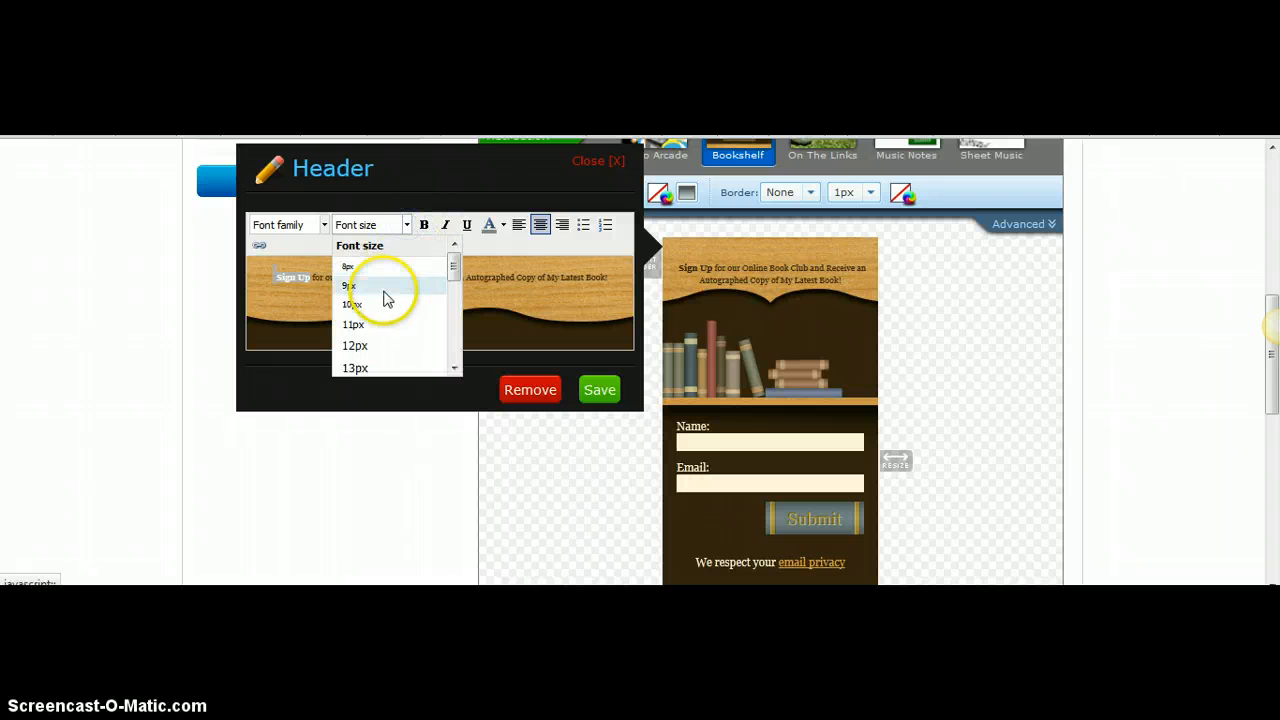
left_click(352, 304)
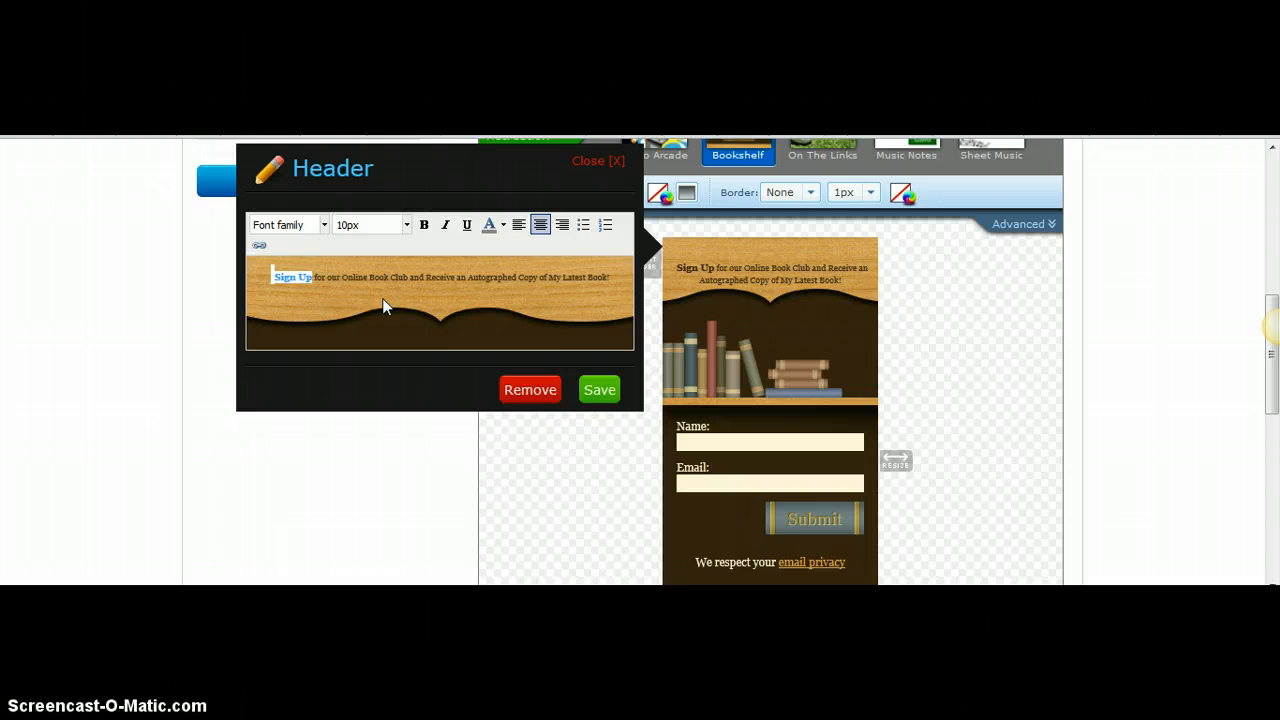
left_click(600, 388)
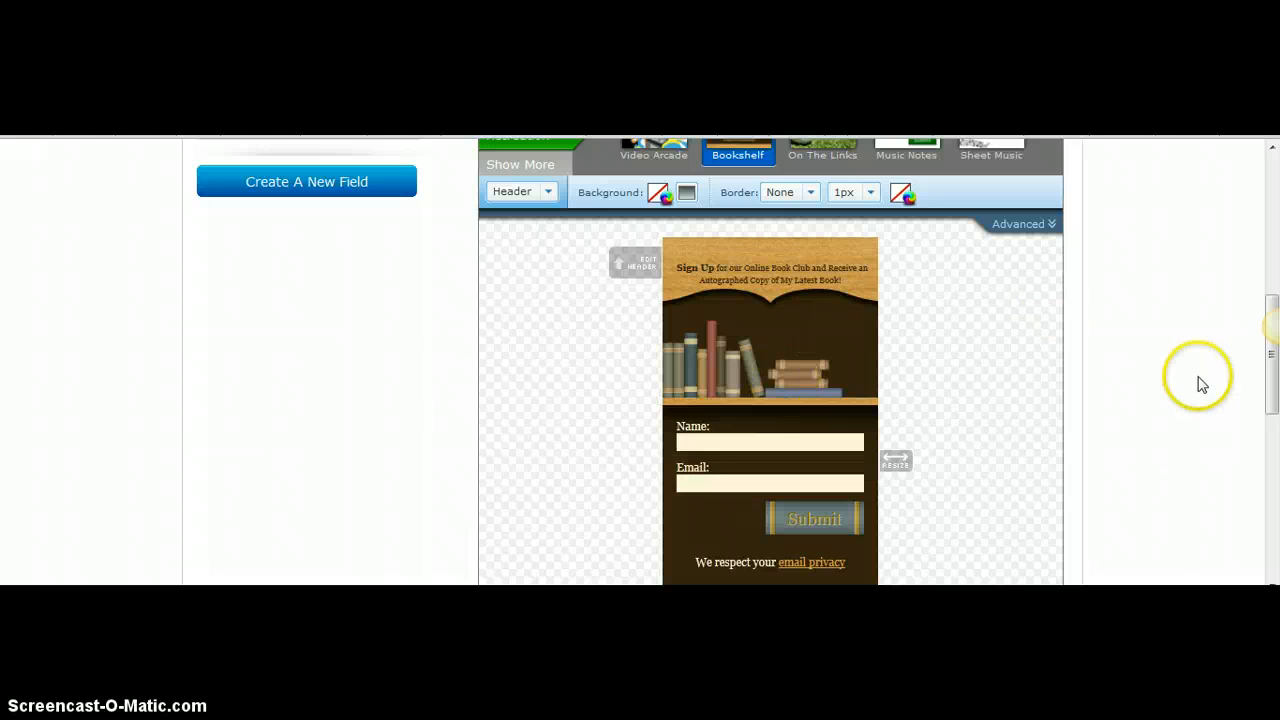
scroll("up", 3)
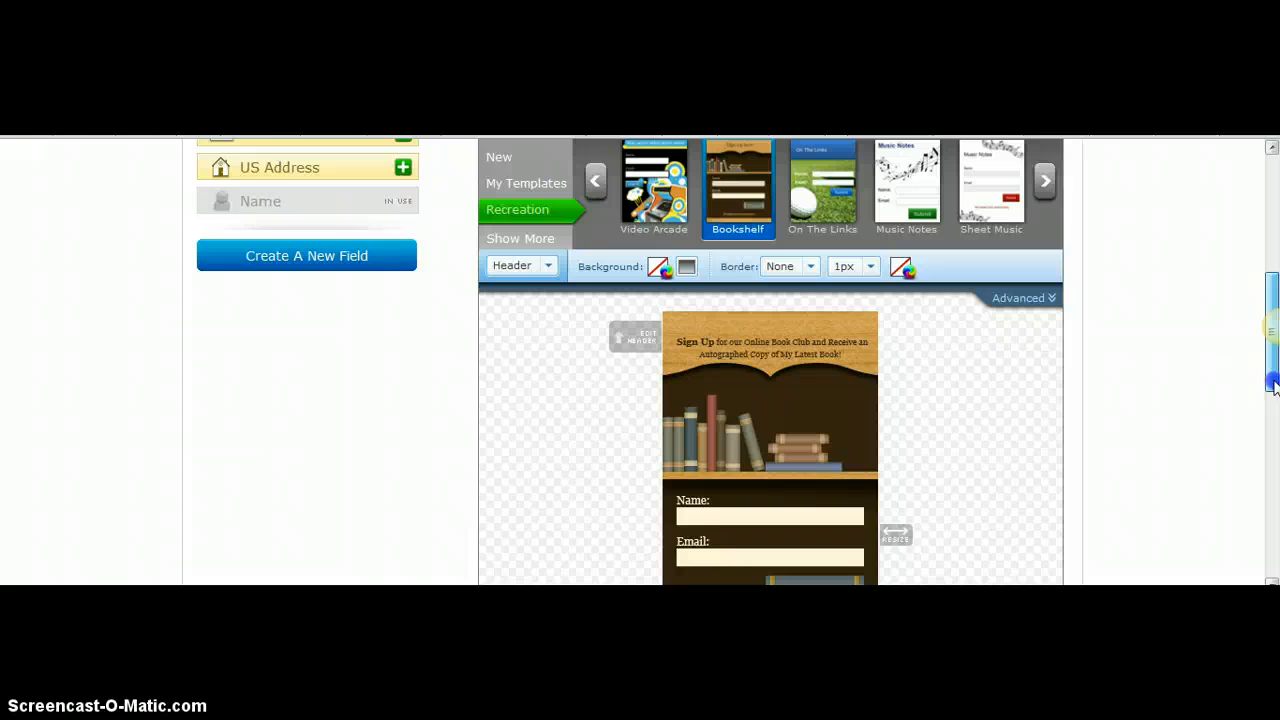
scroll("up", 3)
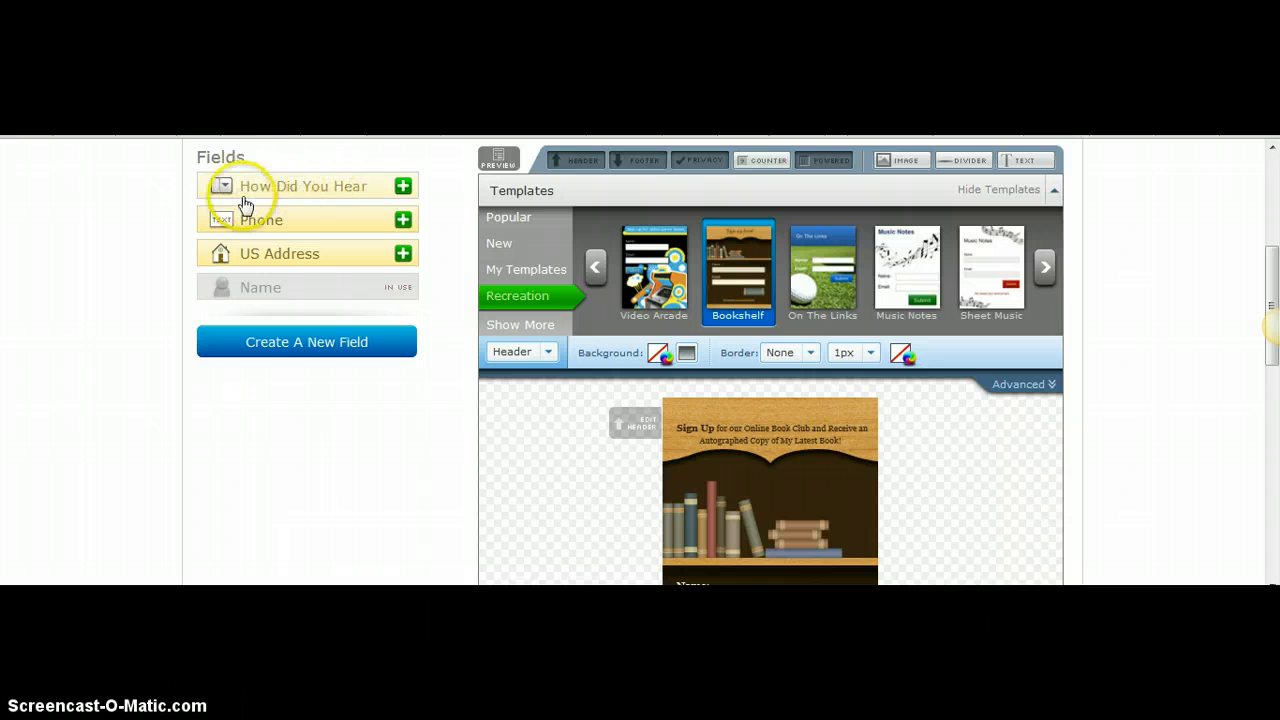
mouse_move(370, 200)
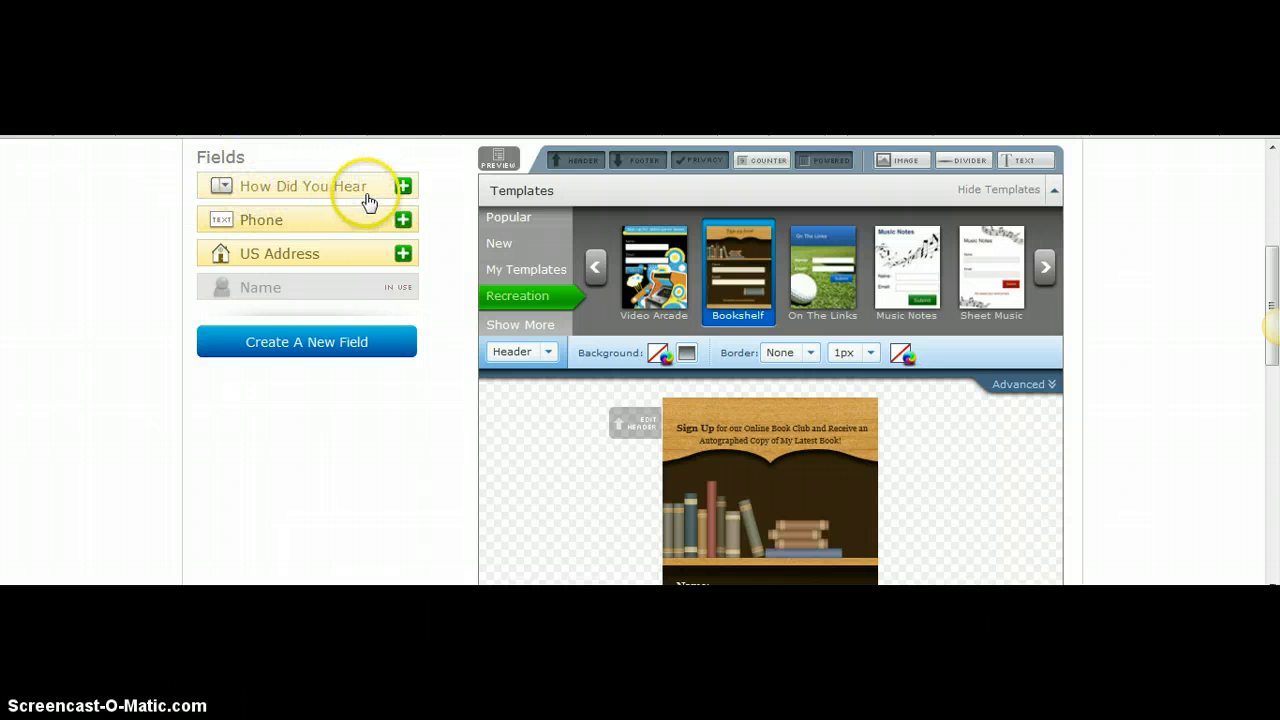
mouse_move(328, 204)
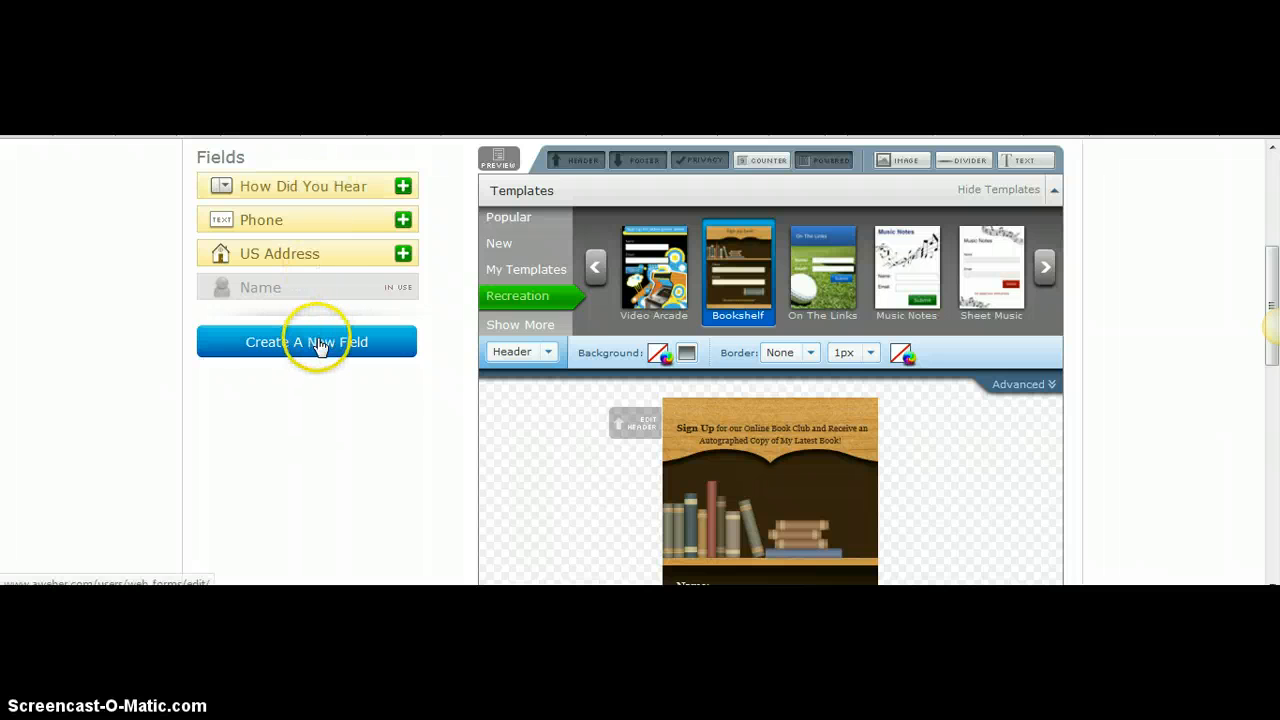
- Create a new custom field named 'How Often Do You Read' and save it
left_click(306, 340)
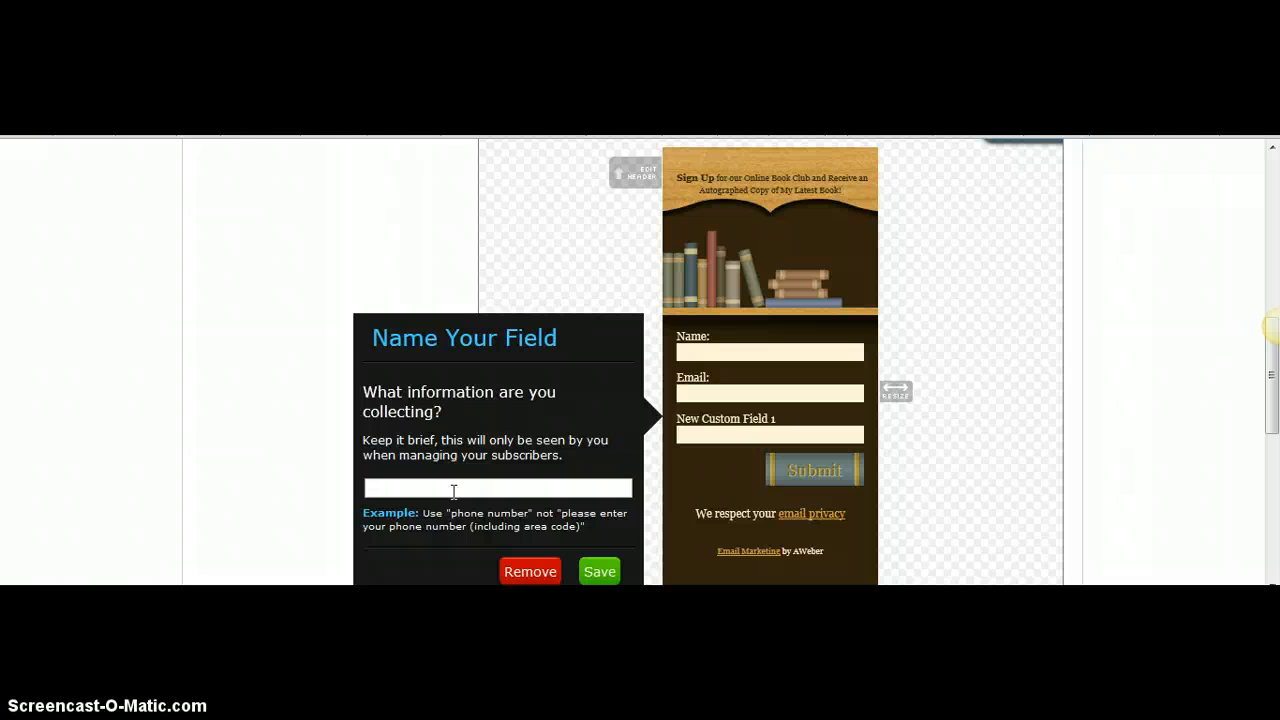
type("How")
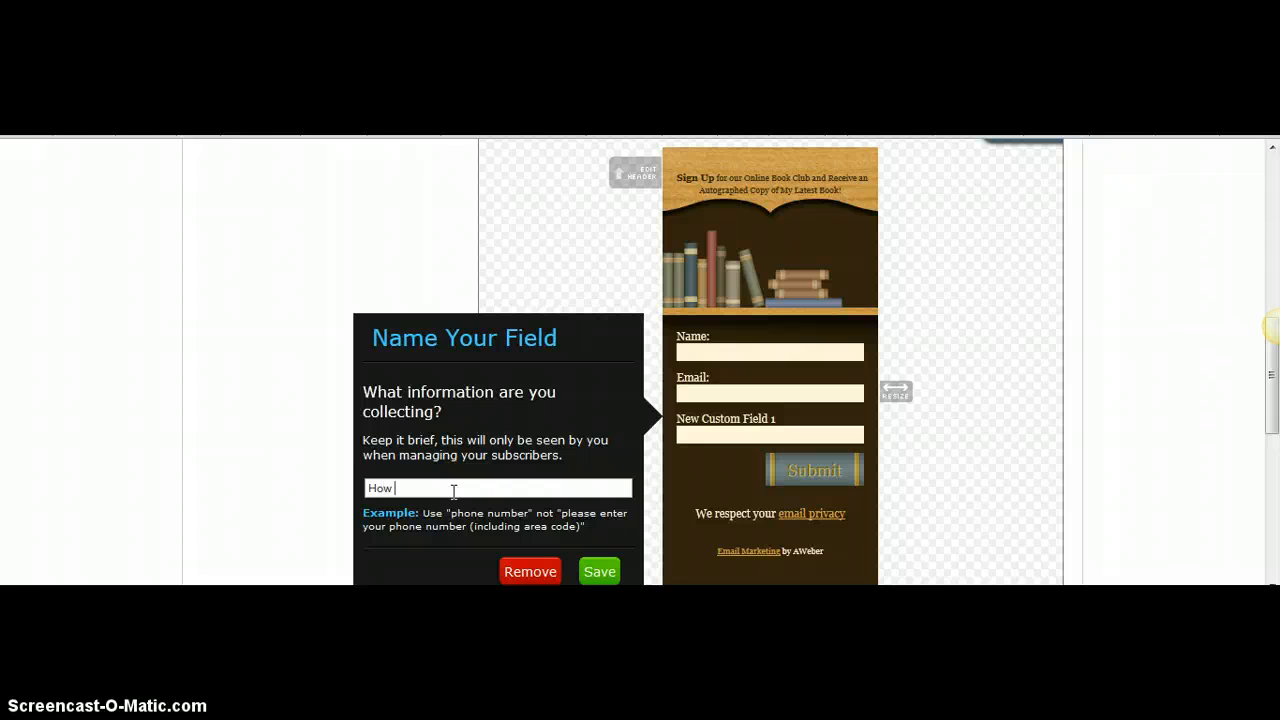
type("Often D")
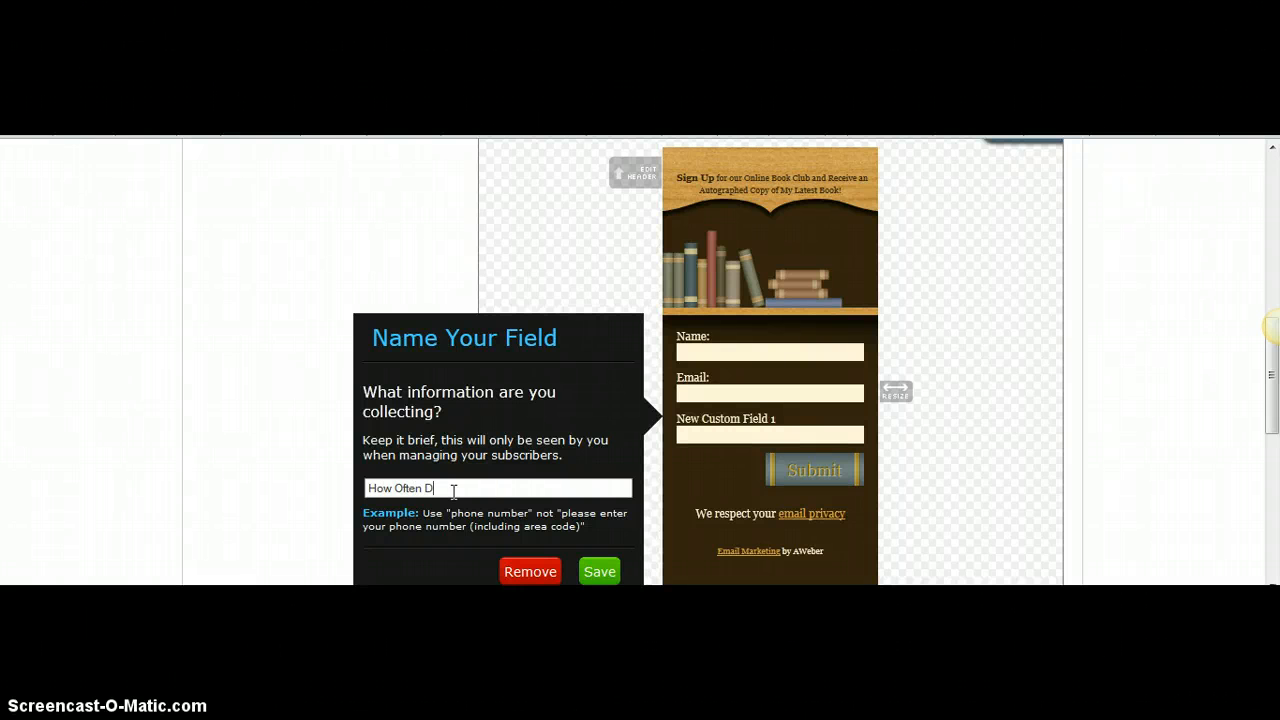
type("o You Read")
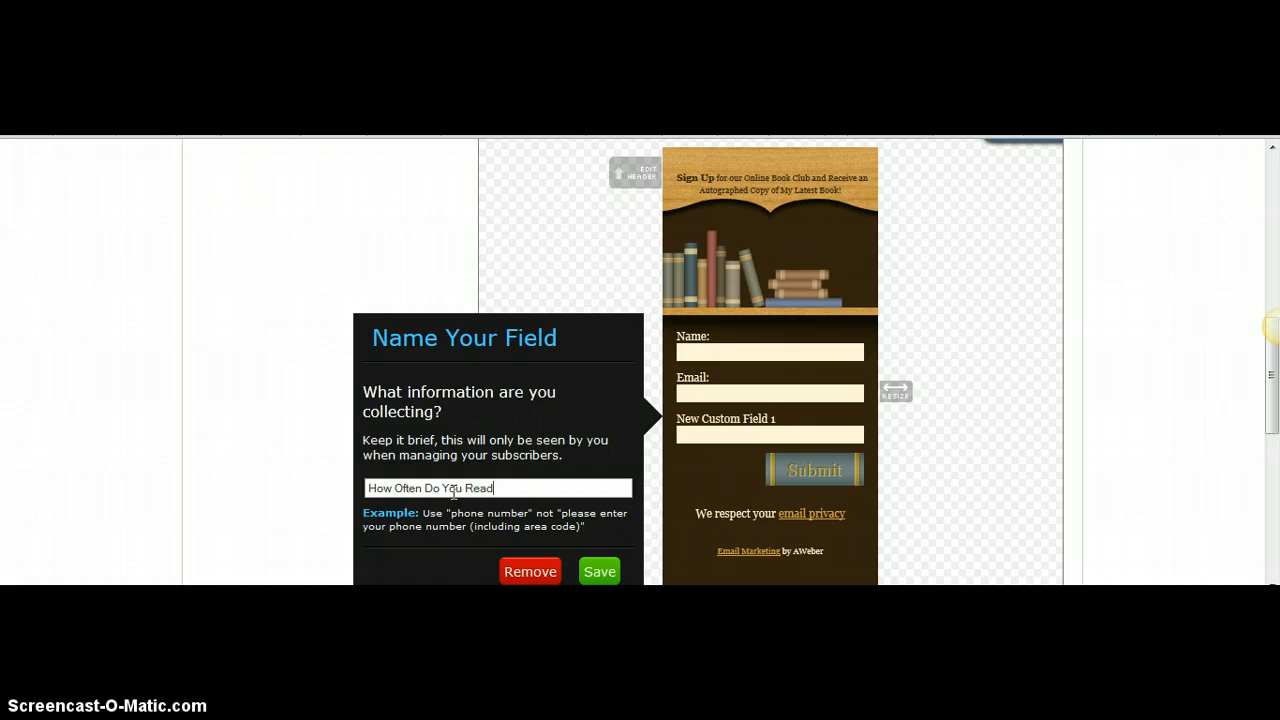
mouse_move(1204, 576)
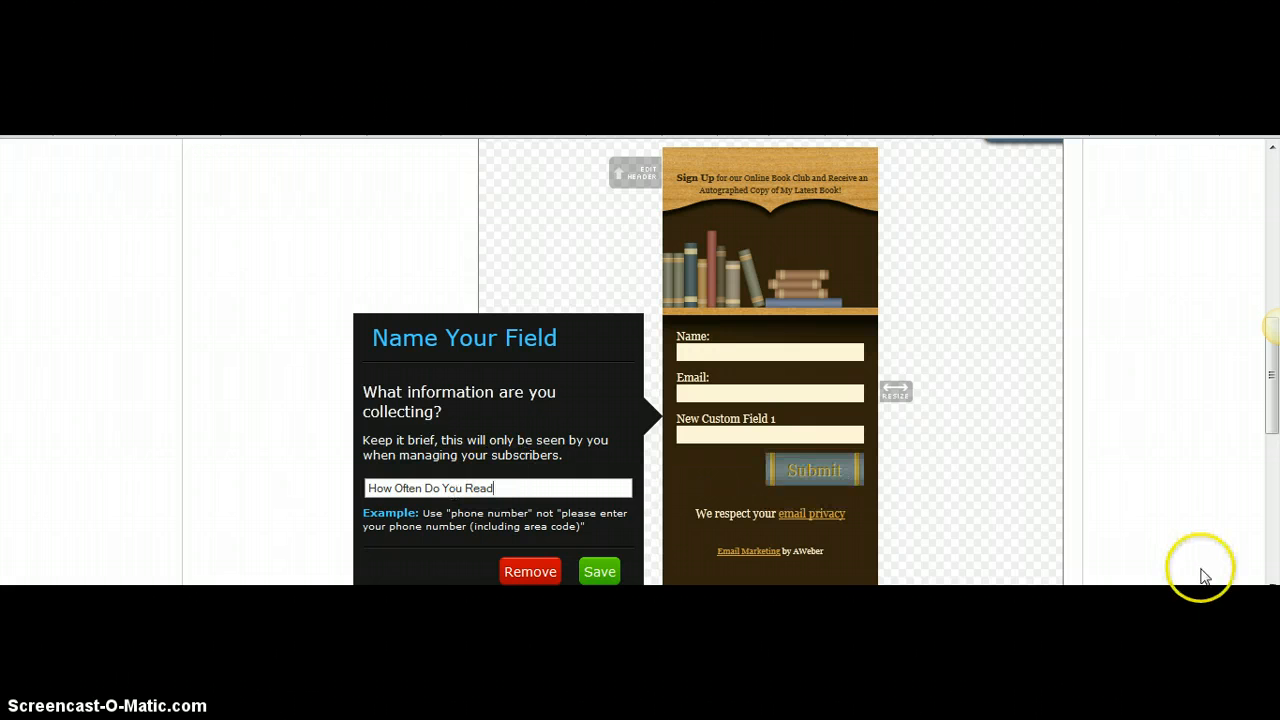
left_click(598, 572)
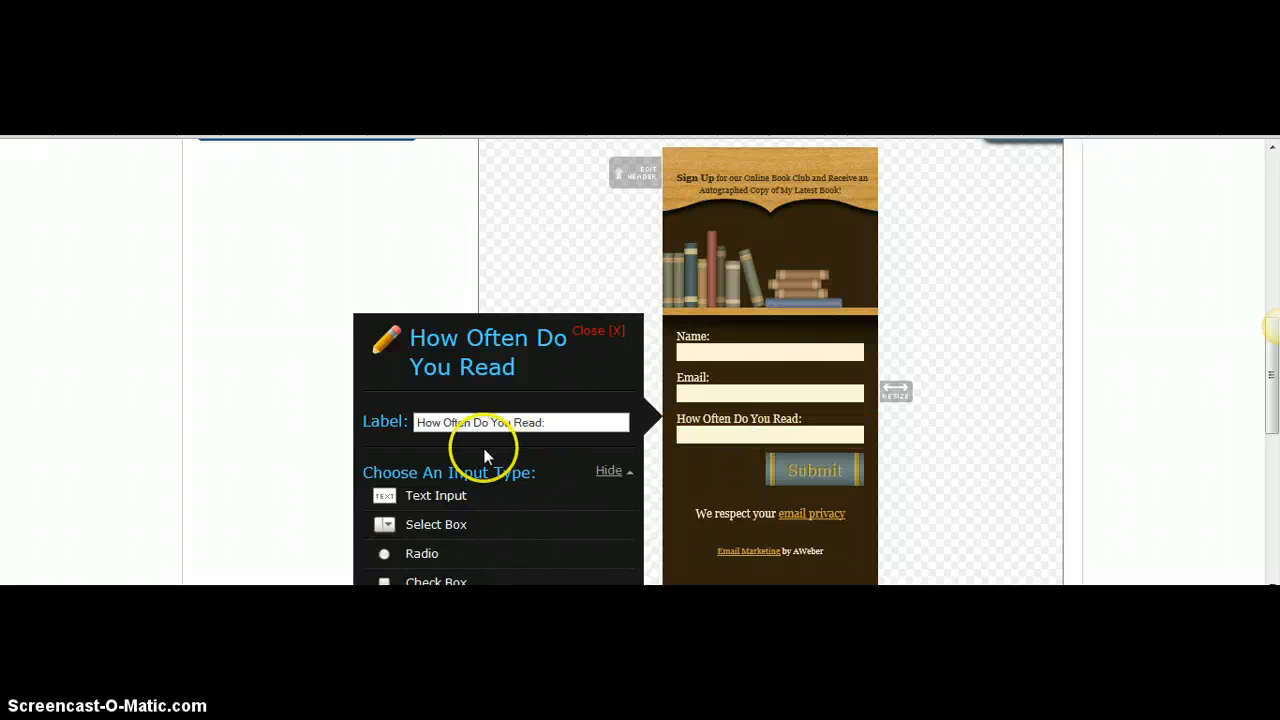
- Make the field a select box with choices '1-3 books per month' and '5+ books per month'
left_click(436, 524)
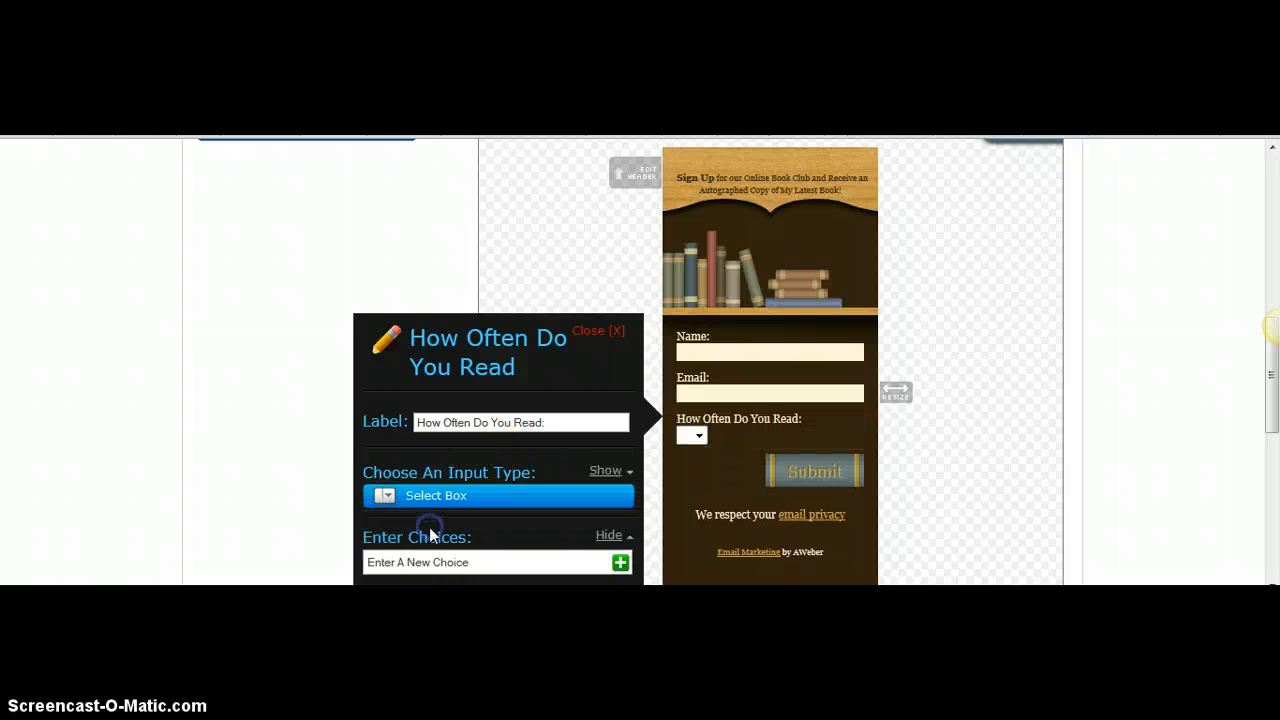
left_click(490, 562)
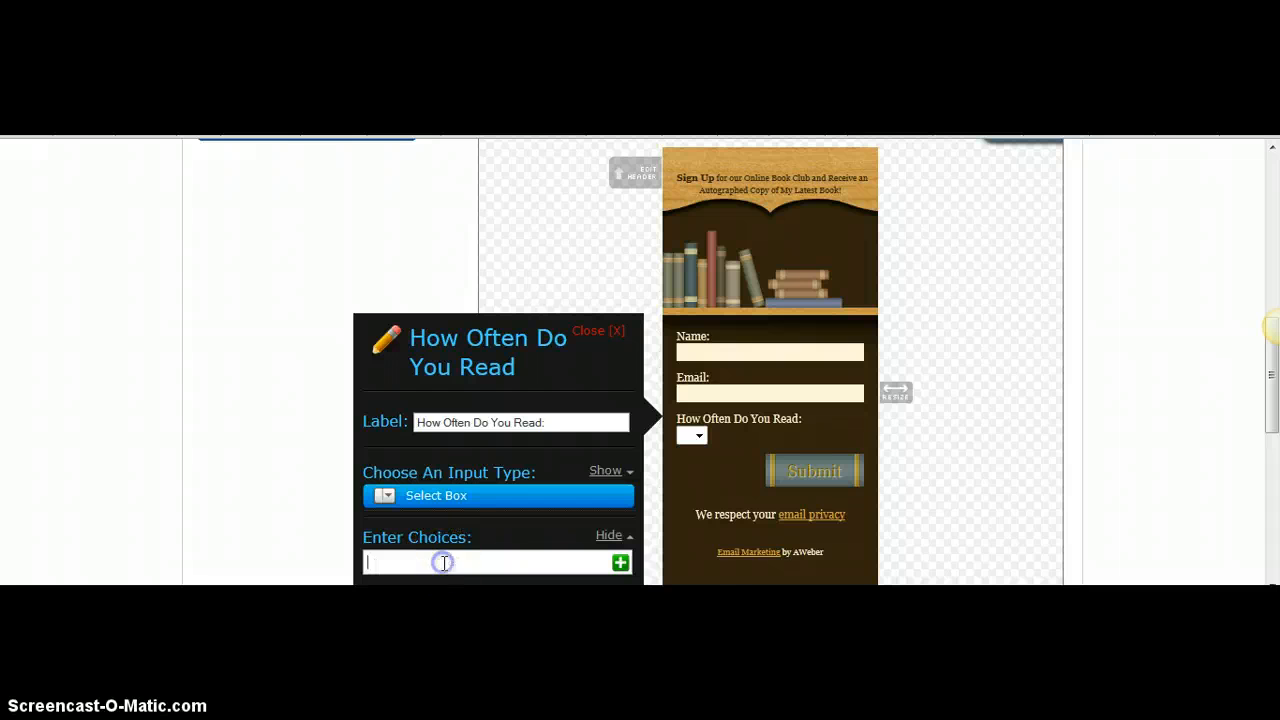
type("1-3")
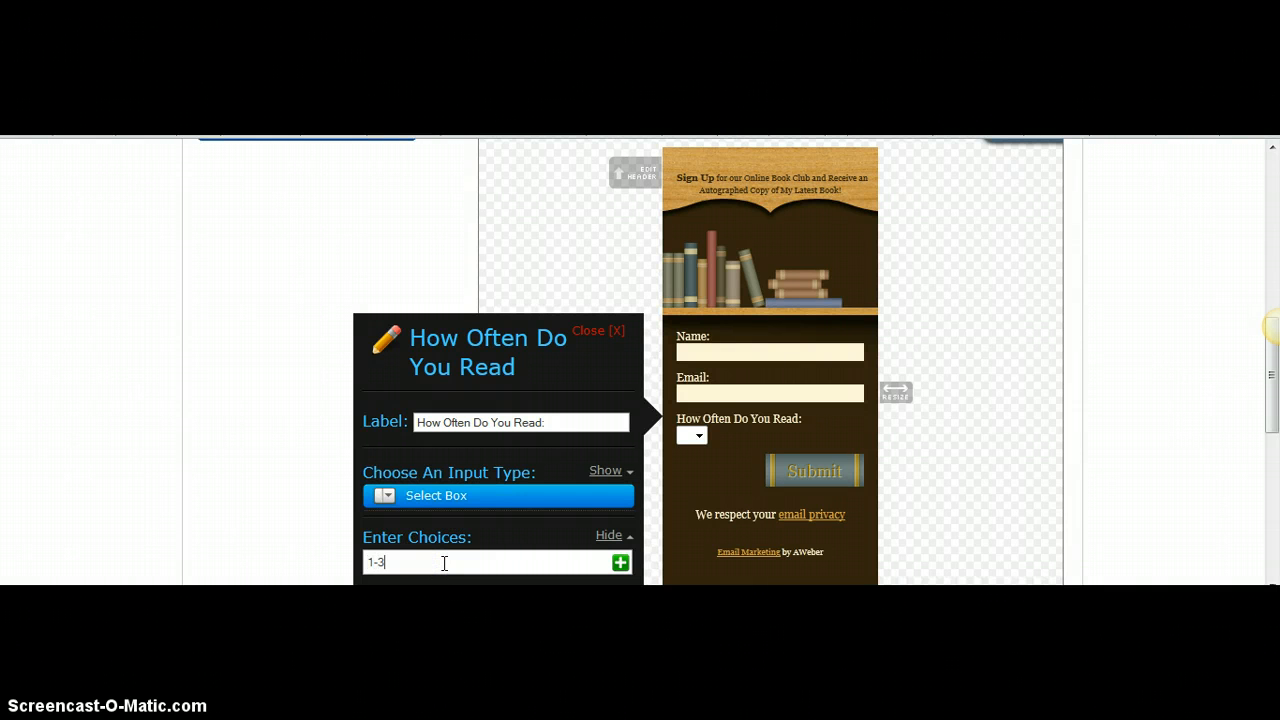
type("books")
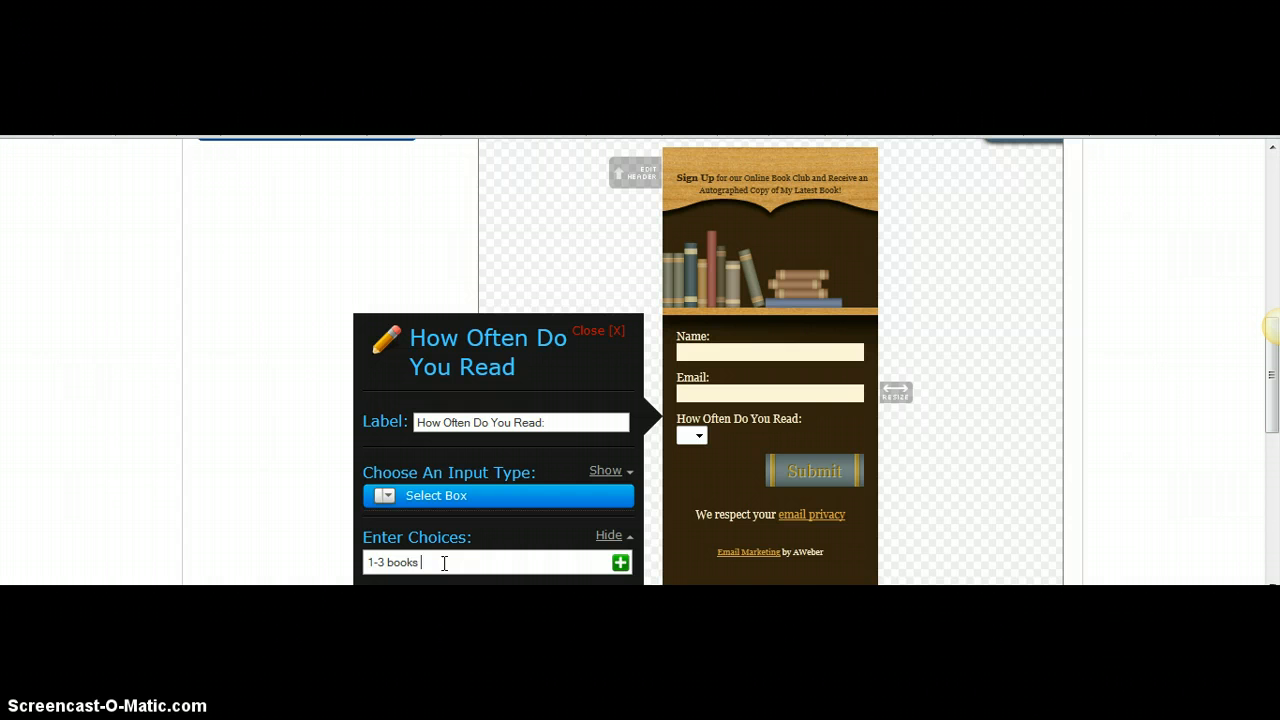
type("per month")
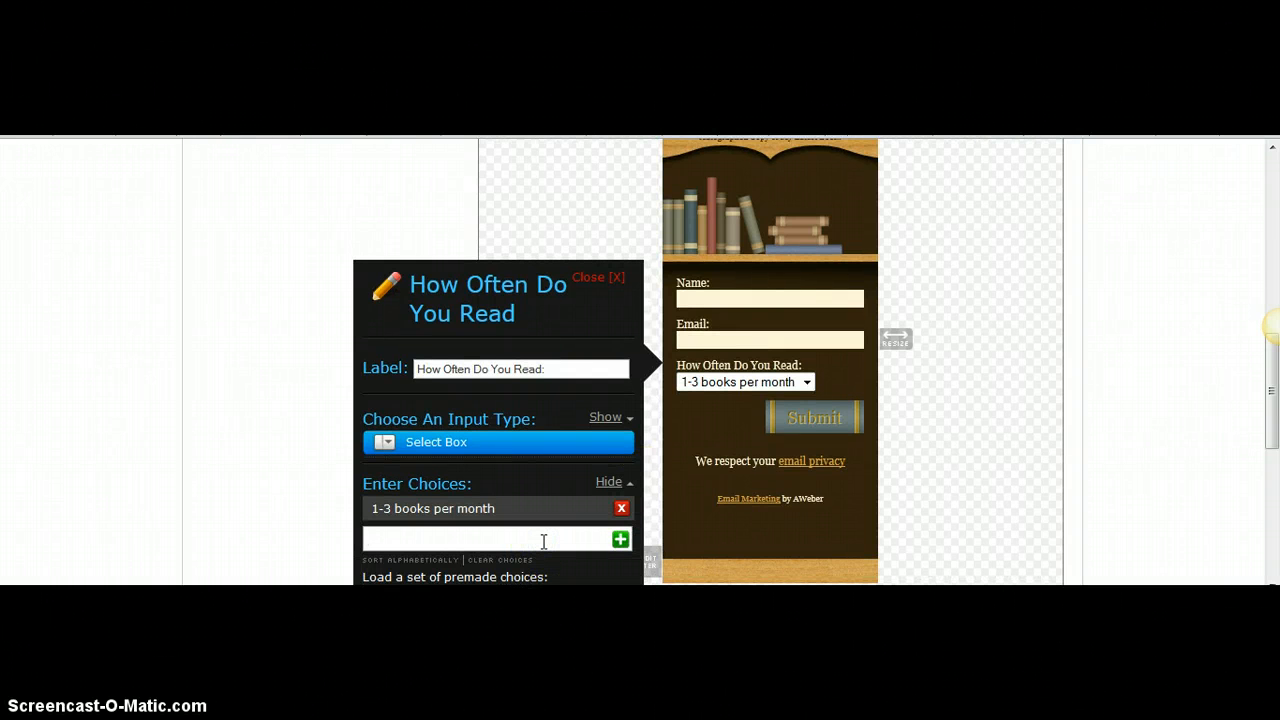
type("5")
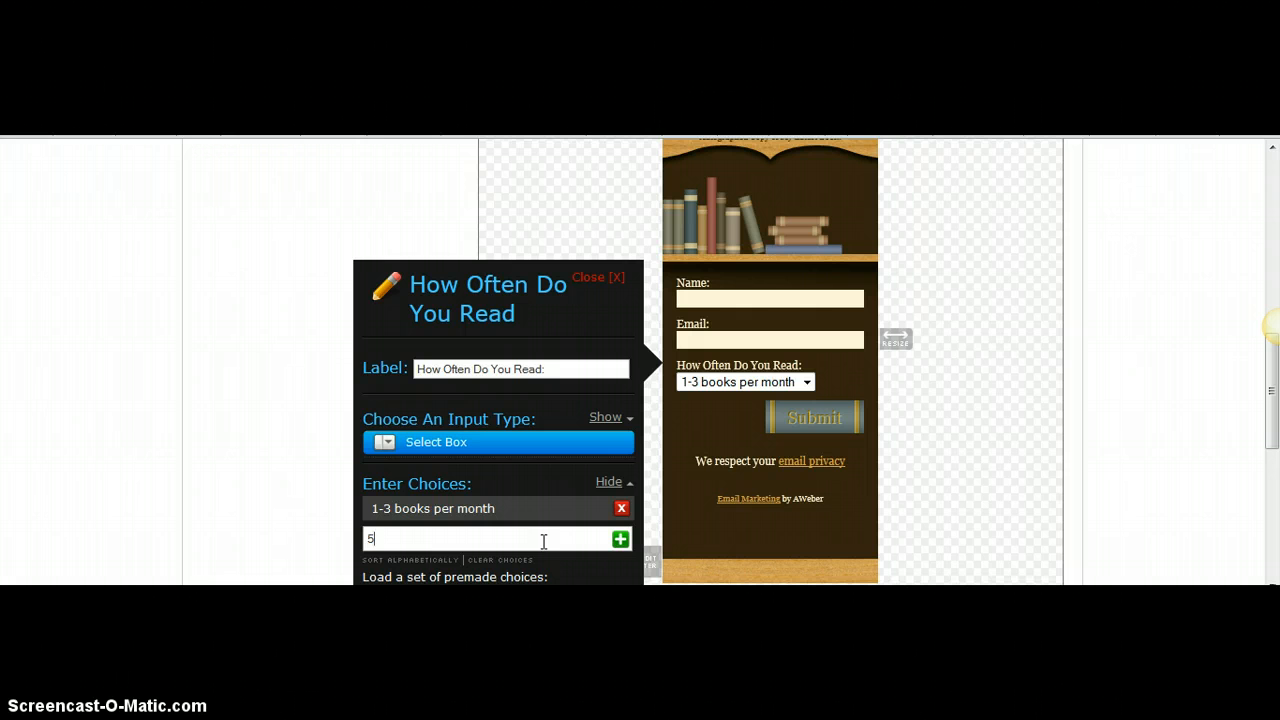
type("+")
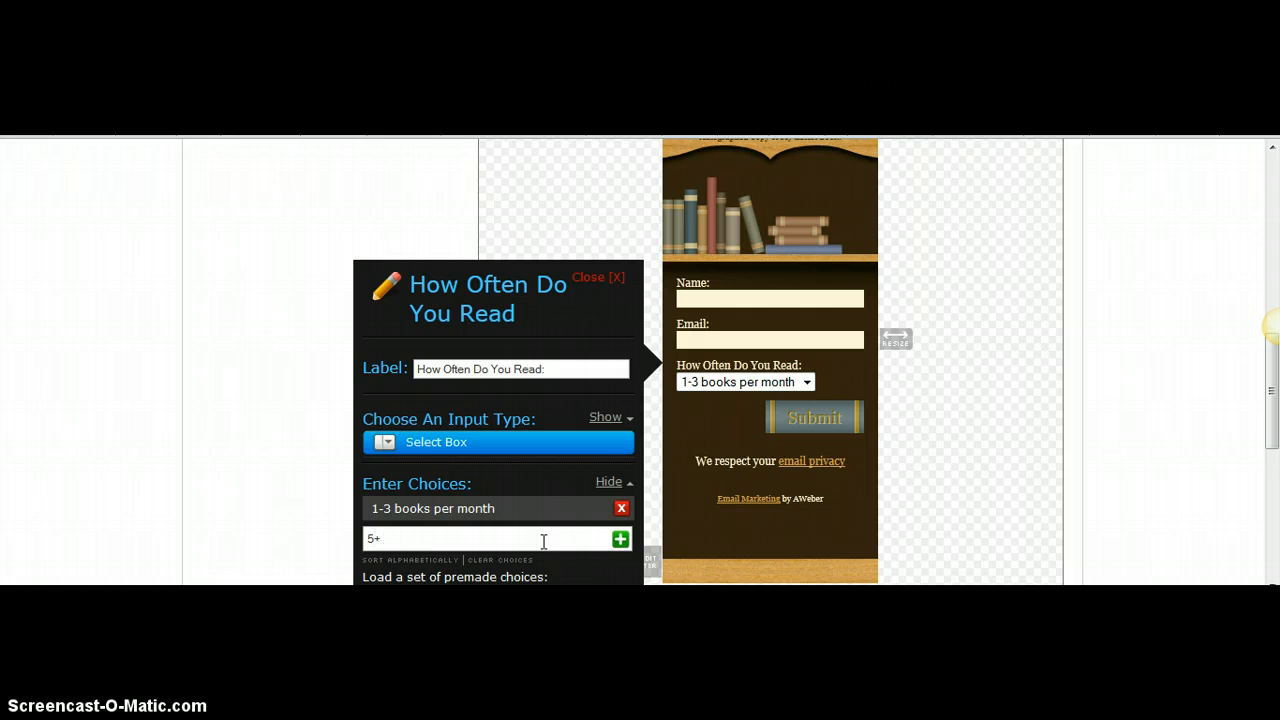
type("books p")
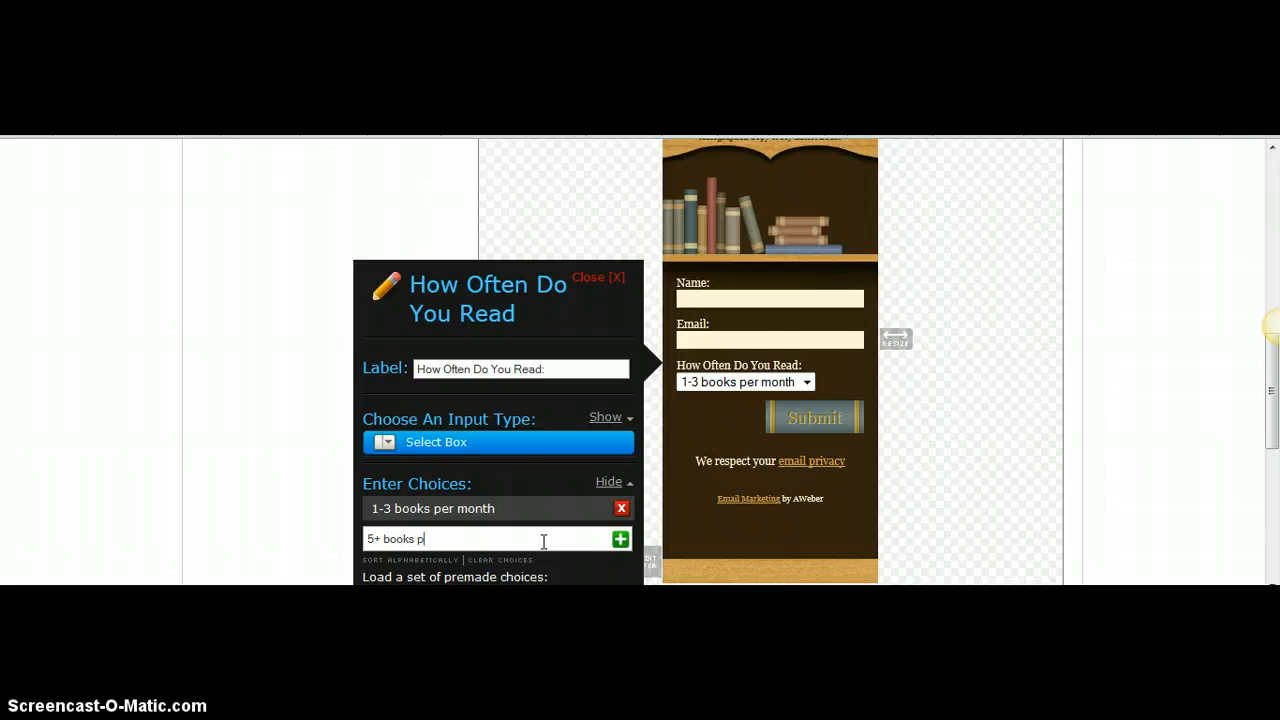
type("er month")
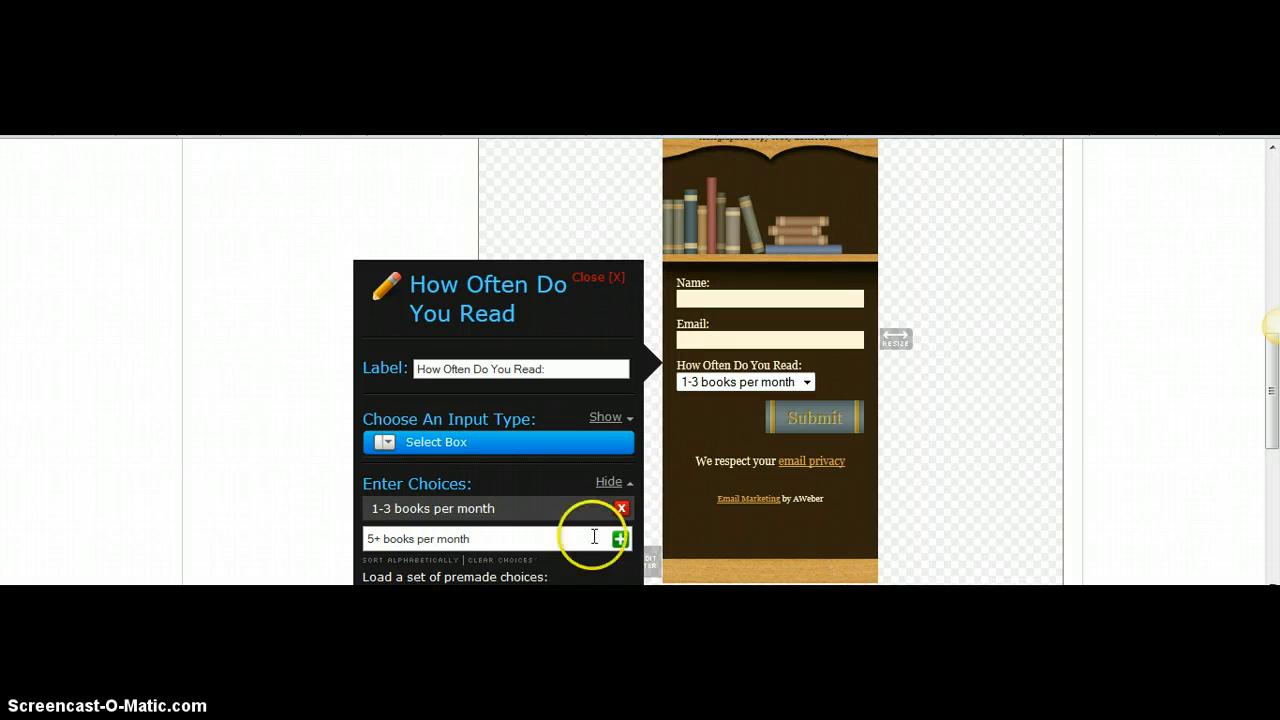
left_click(620, 538)
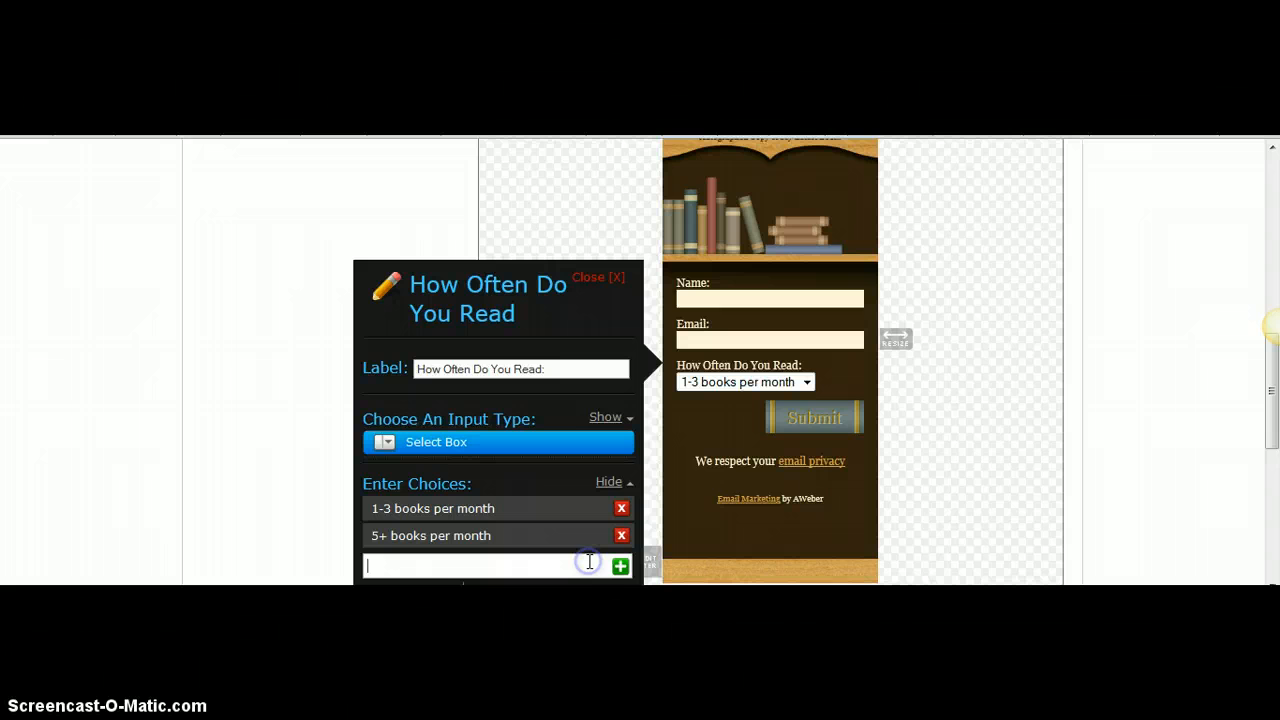
- Add 'I seldom read' and 'I never read' as further dropdown choices
type("I sel")
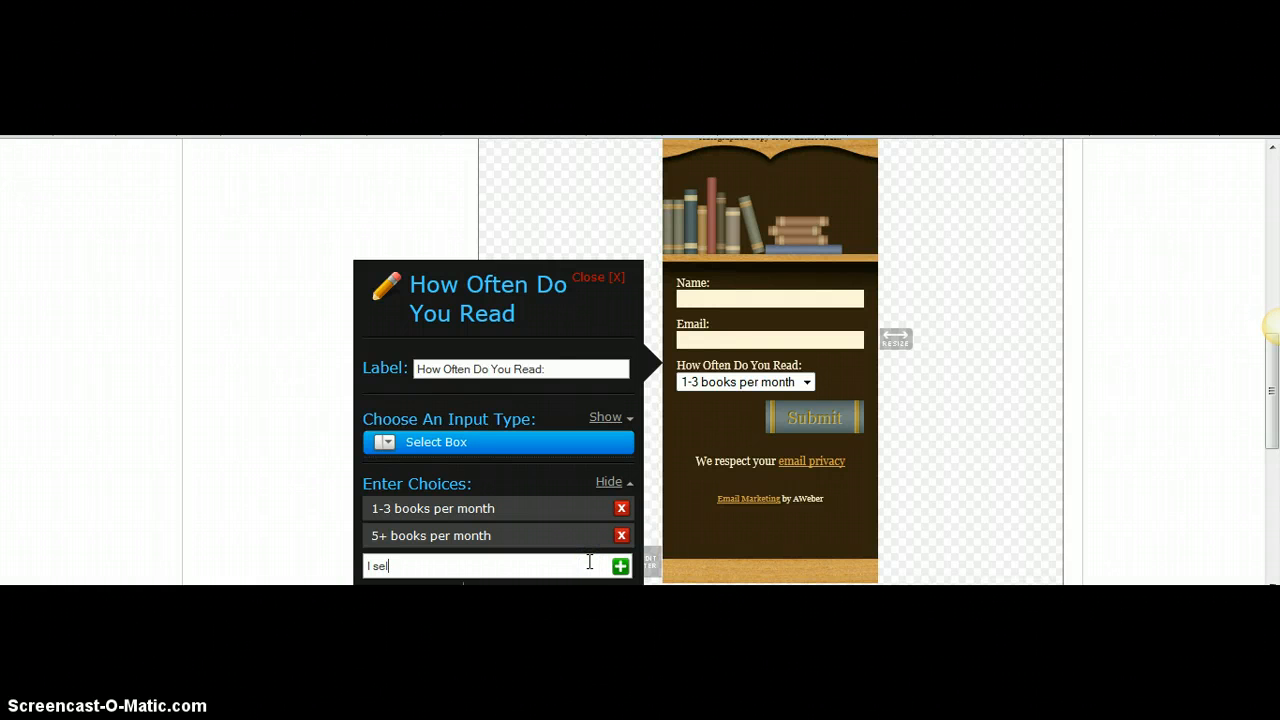
type("ldom re")
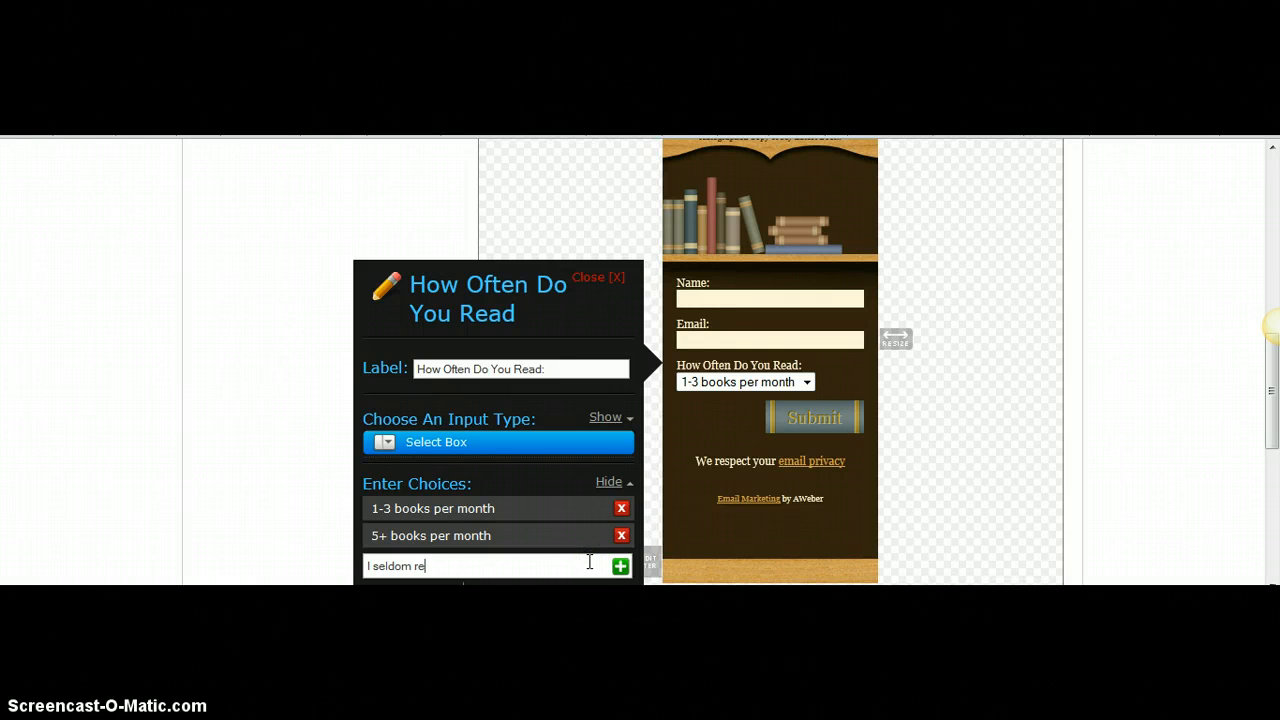
type("ad")
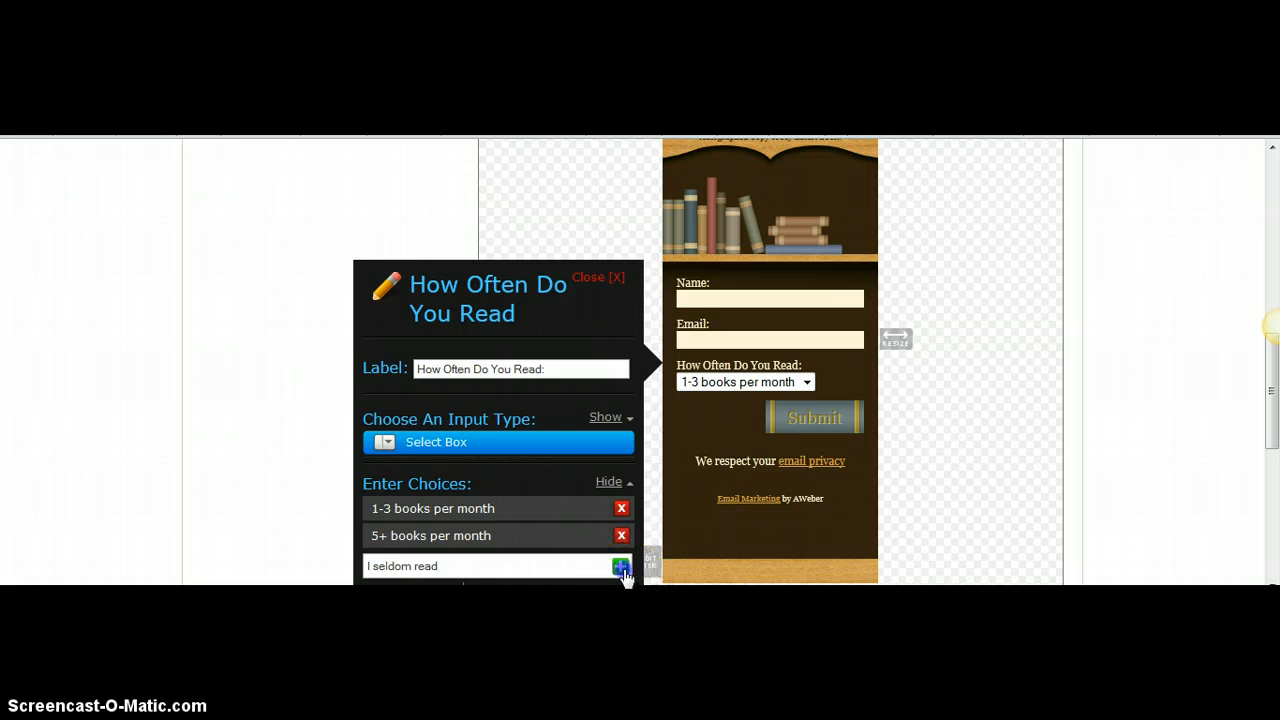
left_click(620, 566)
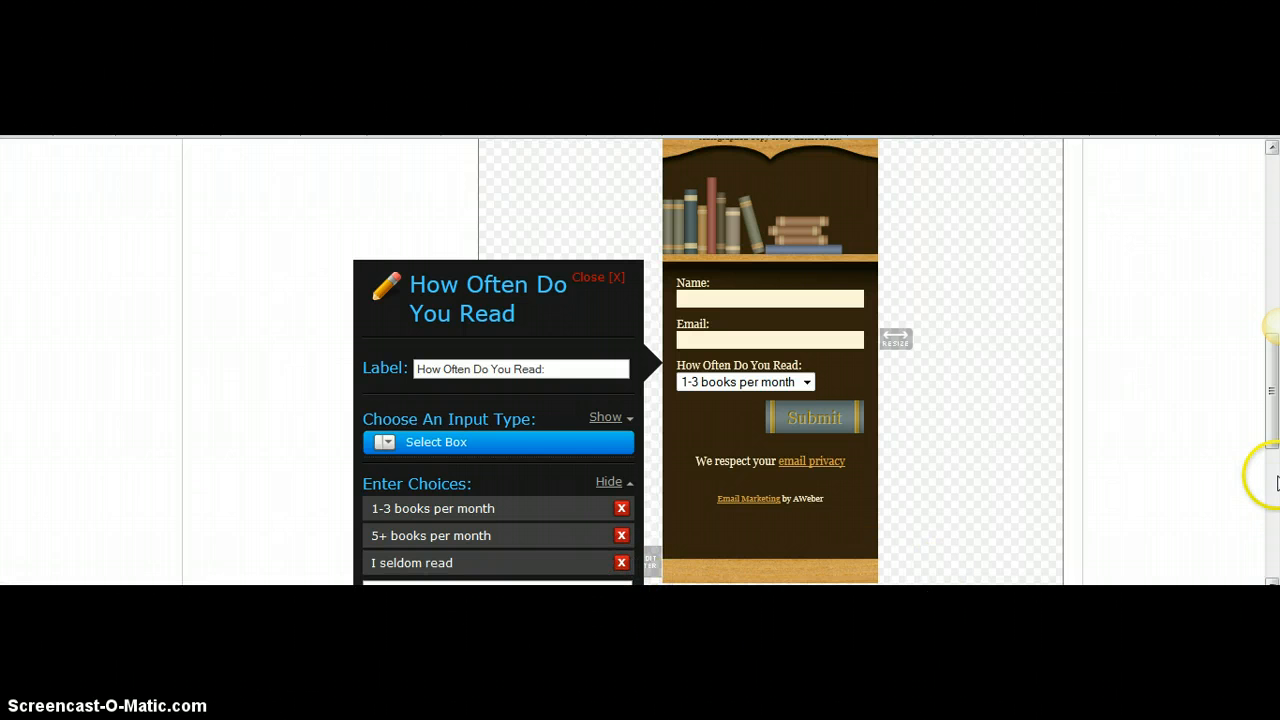
scroll("down", 3)
type("I never ")
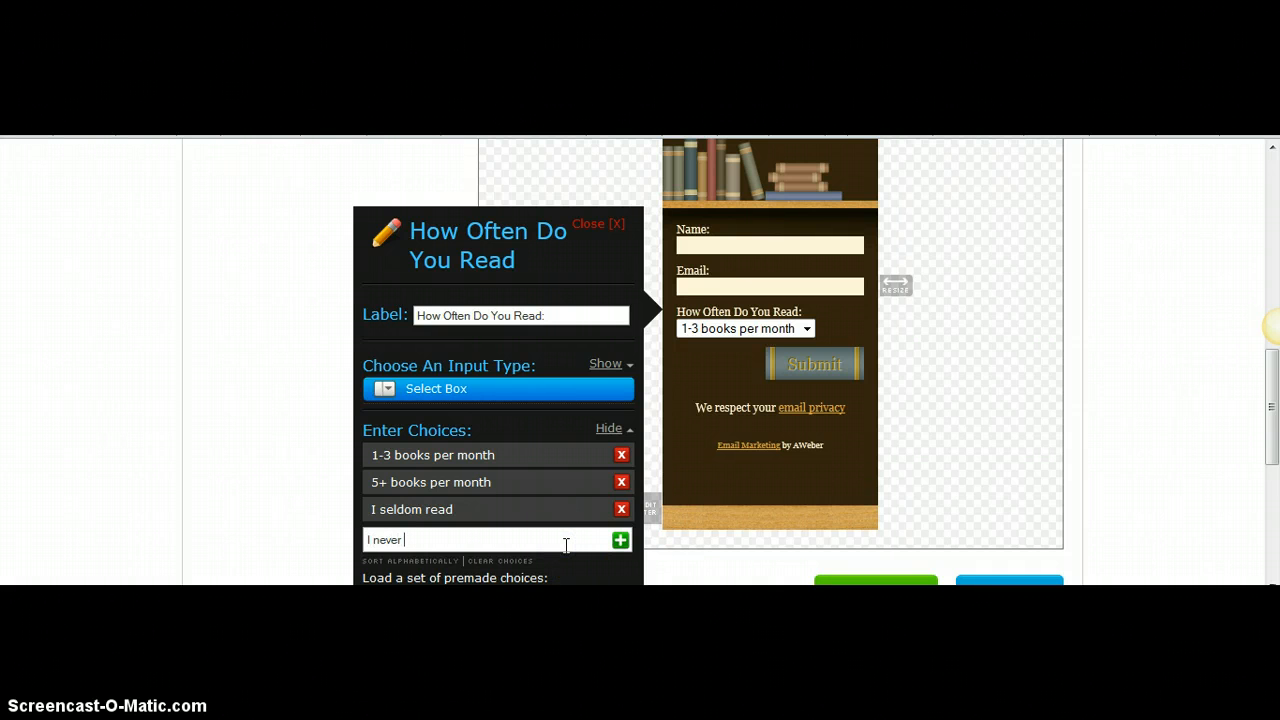
type("read")
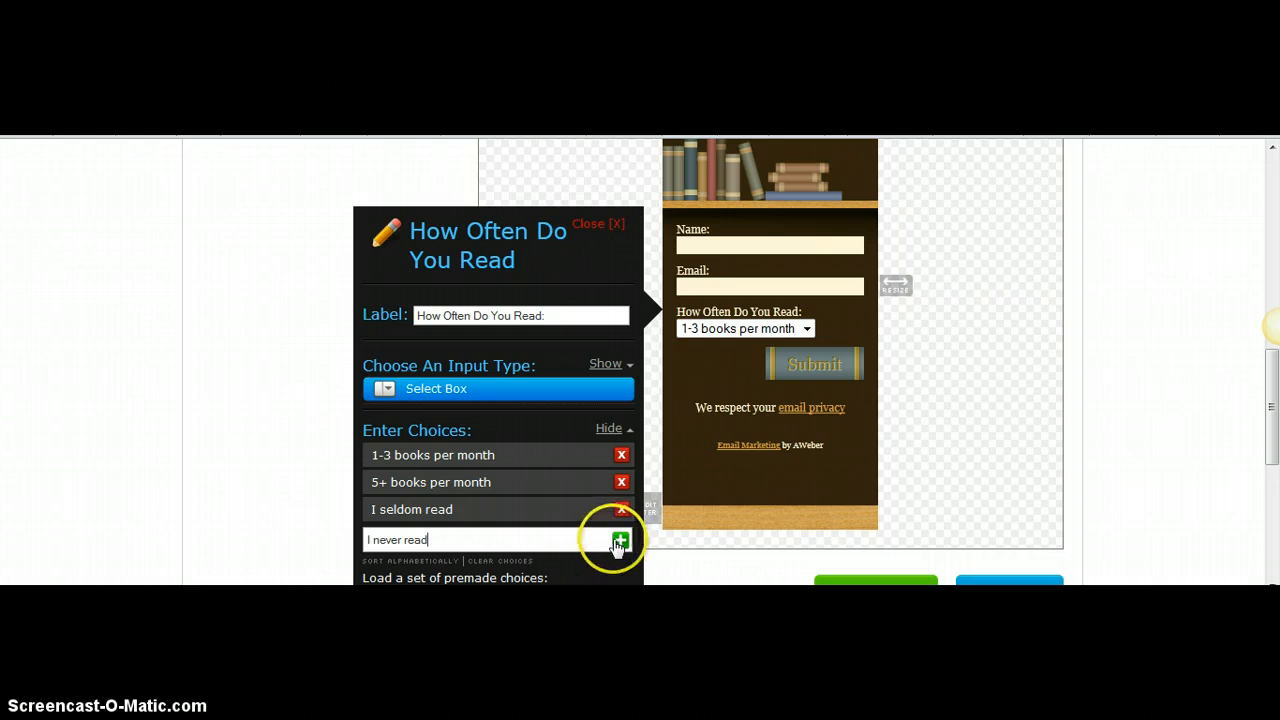
left_click(620, 540)
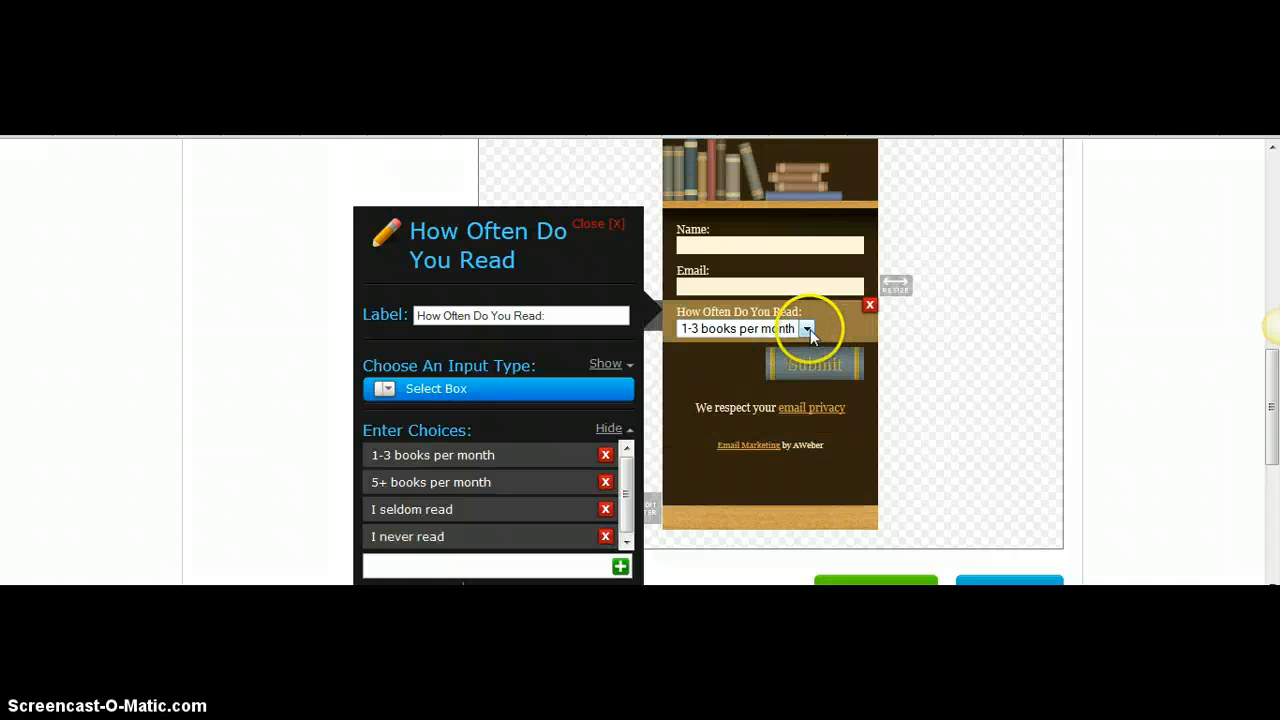
- Check the four choices in the How Often Do You Read dropdown, then close its field editor
left_click(806, 328)
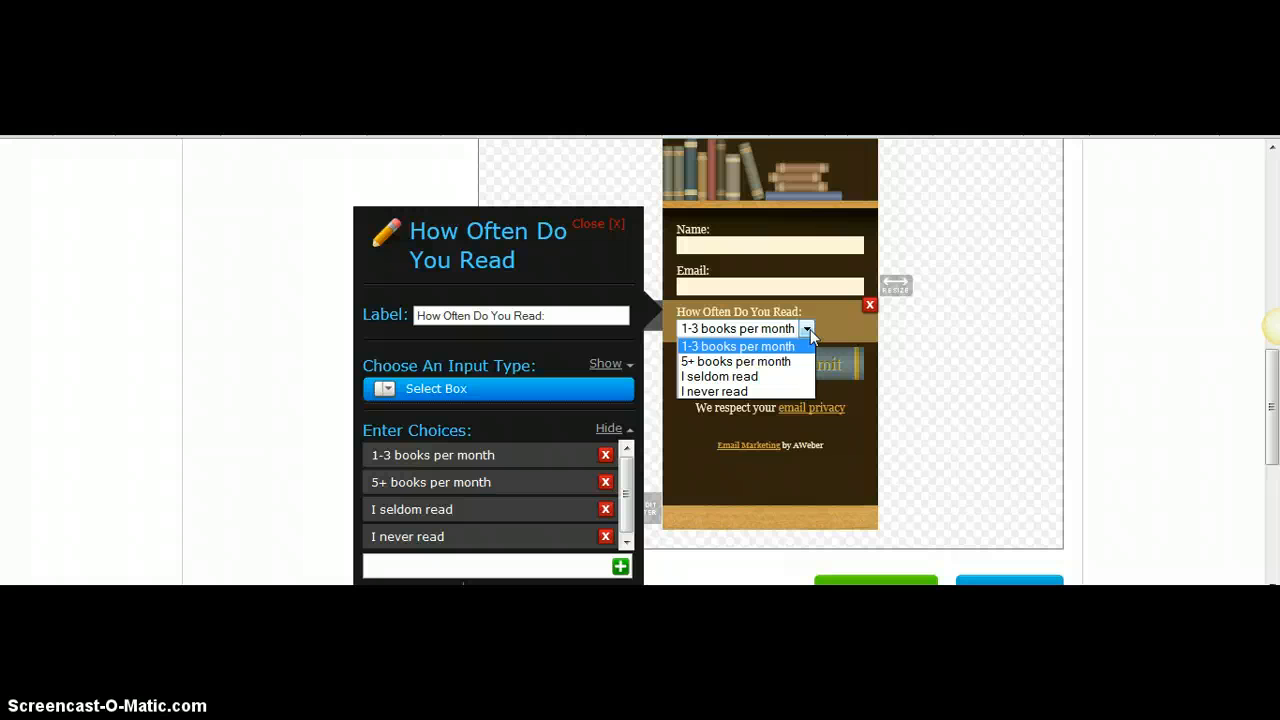
left_click(738, 328)
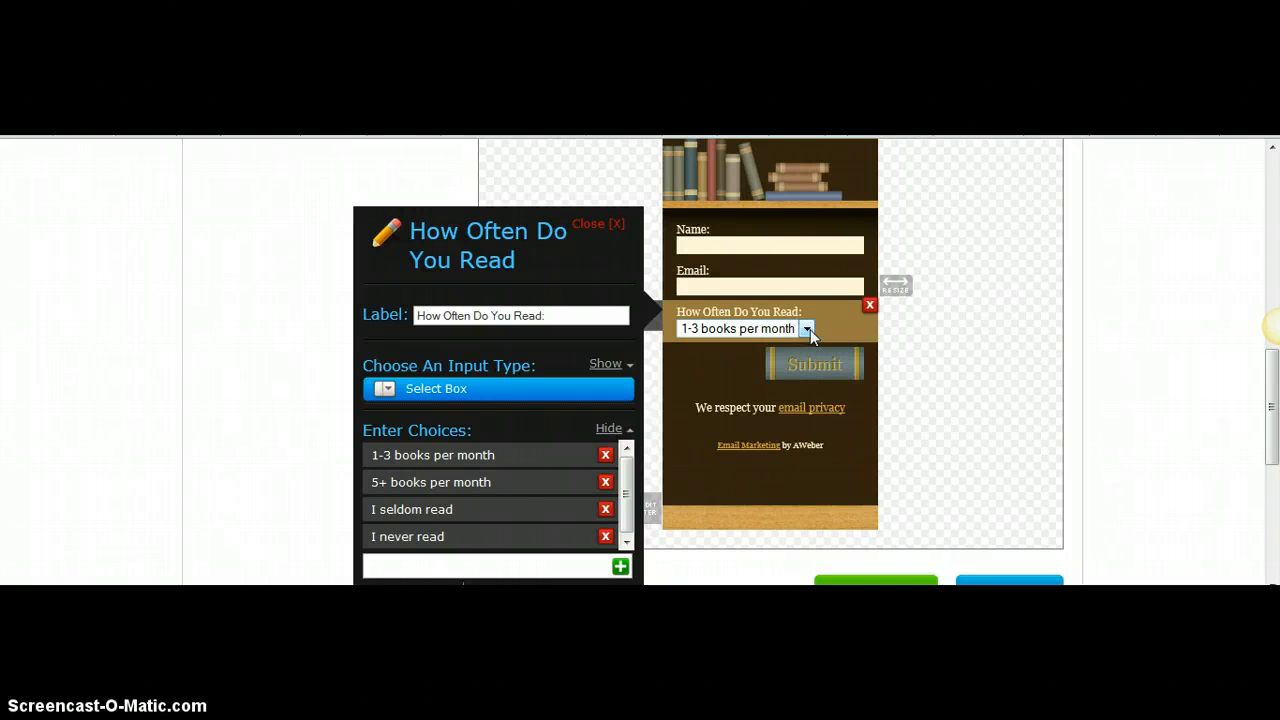
left_click(598, 224)
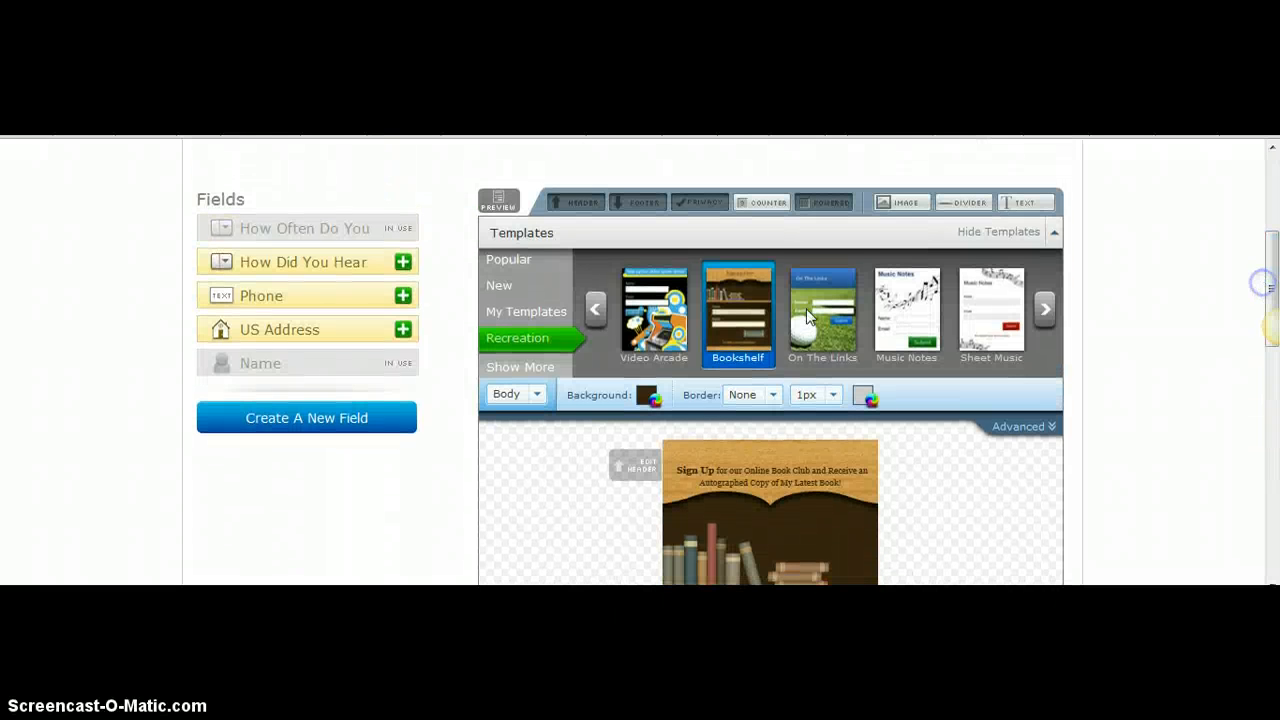
- Add the How Did You Hear About Us dropdown, review its choices, and close its editor
left_click(304, 262)
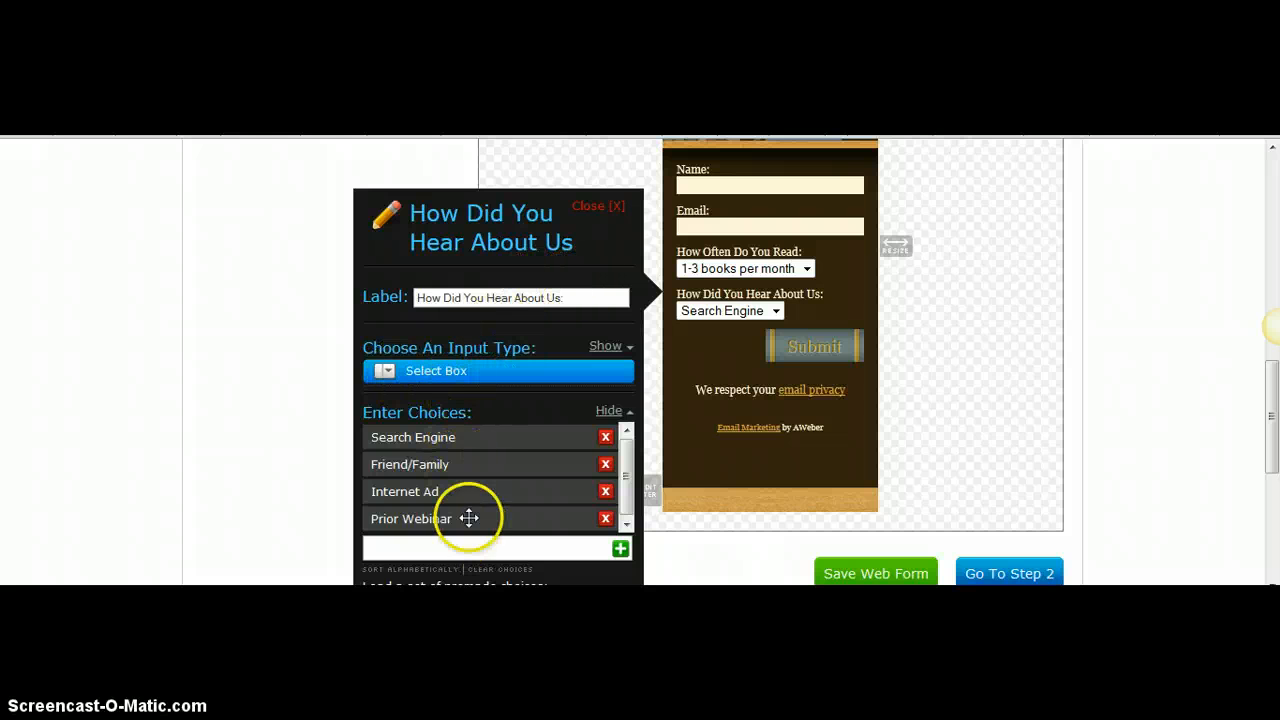
mouse_move(748, 336)
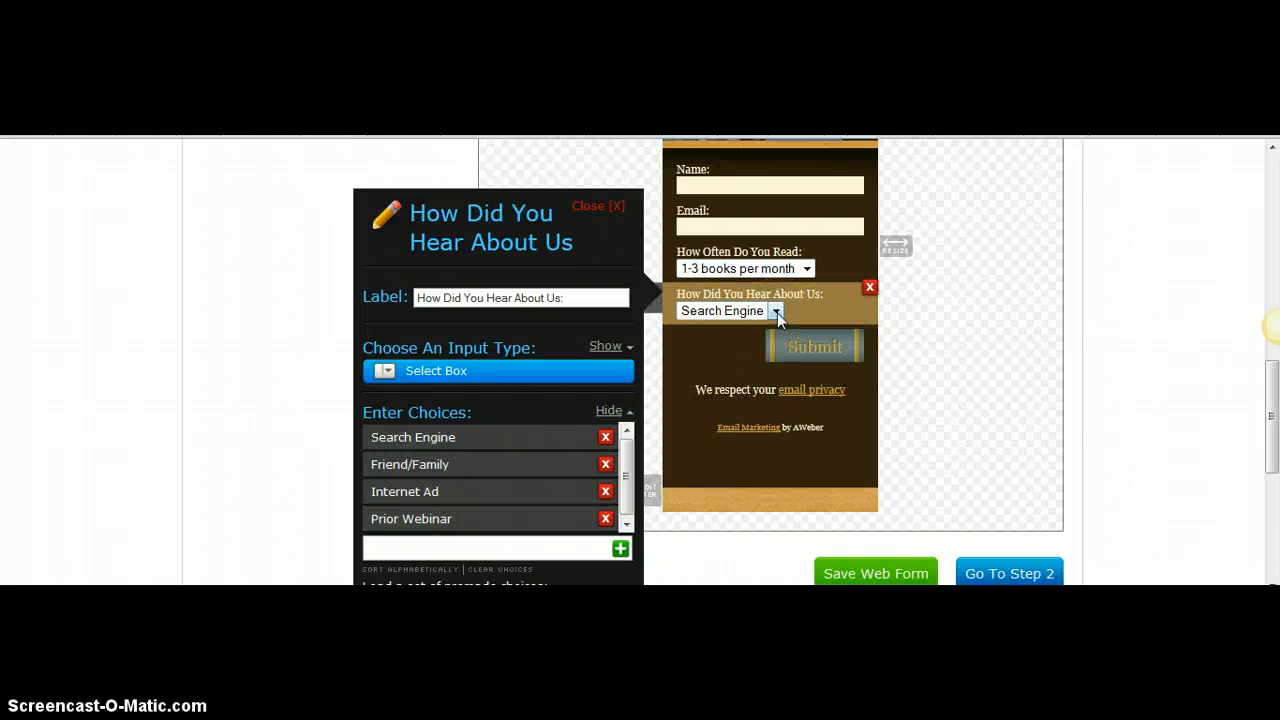
left_click(770, 310)
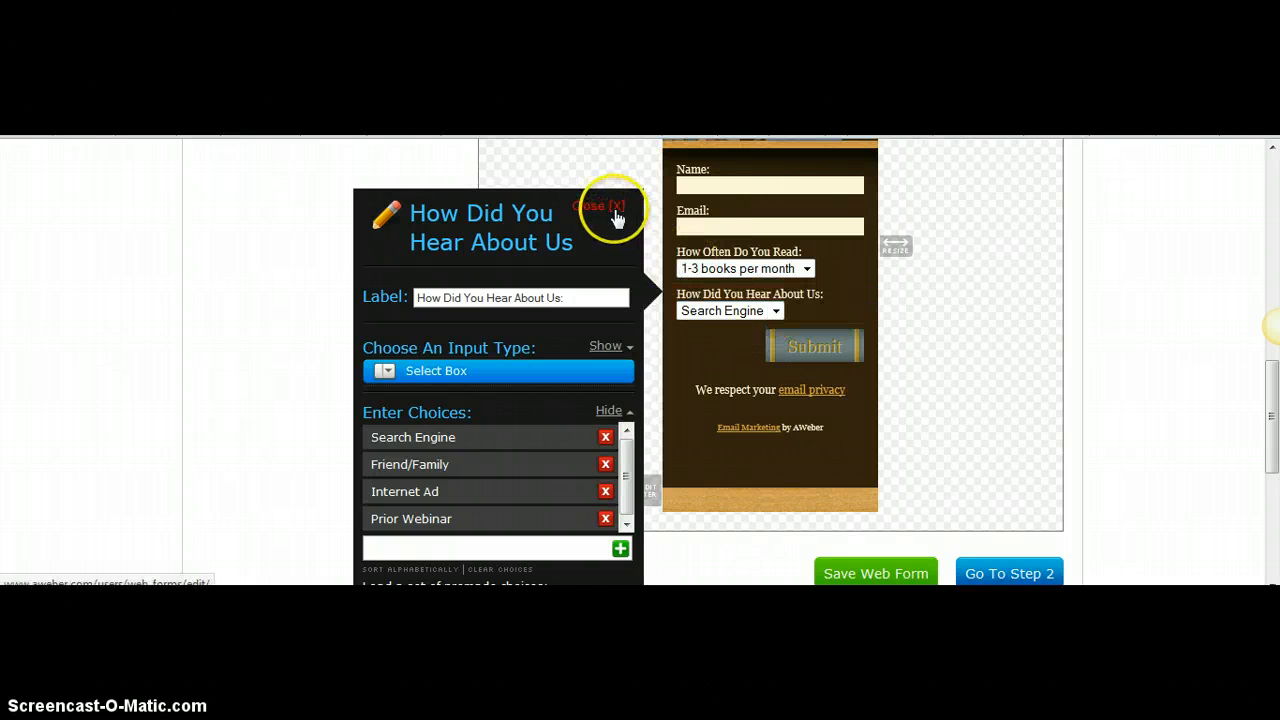
left_click(600, 206)
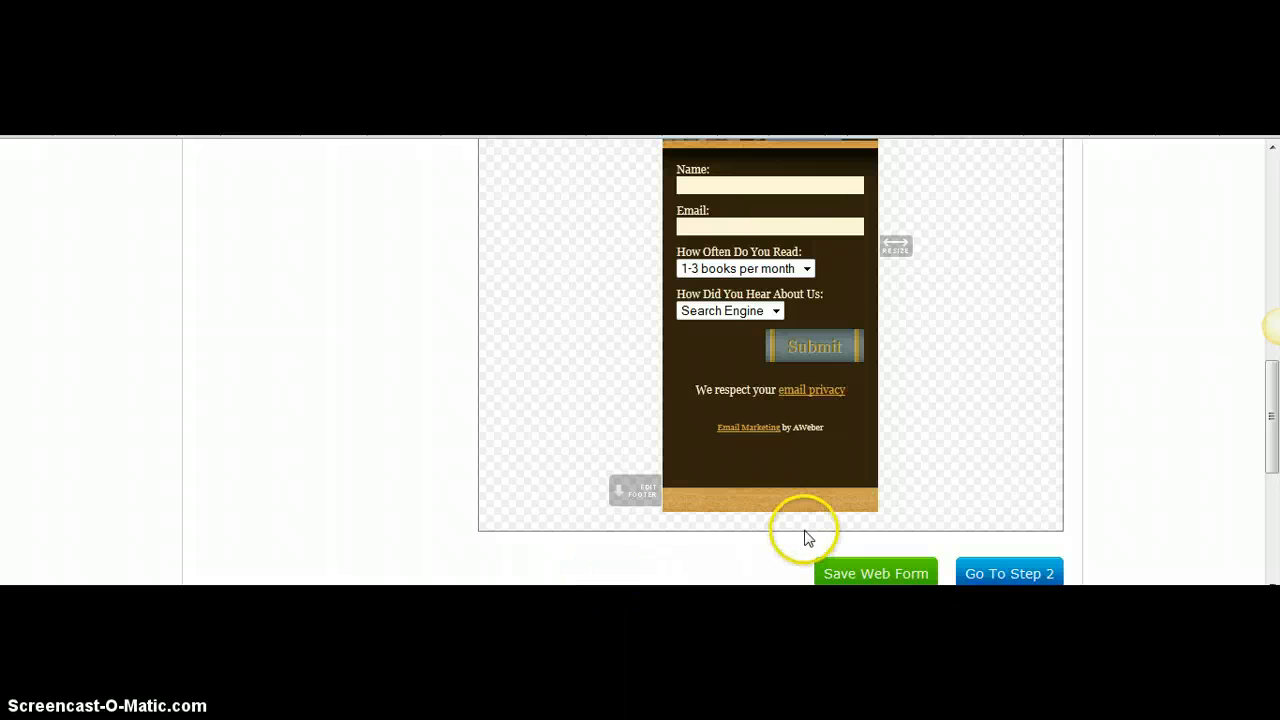
- Drag the Bookshelf form's right edge outward so its fields and dropdowns get a broader layout
scroll("up", 3)
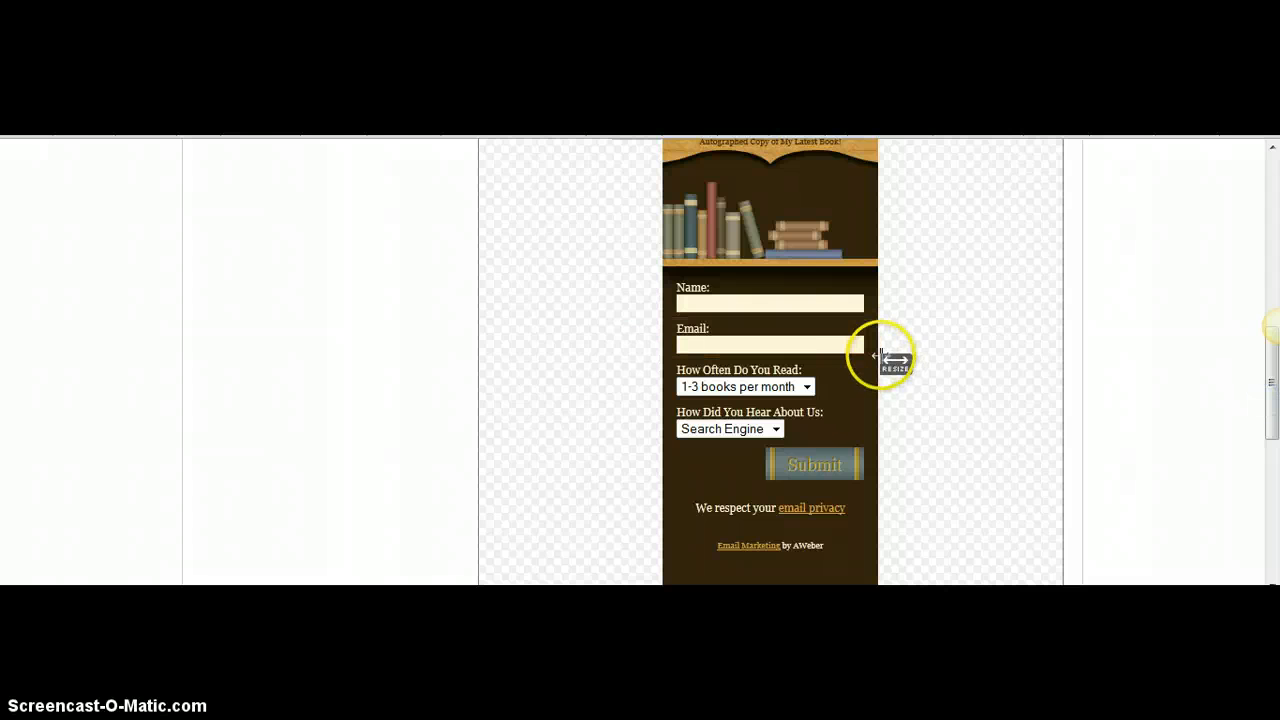
left_click_drag(880, 356, 936, 360)
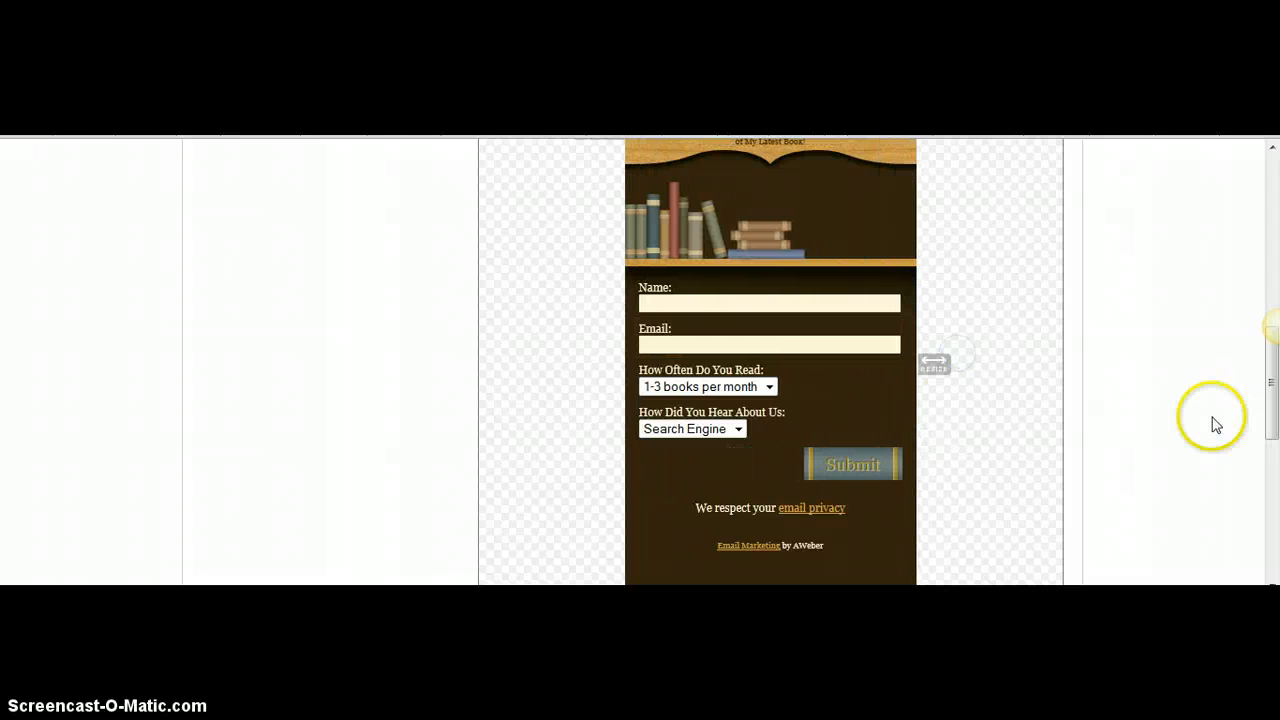
scroll("up", 3)
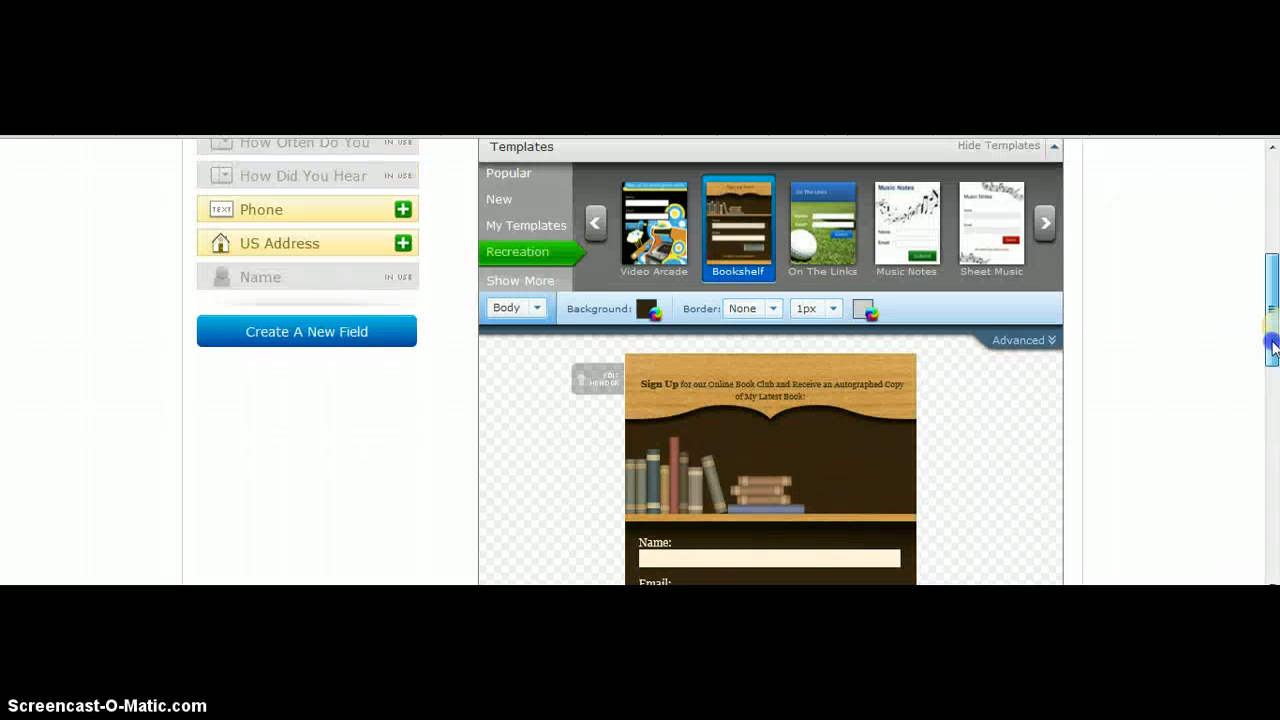
scroll("down", 3)
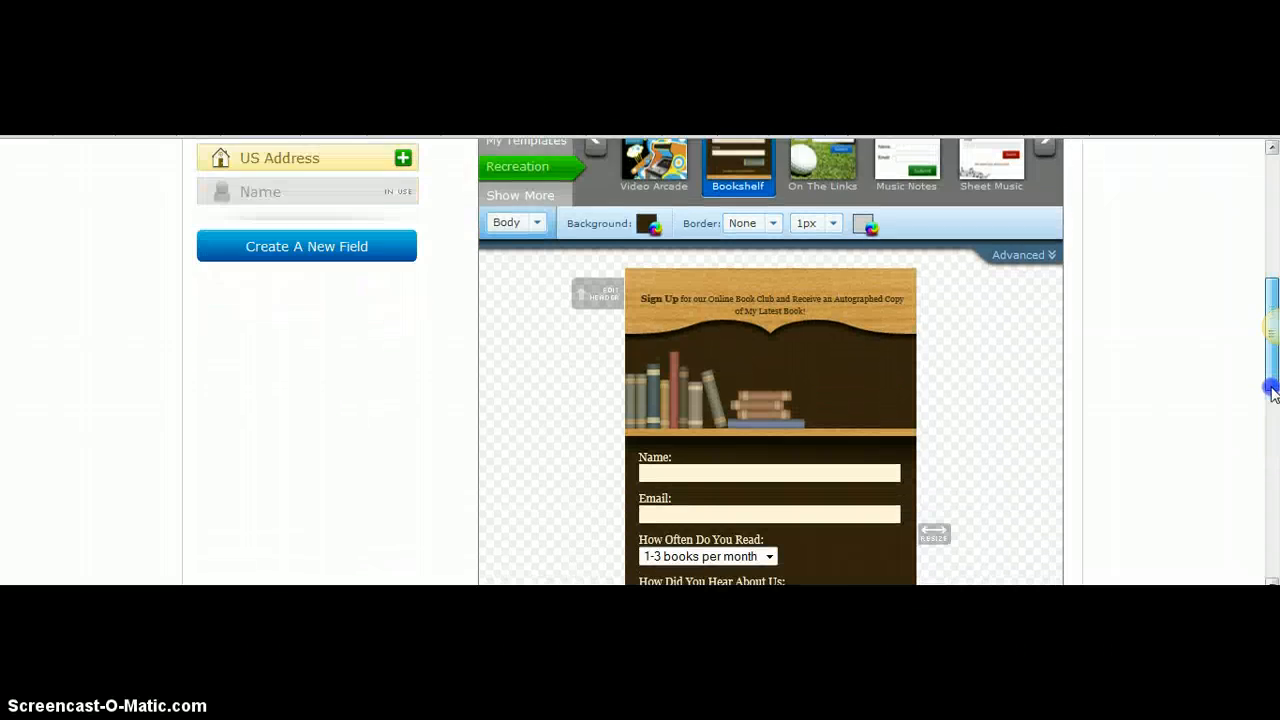
scroll("down", 3)
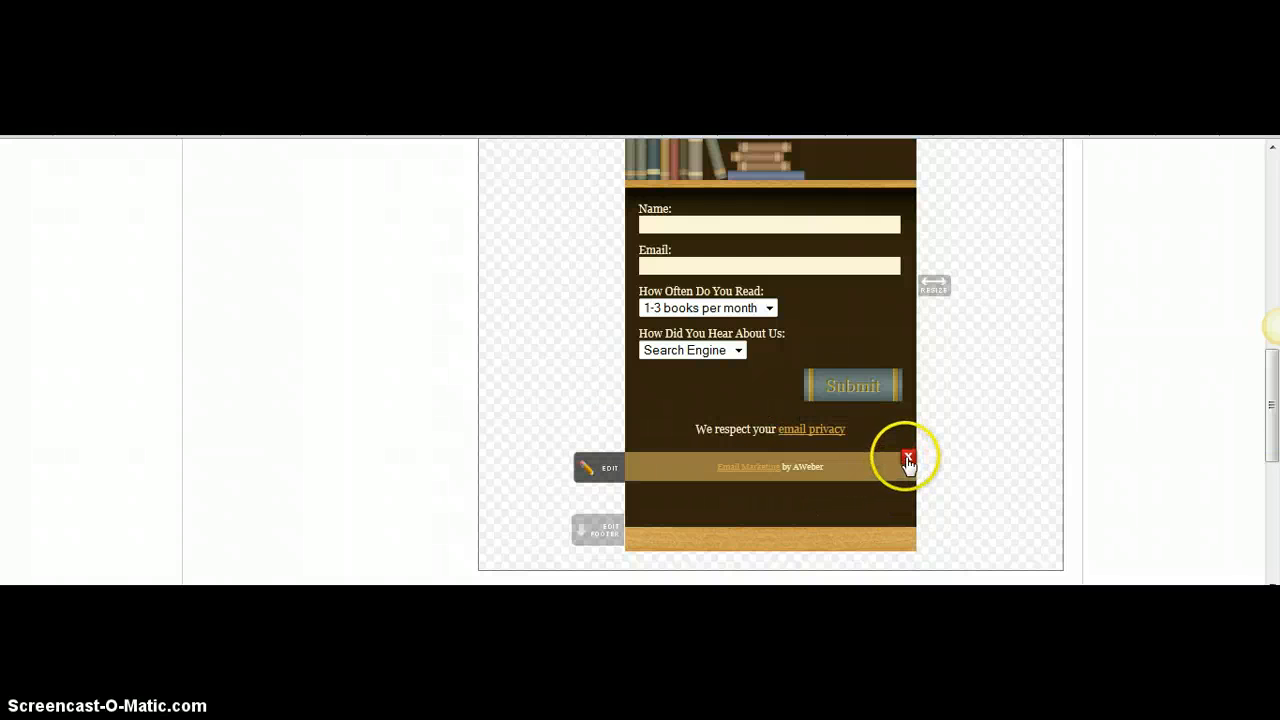
- Delete the 'Email Marketing by AWeber' footer and continue to Step 2 settings for 'My Web Form 2'
left_click(908, 458)
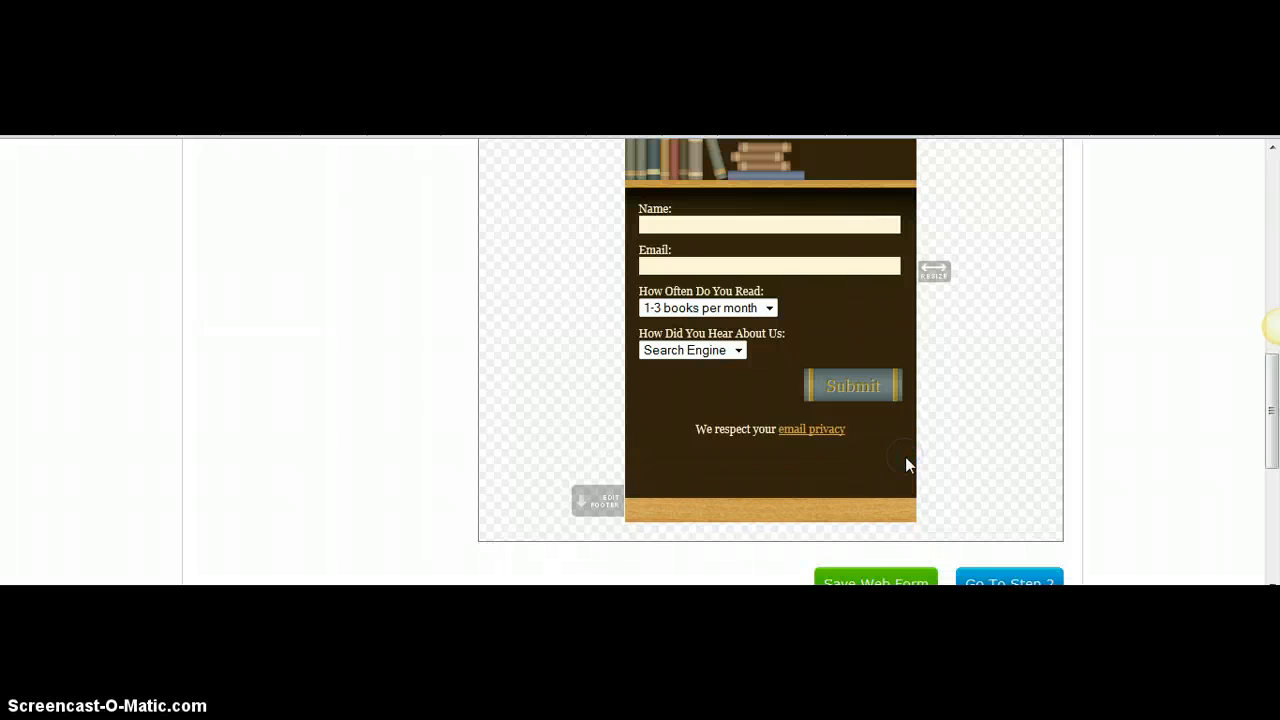
mouse_move(1270, 440)
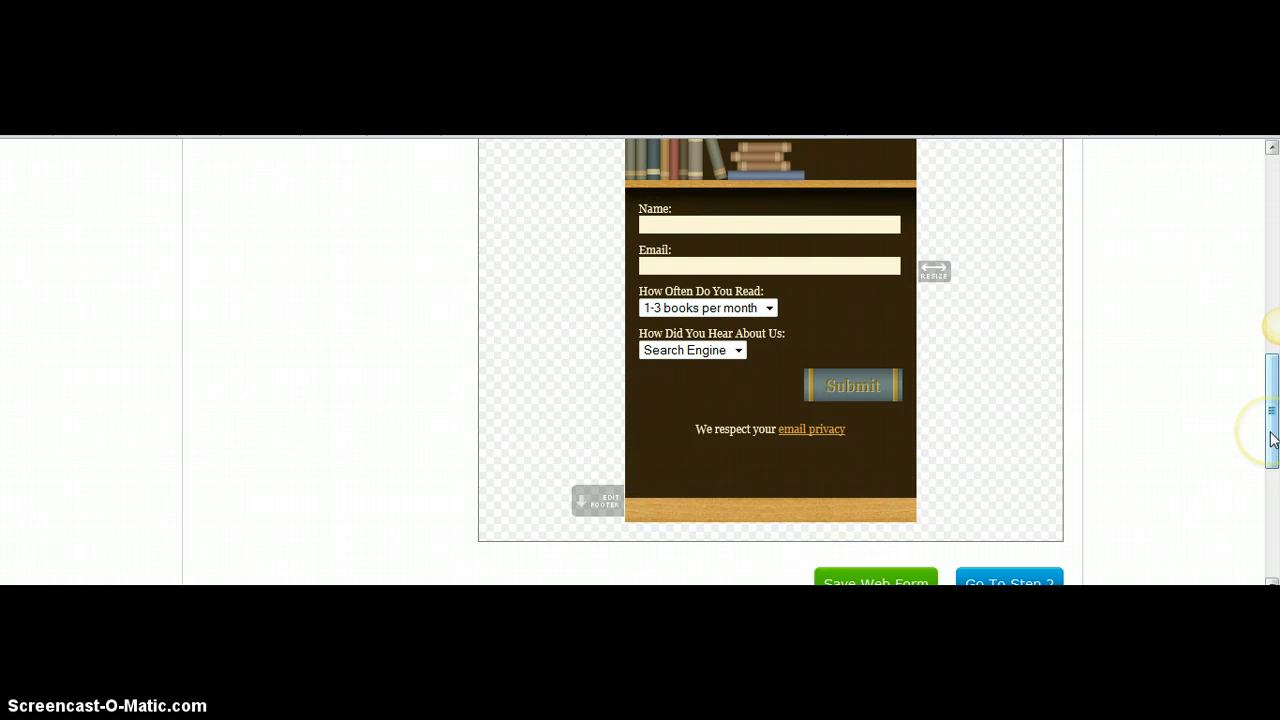
scroll("up", 3)
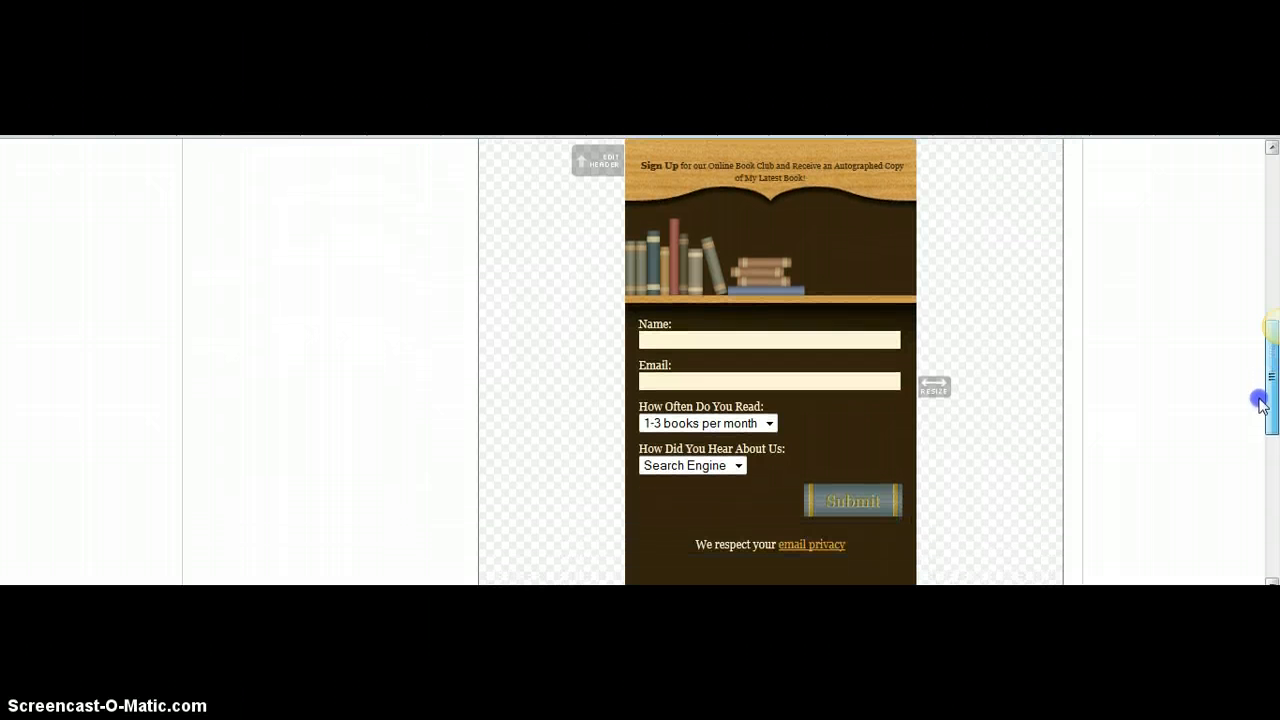
scroll("down", 3)
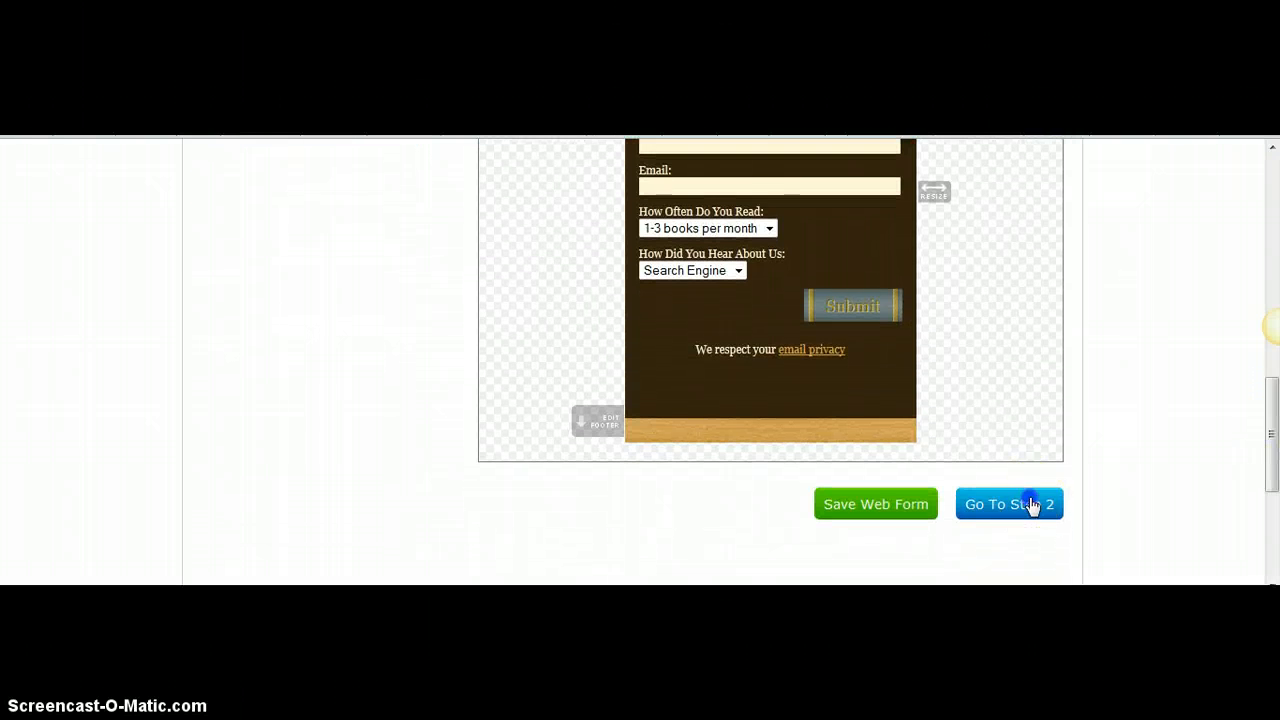
left_click(1008, 504)
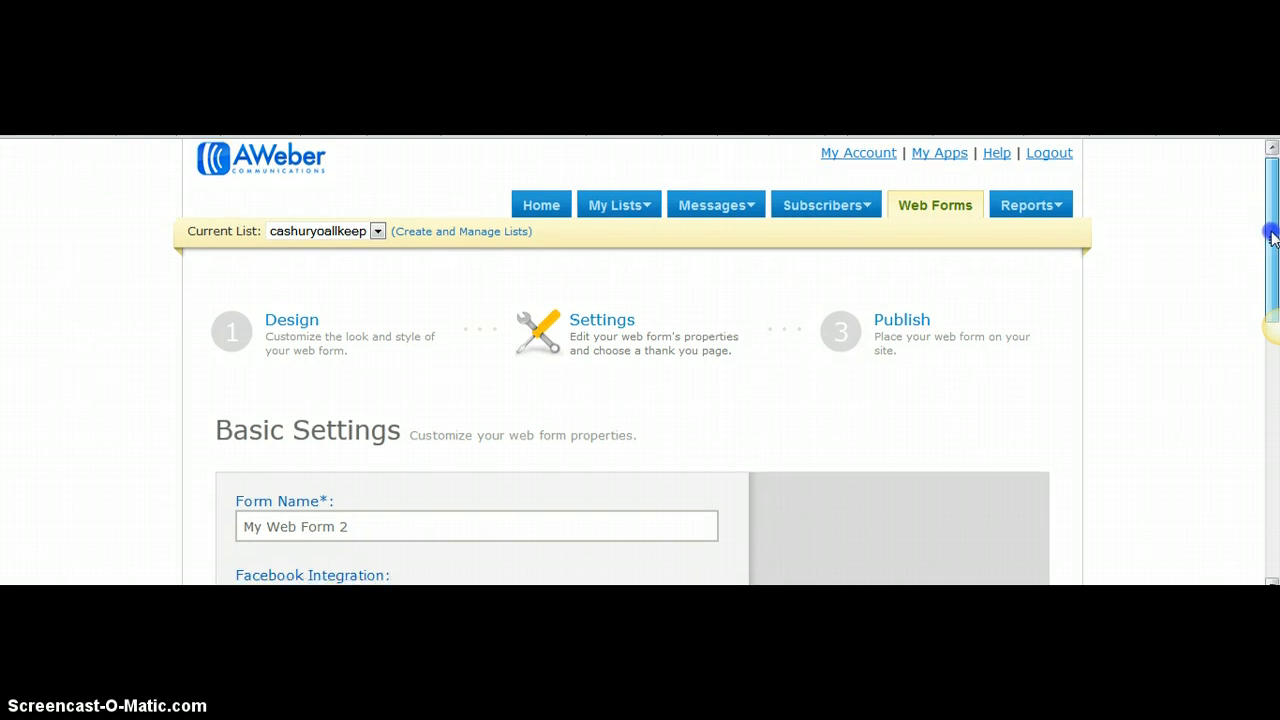
- Tick 'Enable Facebook registration form' and continue to Step 3, which warns the form must be saved first
scroll("down", 3)
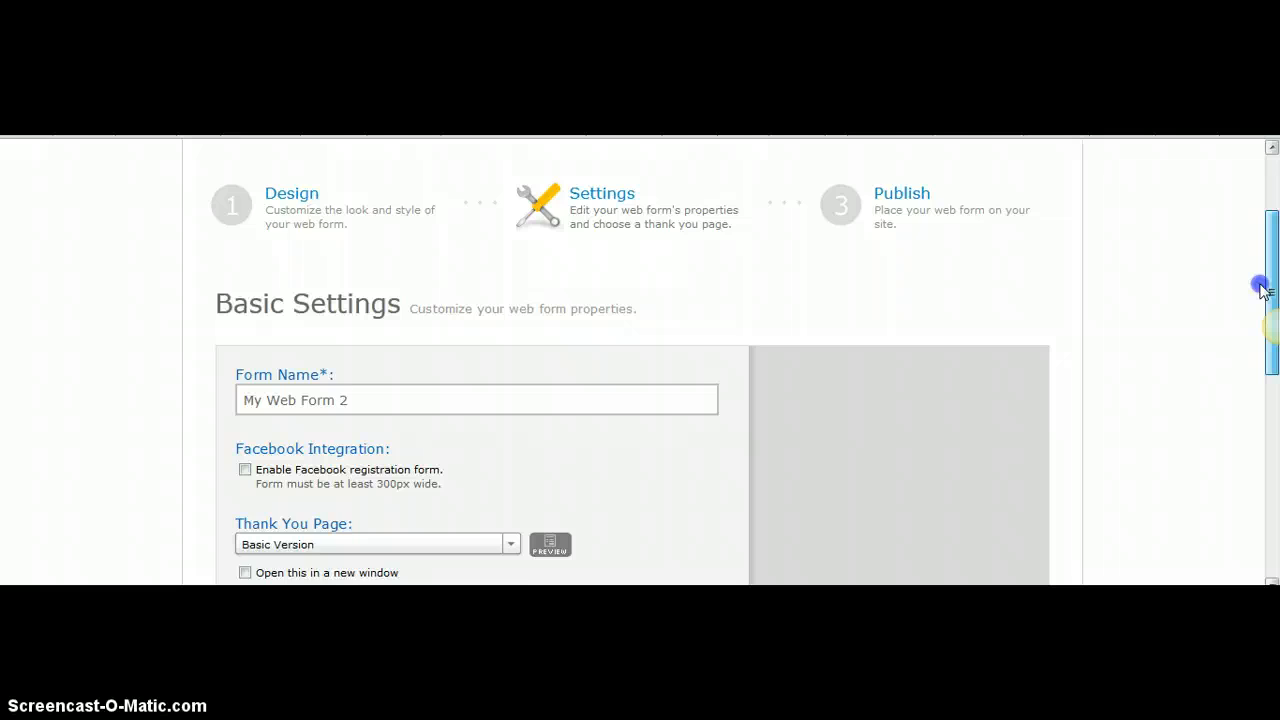
scroll("down", 3)
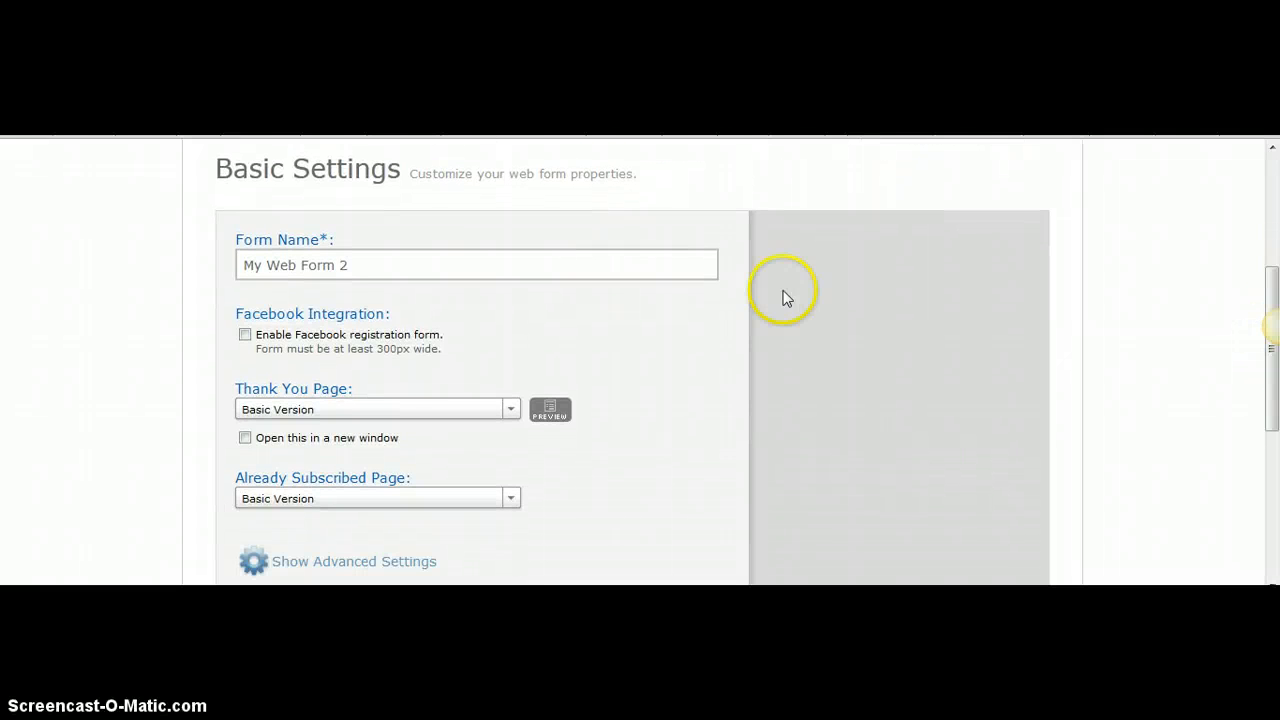
mouse_move(508, 418)
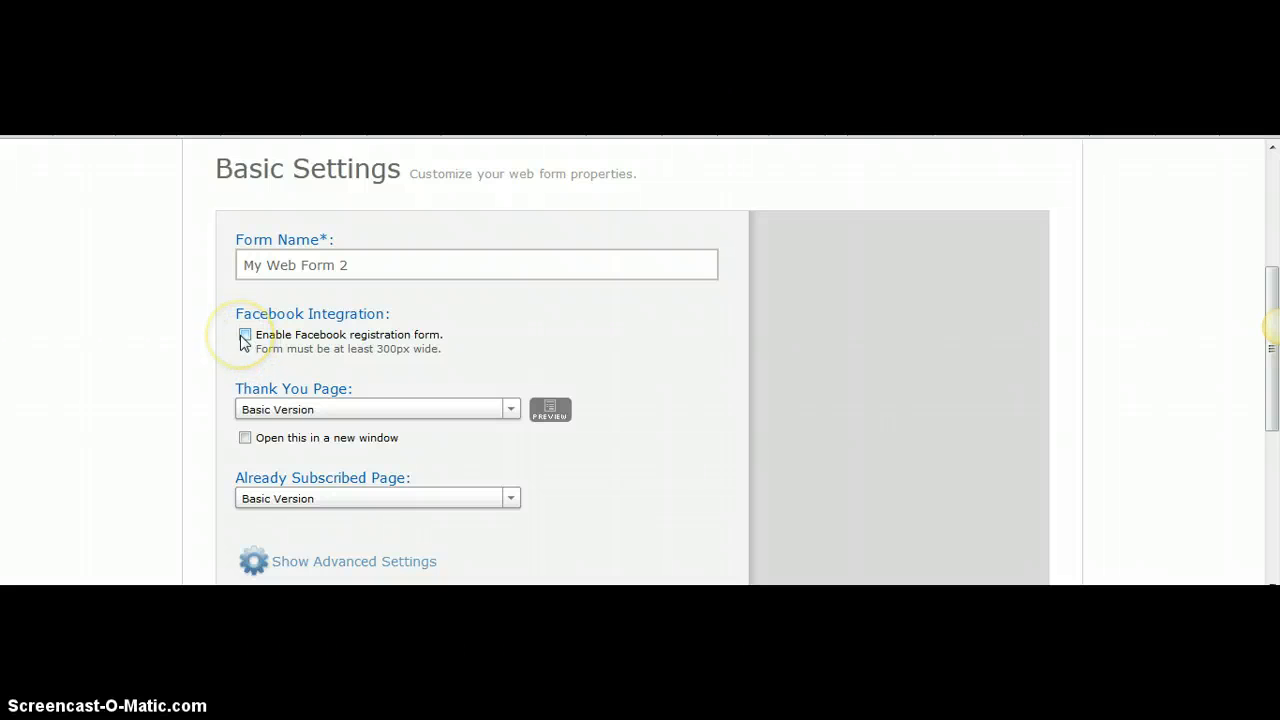
left_click(244, 336)
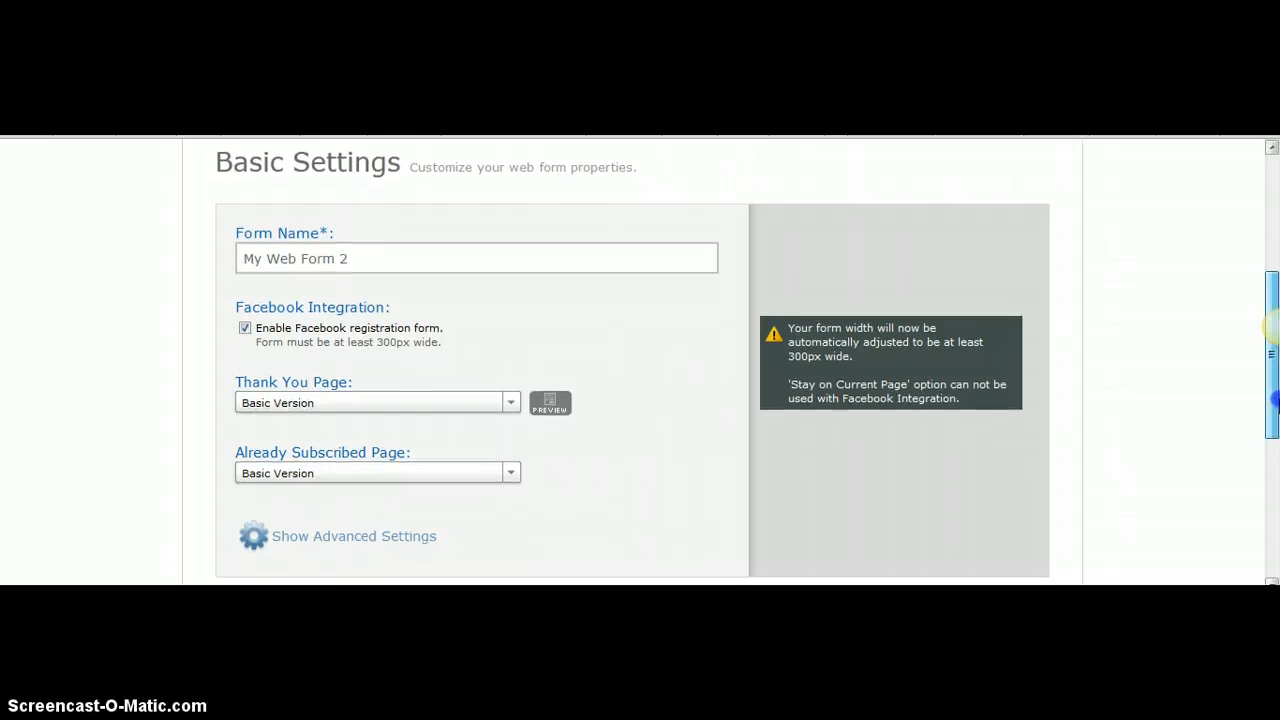
scroll("down", 3)
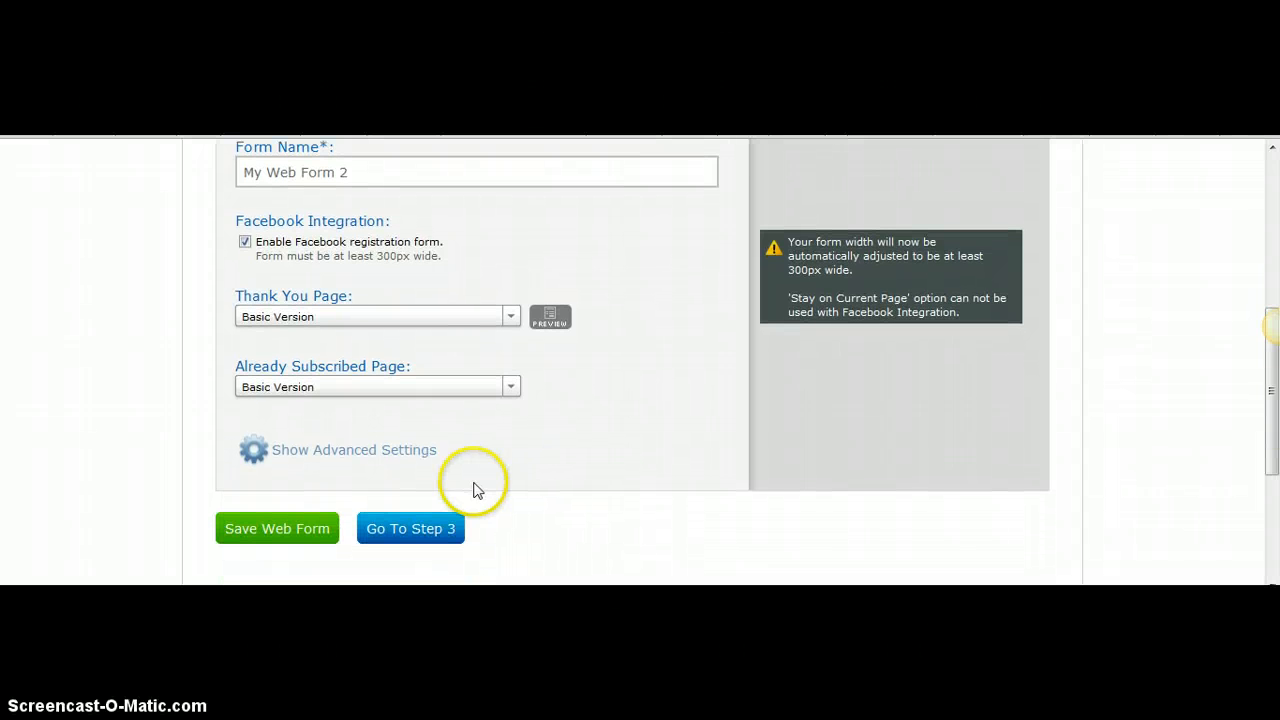
mouse_move(284, 300)
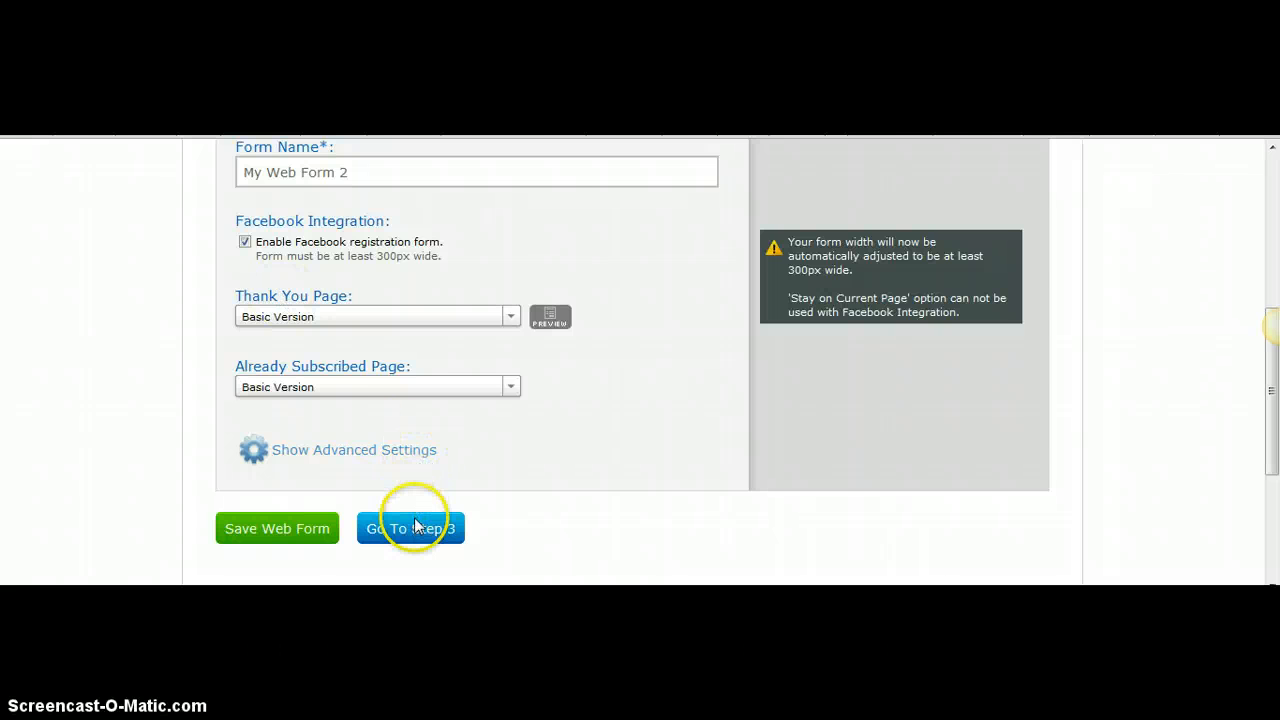
left_click(408, 528)
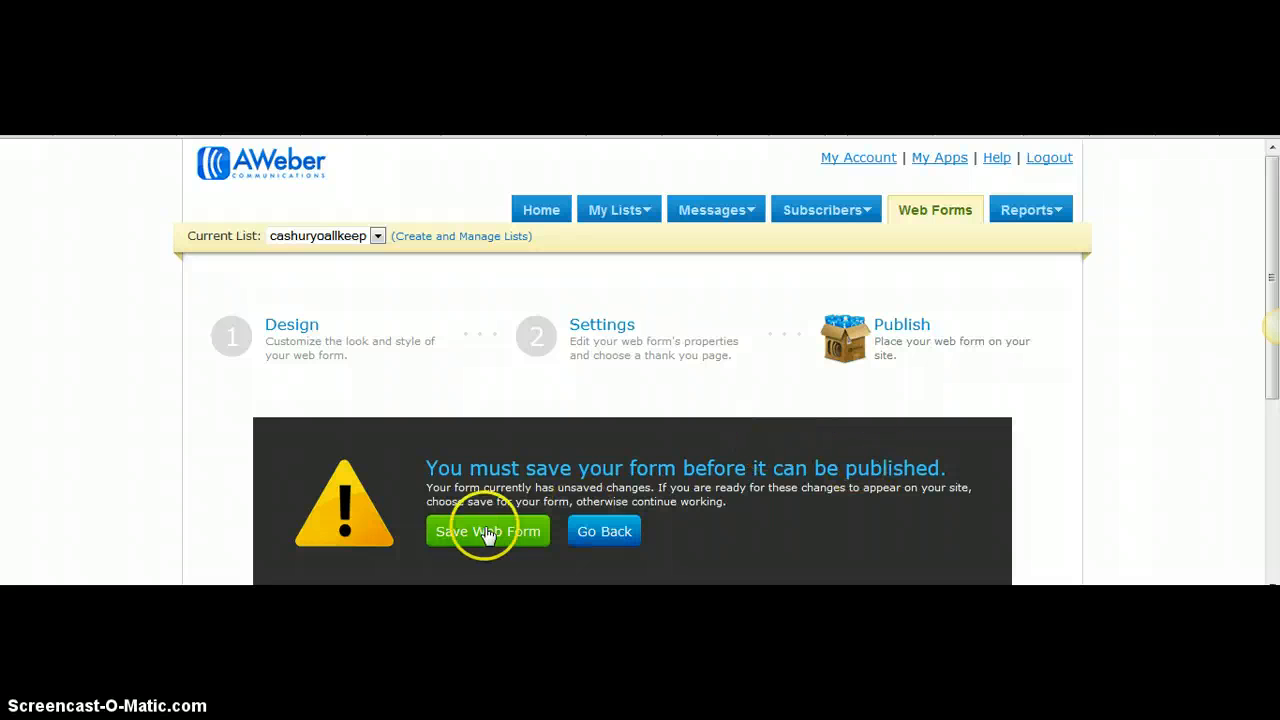
left_click(488, 532)
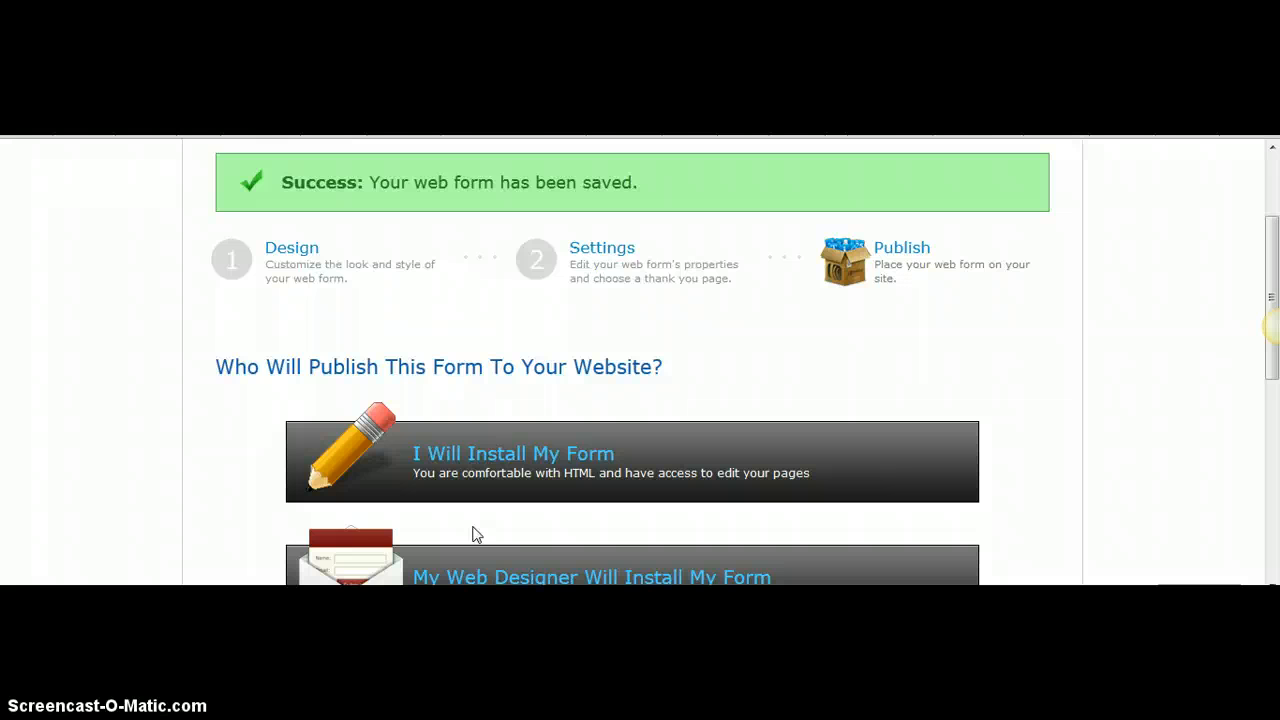
scroll("down", 3)
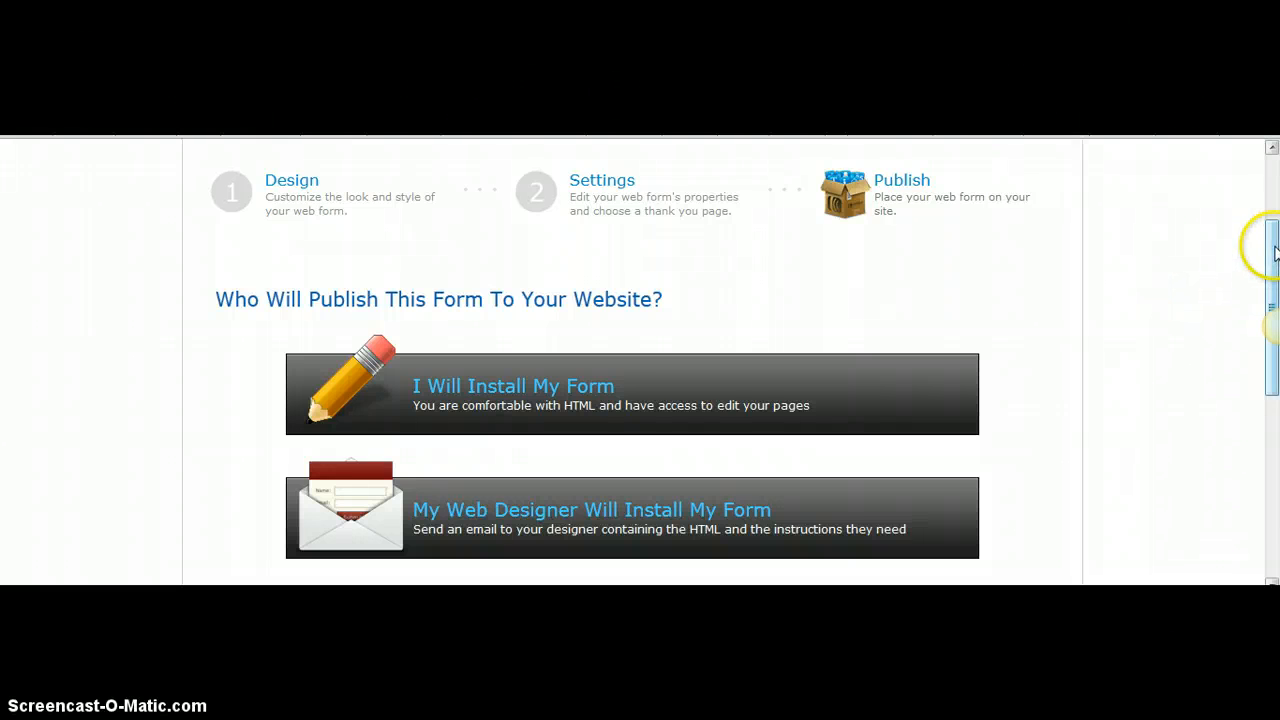
scroll("down", 3)
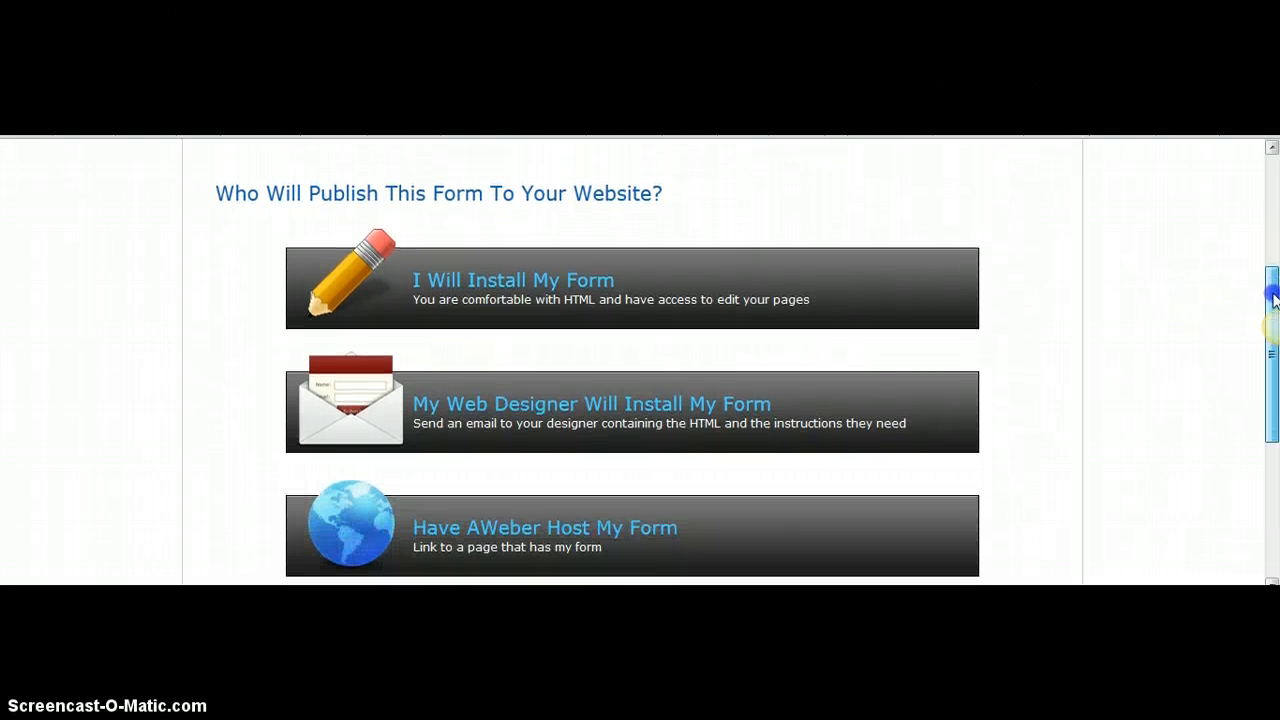
scroll("down", 3)
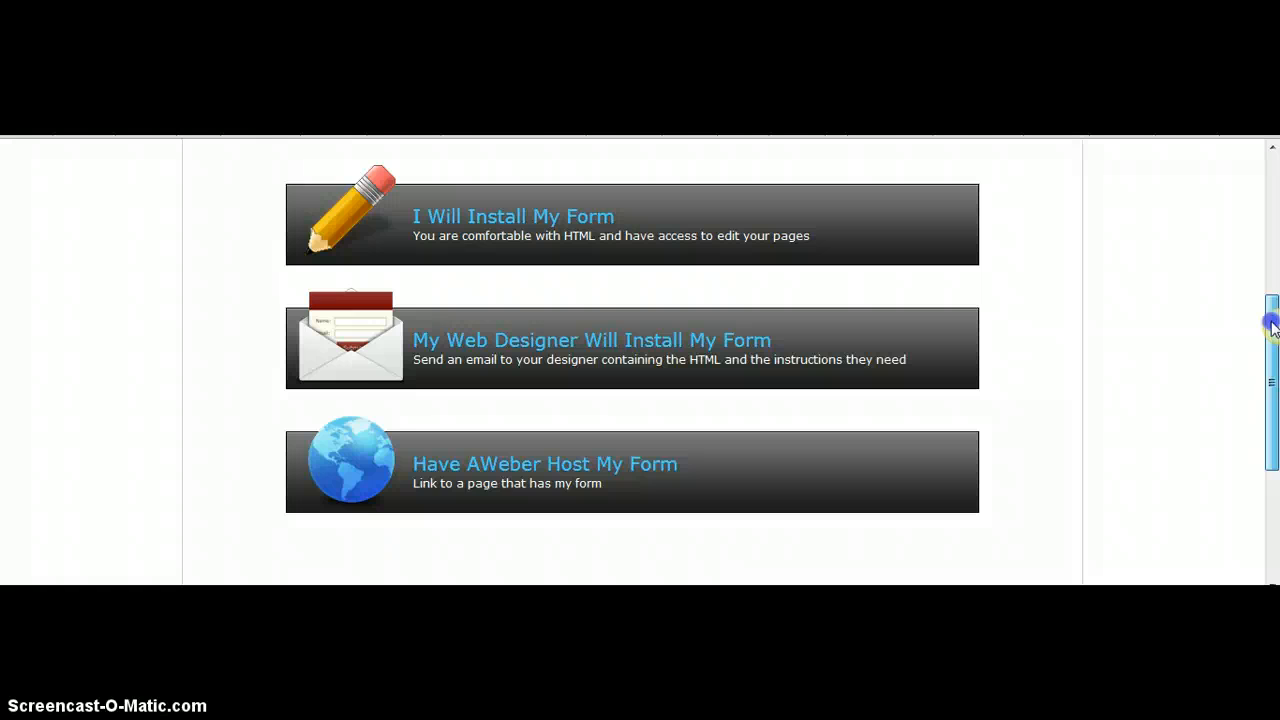
scroll("up", 3)
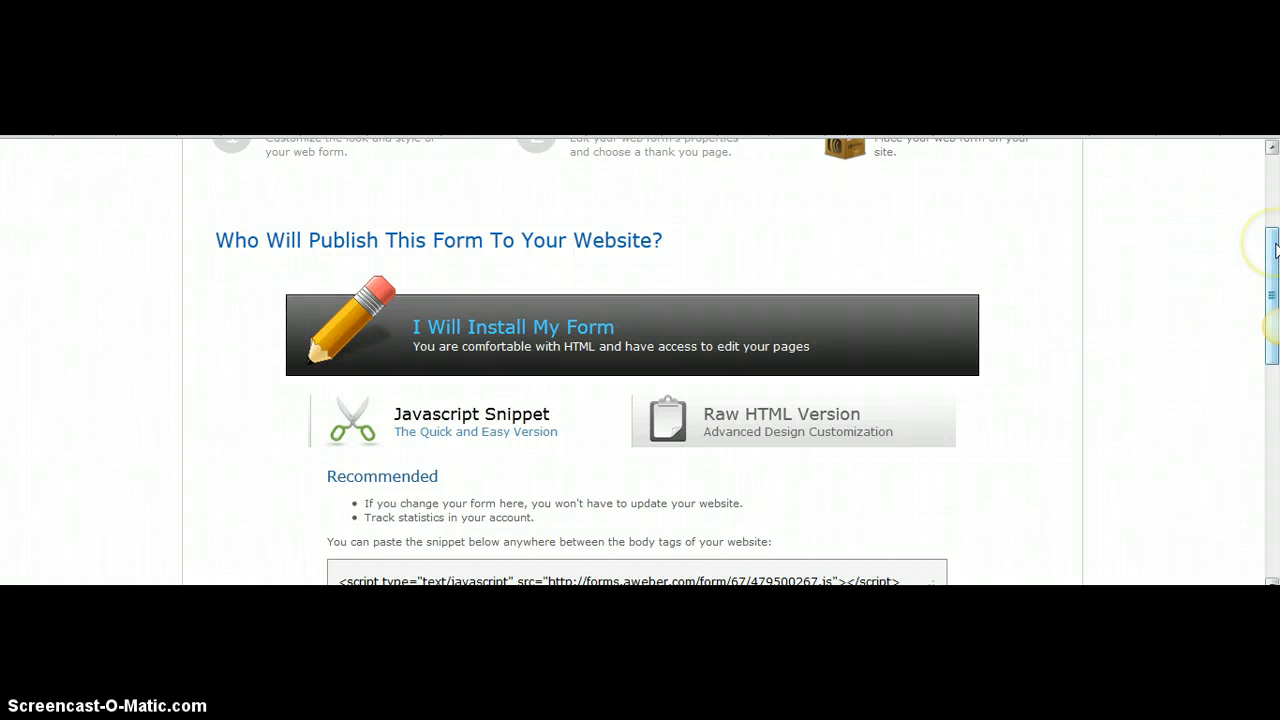
- Copy the JavaScript snippet under 'I Will Install My Form' for embedding in a website
scroll("down", 3)
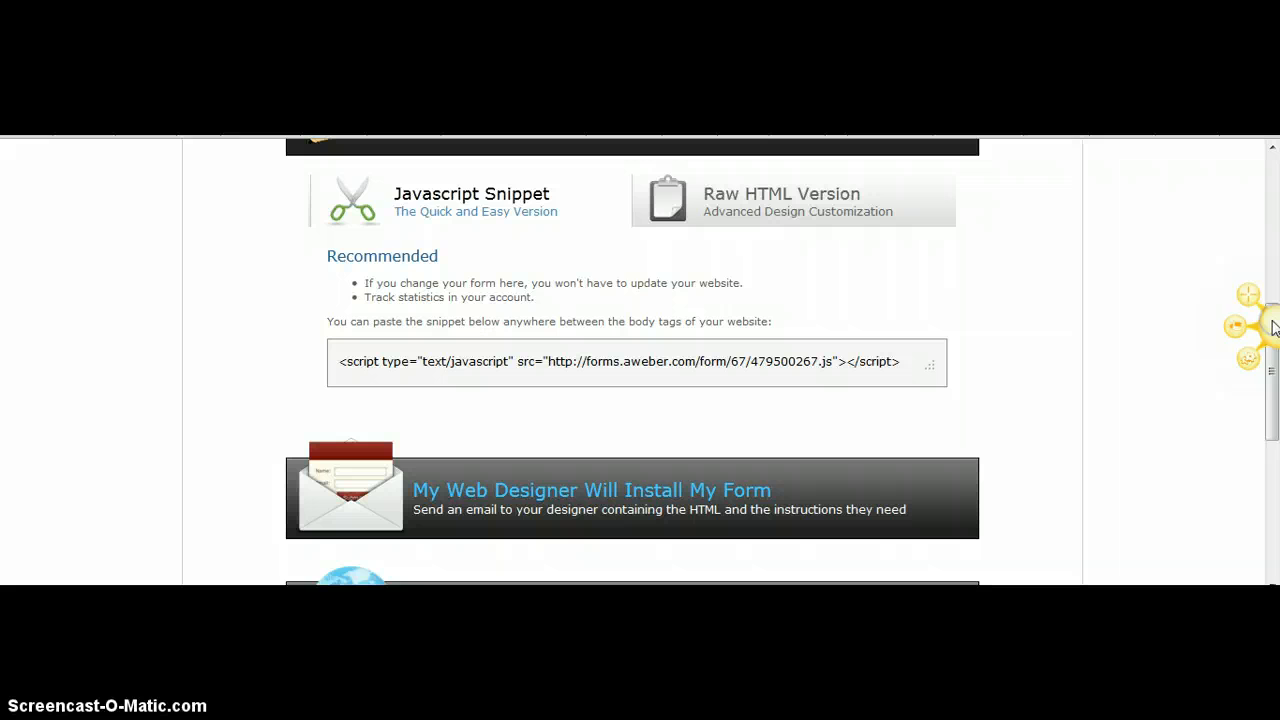
mouse_move(500, 338)
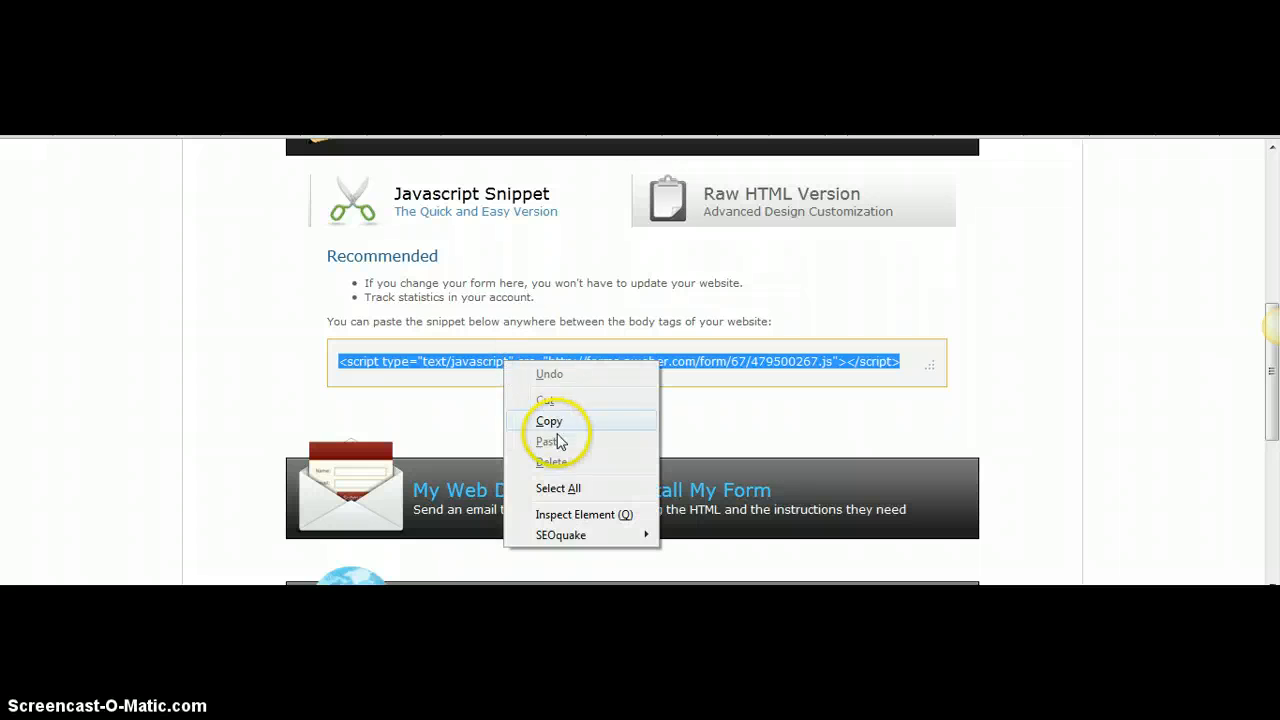
left_click(548, 420)
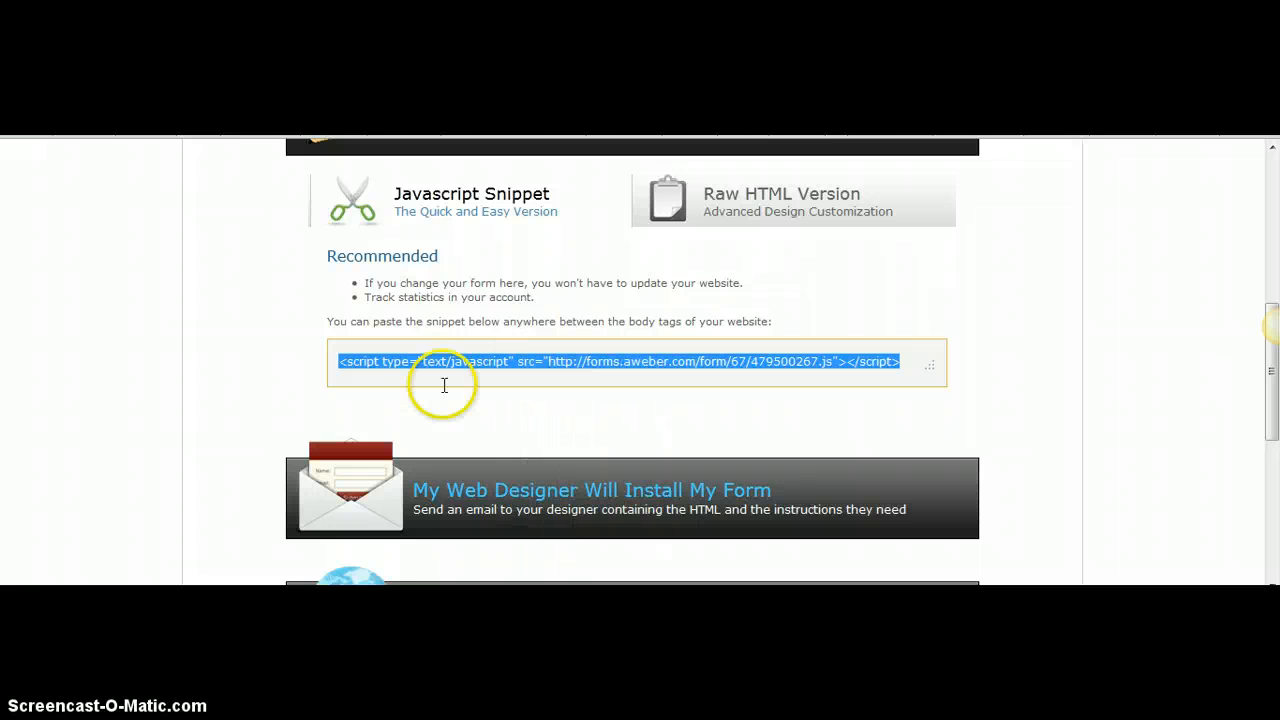
mouse_move(956, 362)
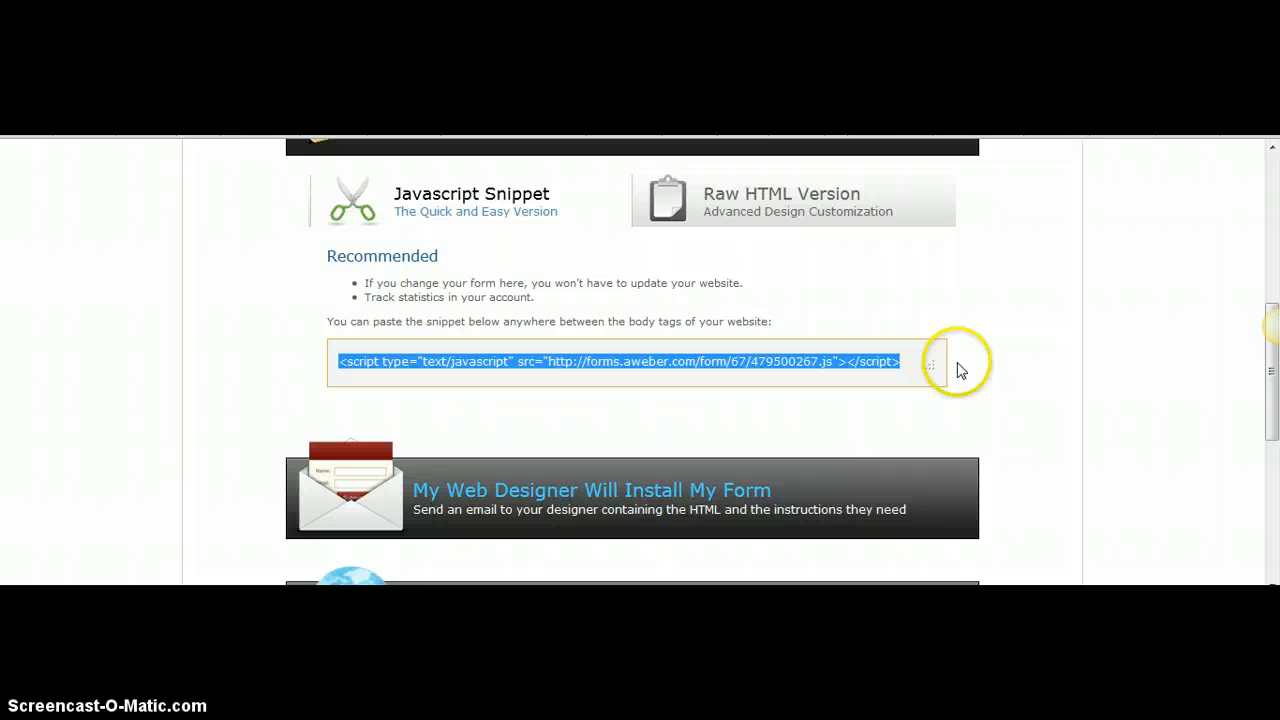
mouse_move(592, 384)
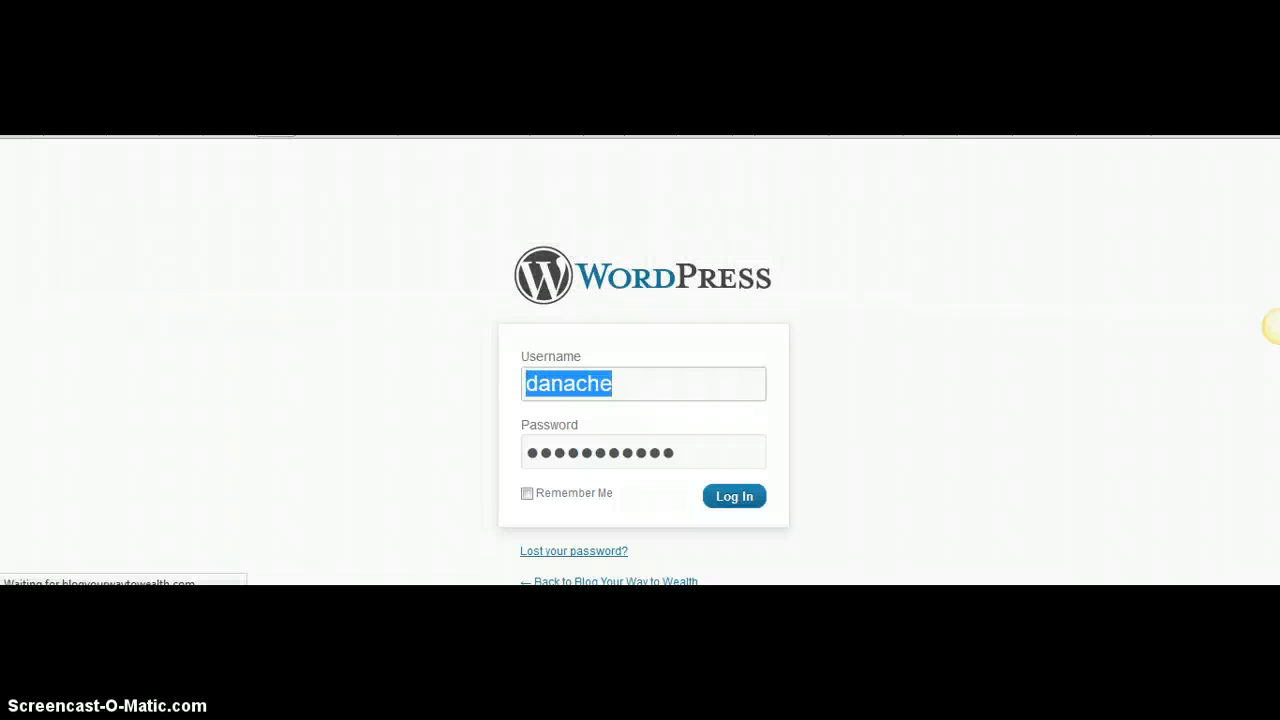
- Log in to WordPress and check the Blog Your Way to Wealth sidebar holding the AWeber signup form
left_click(732, 496)
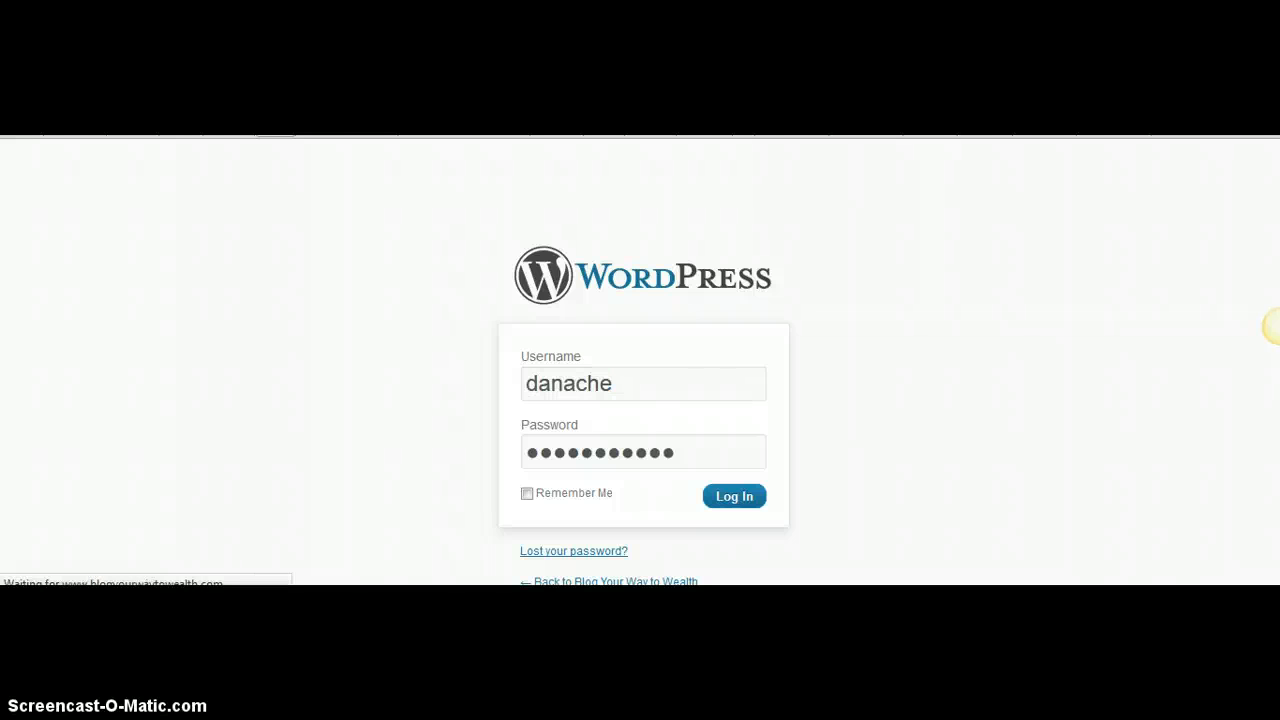
left_click(734, 496)
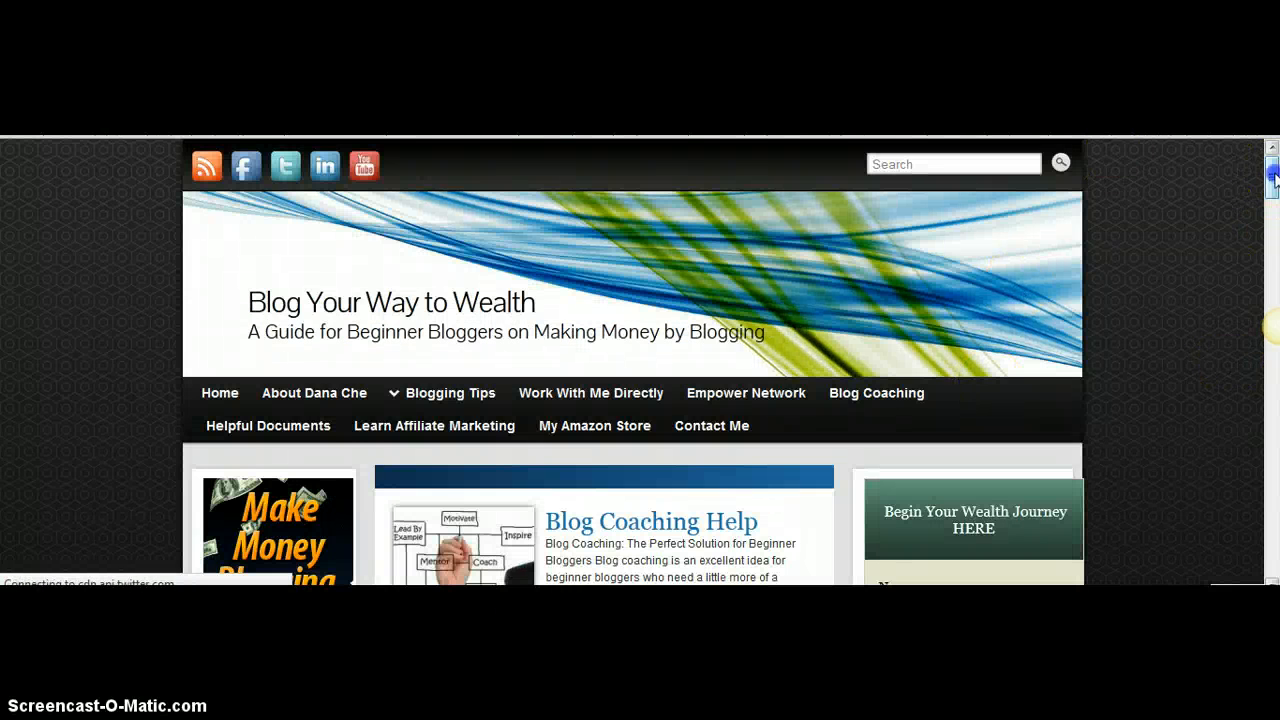
scroll("down", 3)
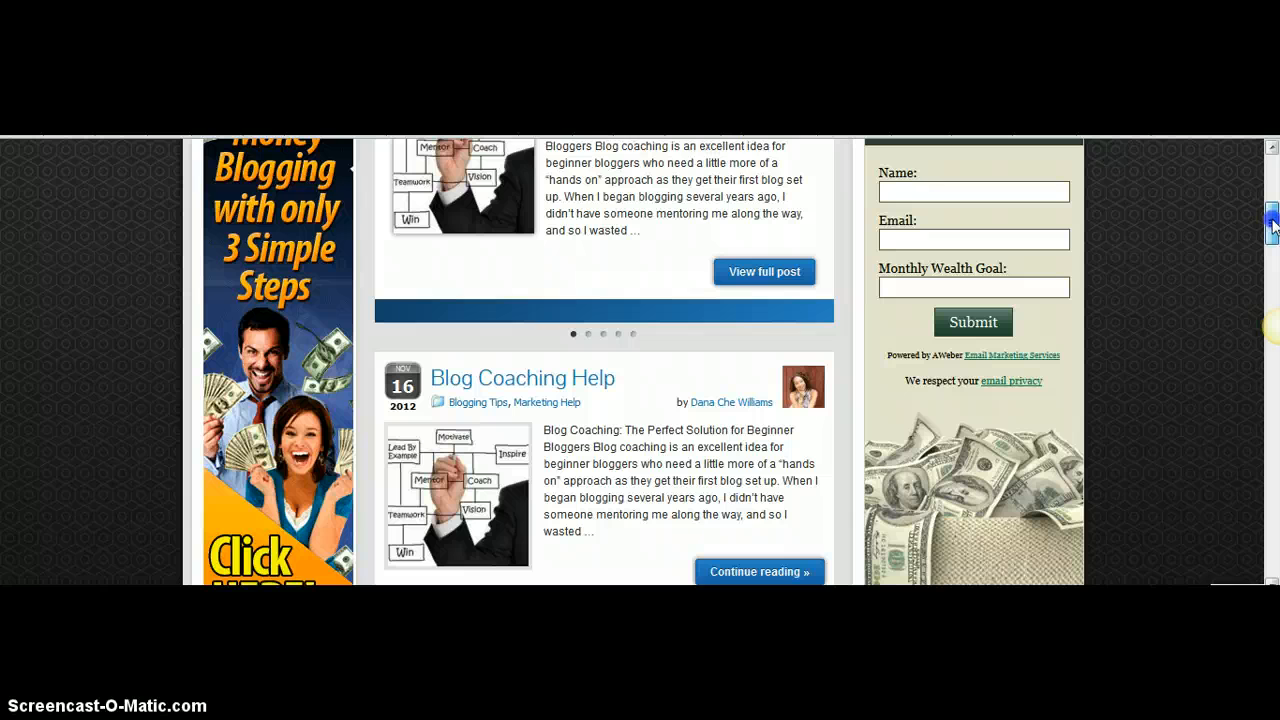
scroll("down", 3)
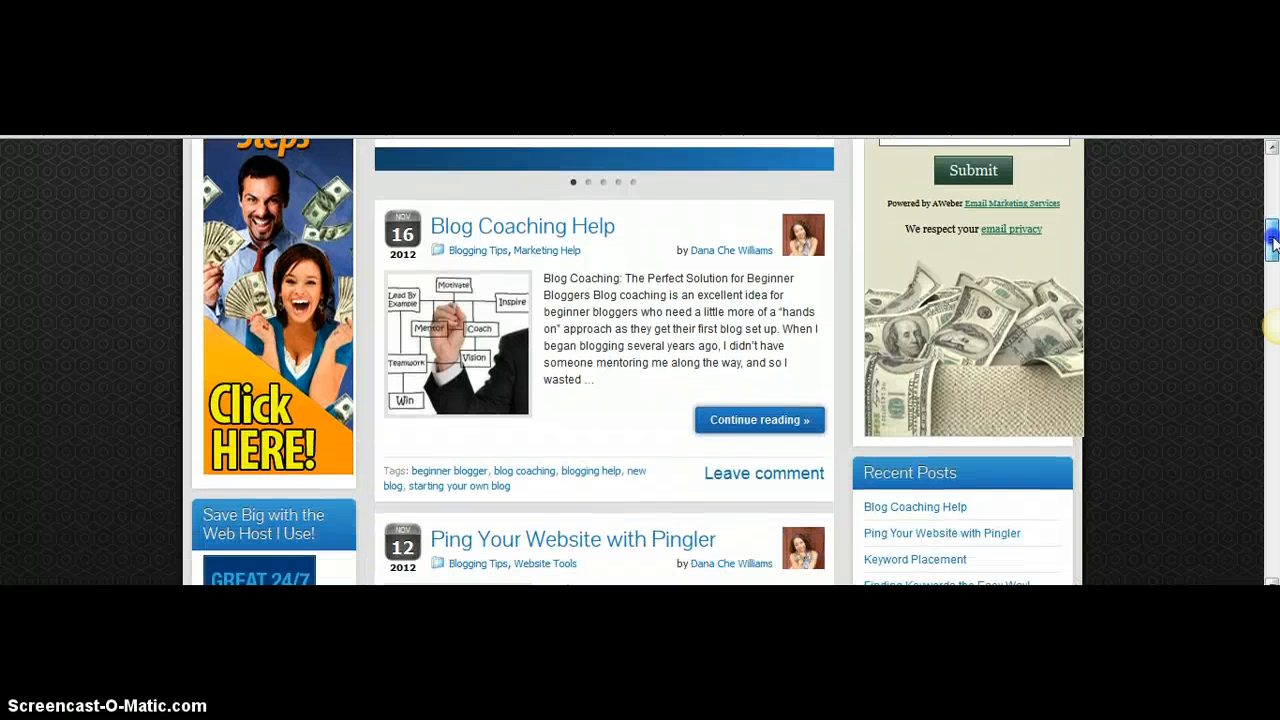
scroll("up", 3)
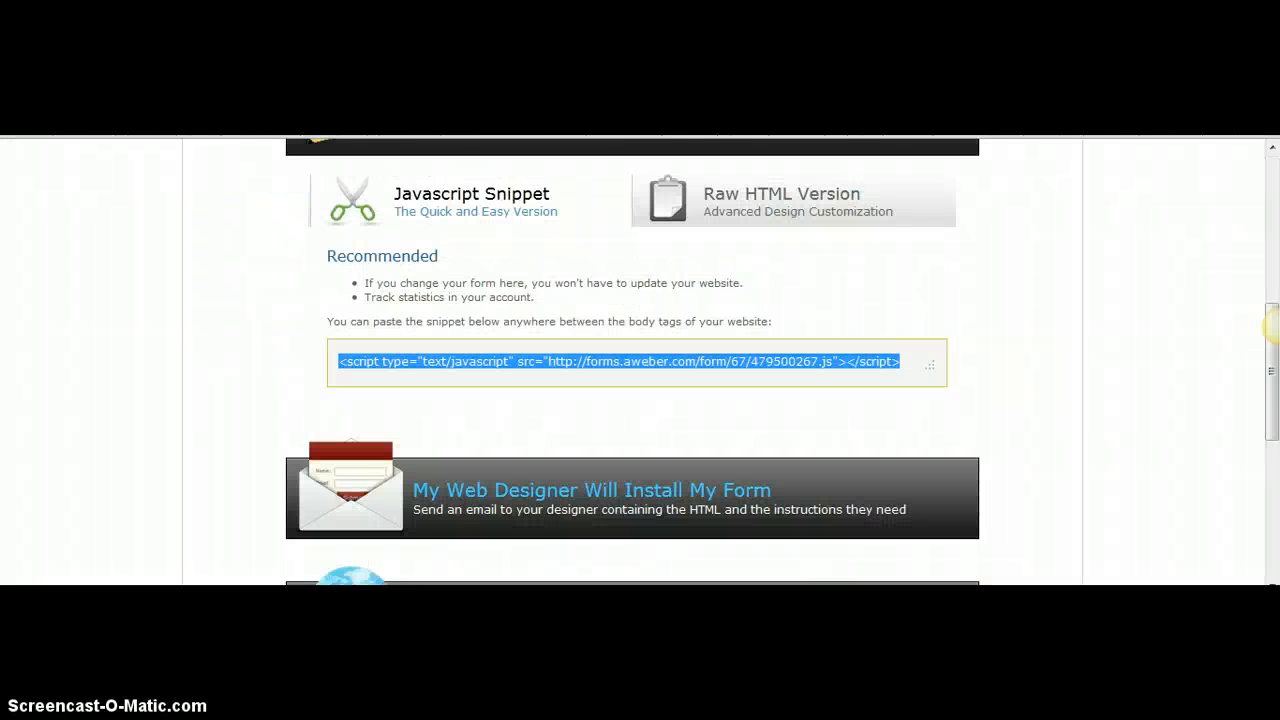
mouse_move(762, 212)
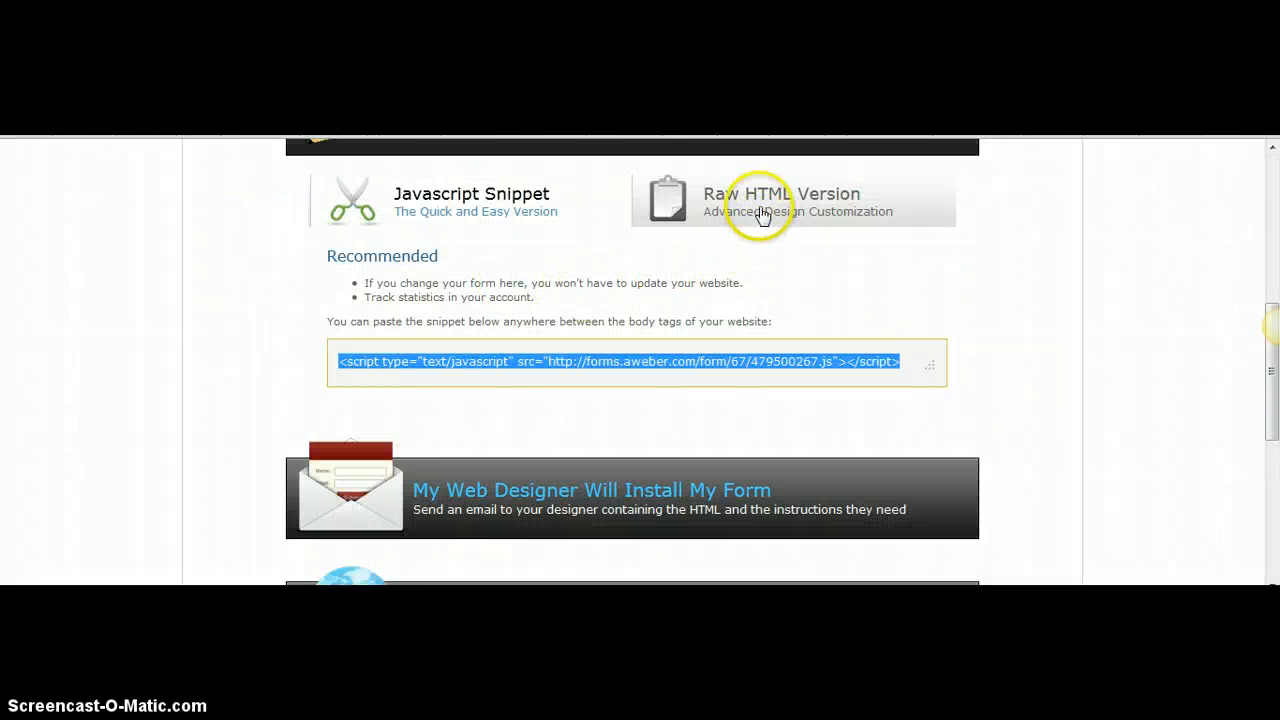
- Switch the install code to the Raw HTML Version and review the options below it
left_click(780, 200)
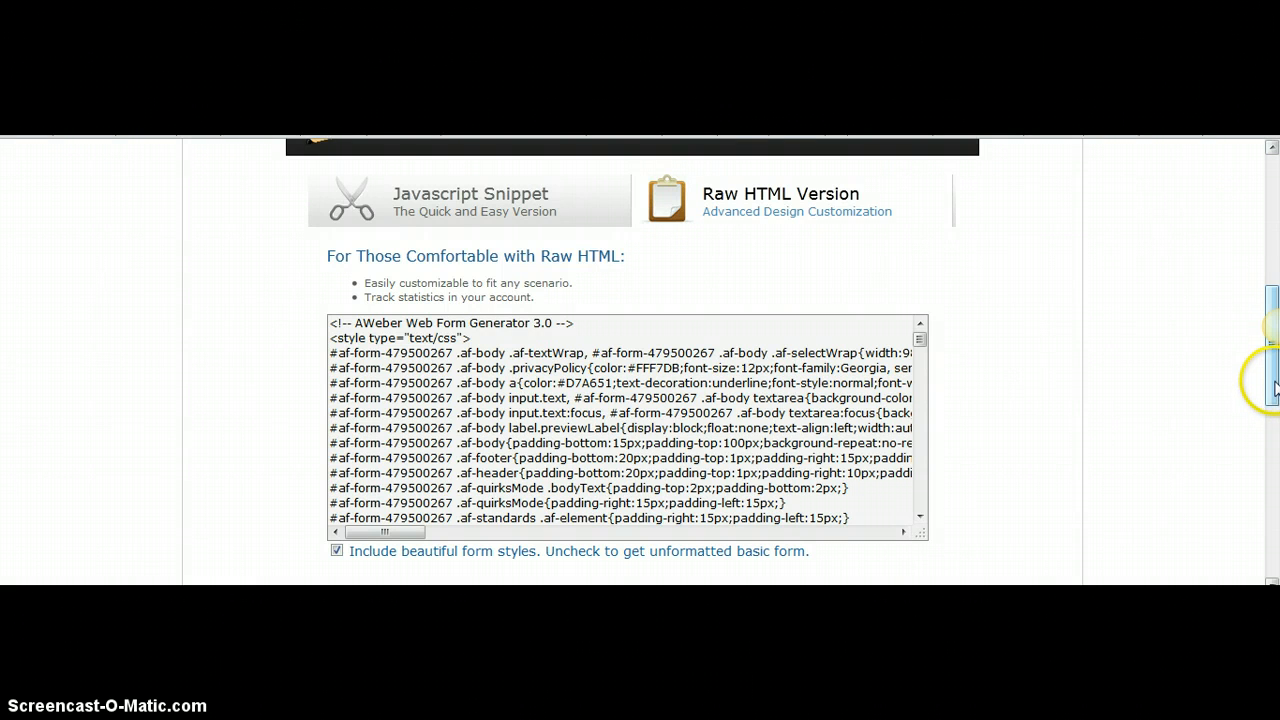
scroll("down", 3)
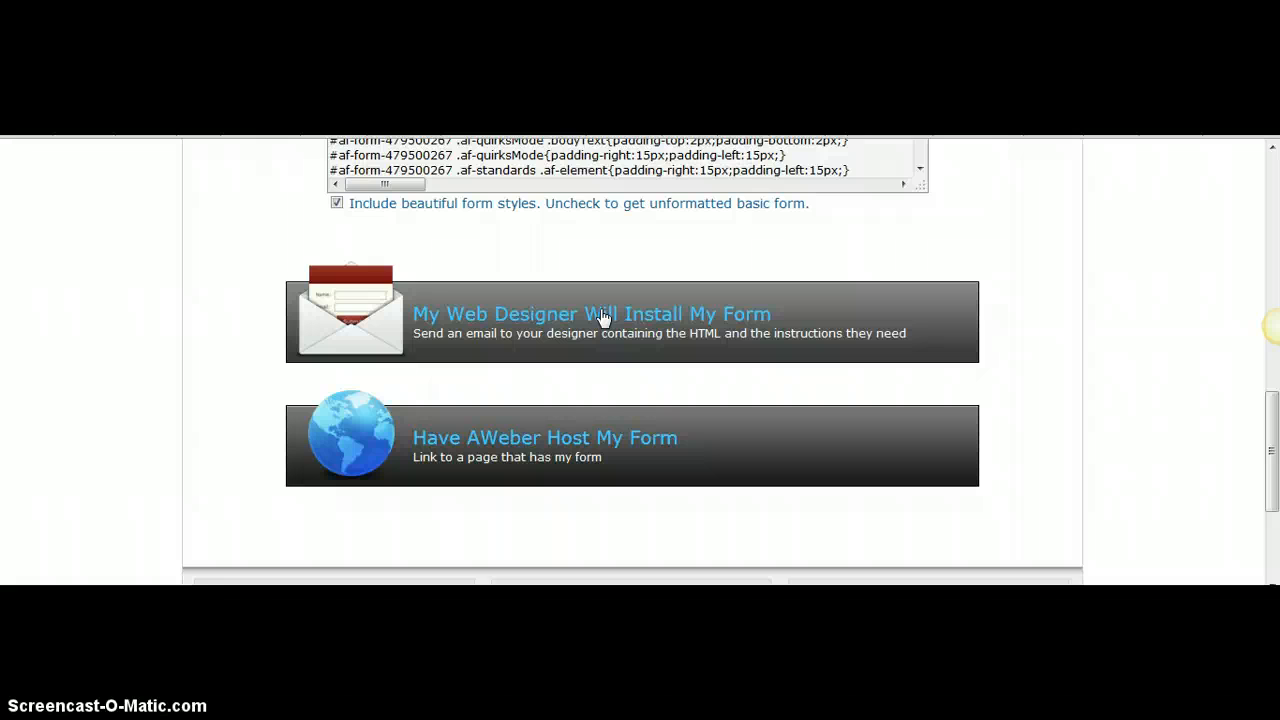
left_click(592, 312)
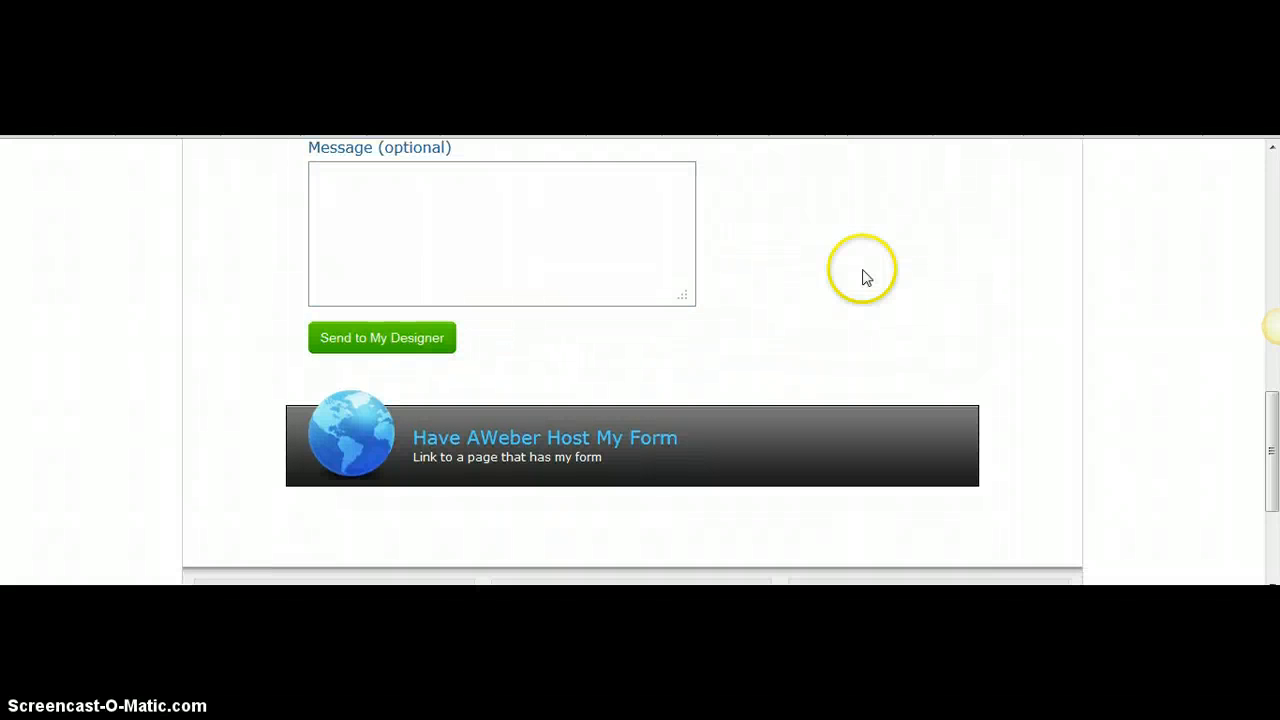
scroll("up", 3)
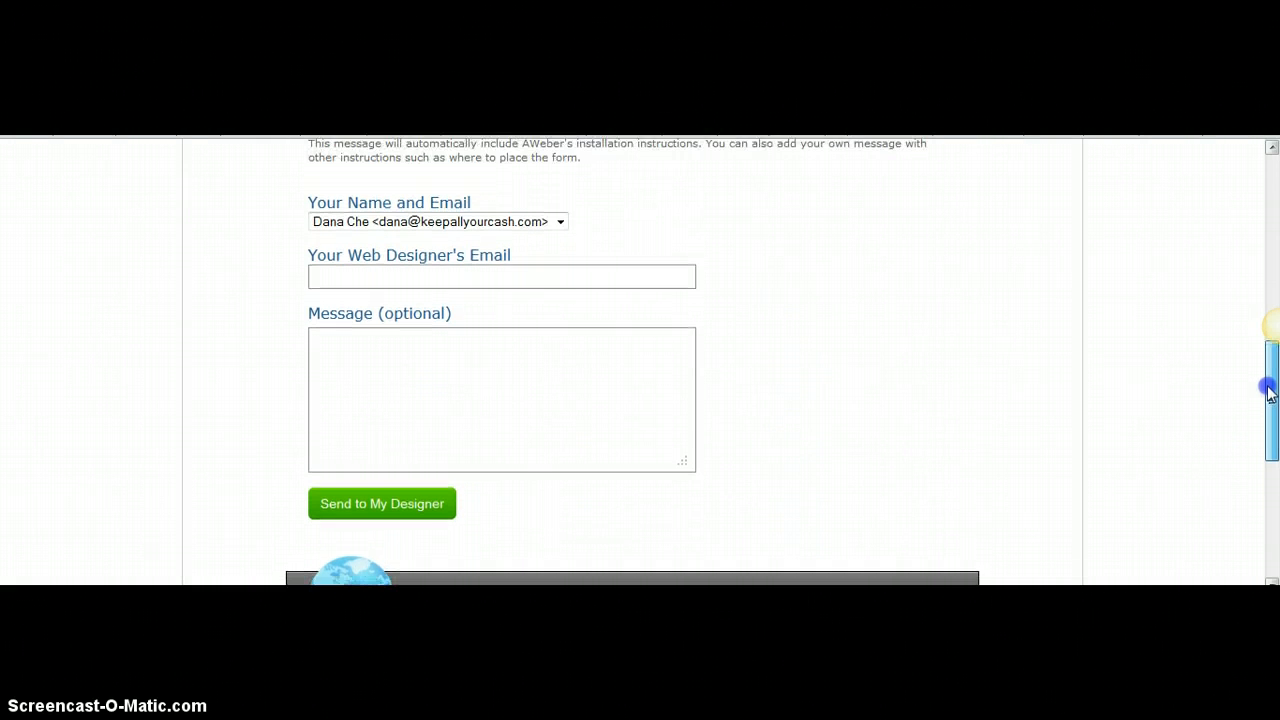
scroll("up", 3)
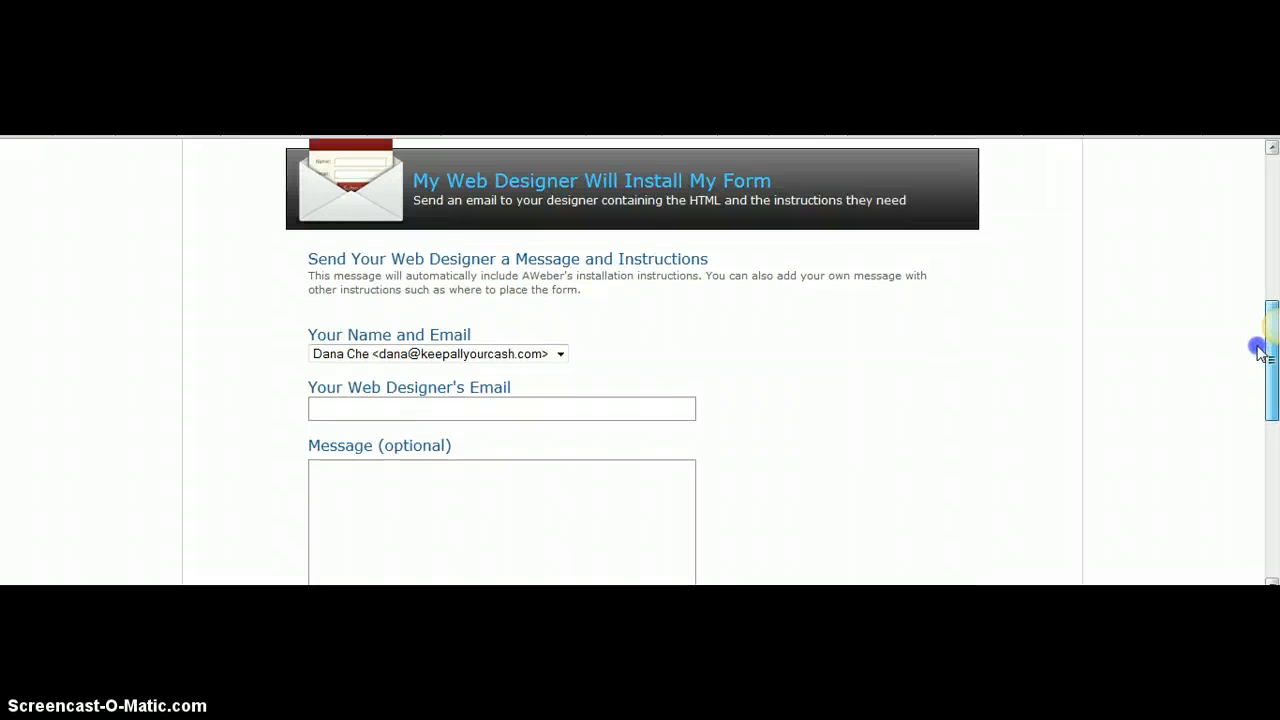
mouse_move(658, 200)
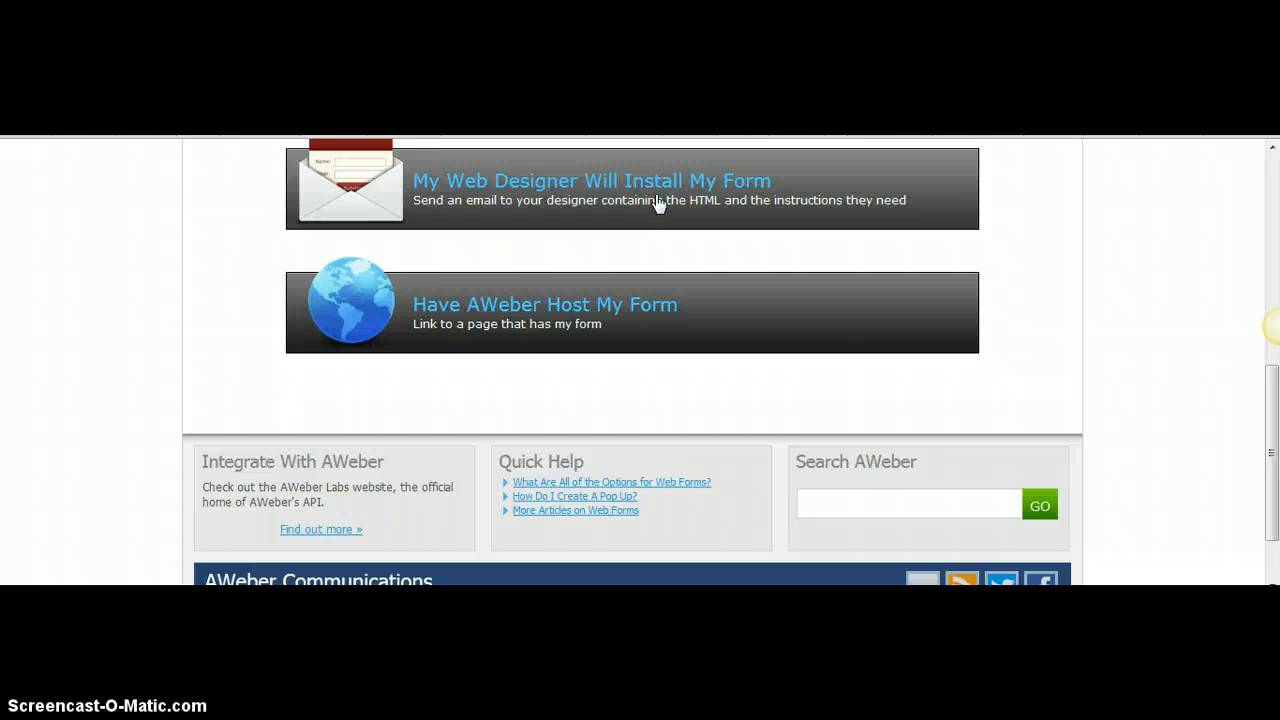
mouse_move(522, 336)
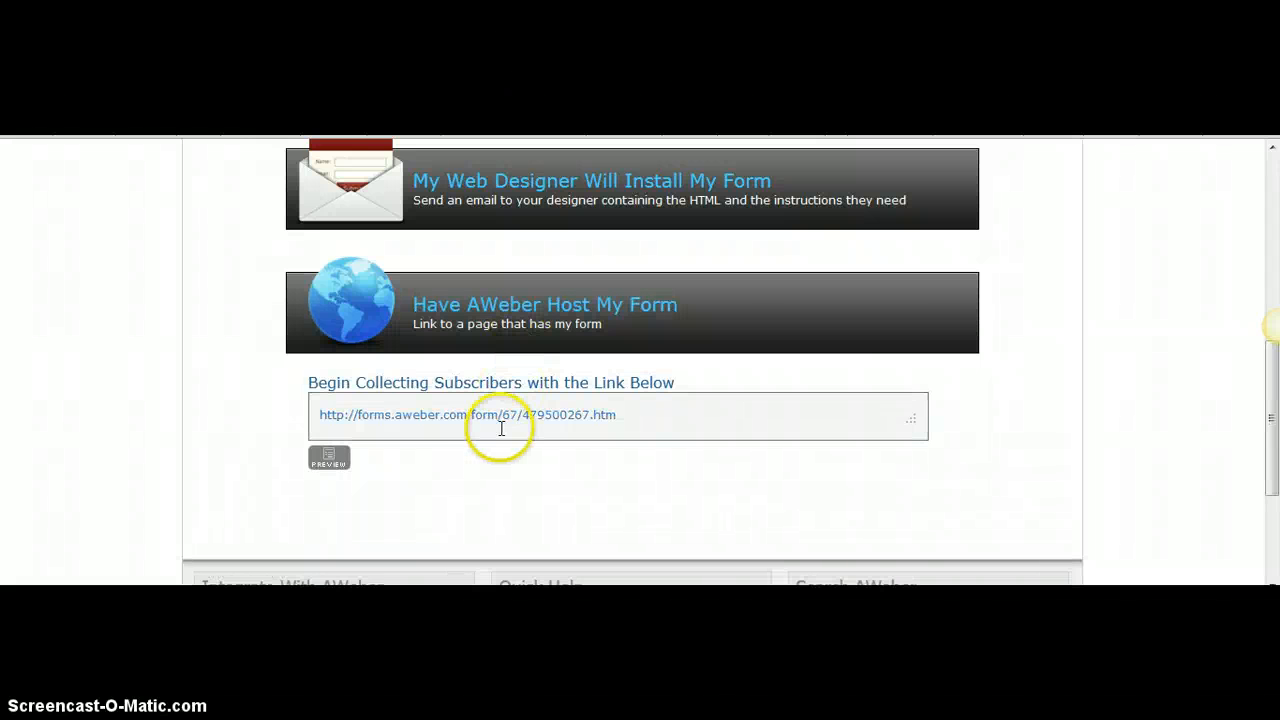
mouse_move(488, 420)
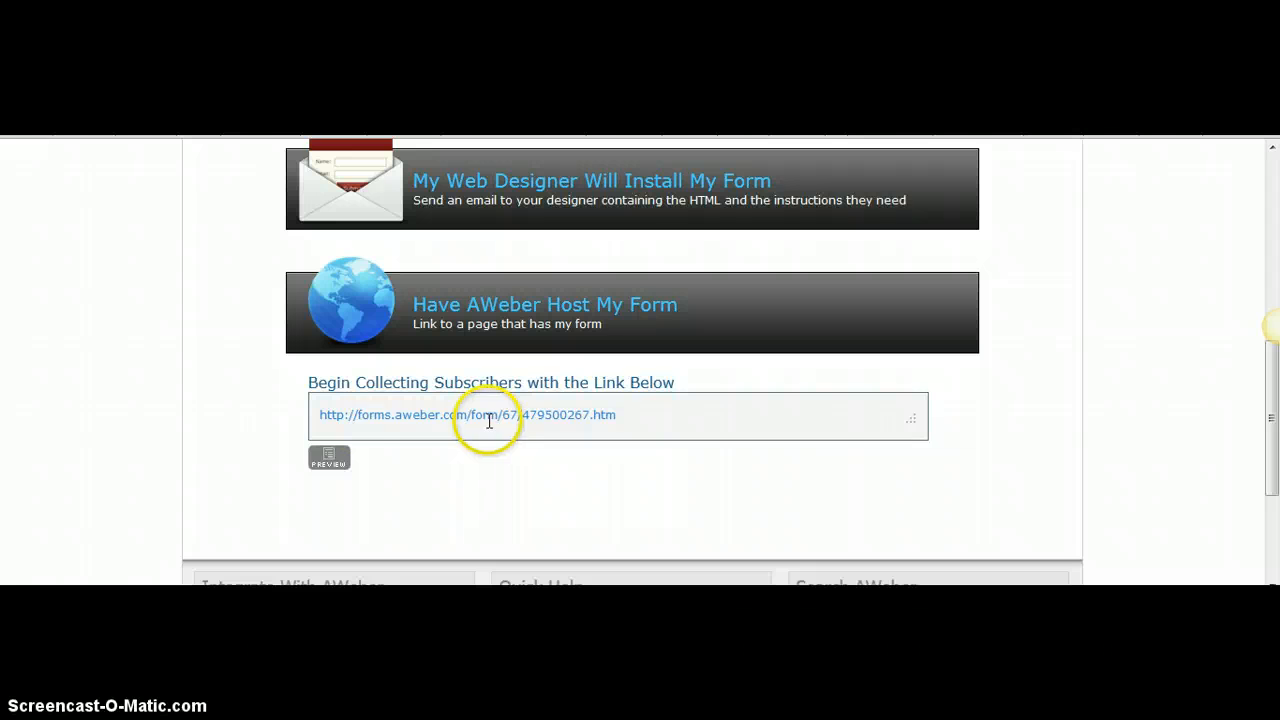
mouse_move(604, 412)
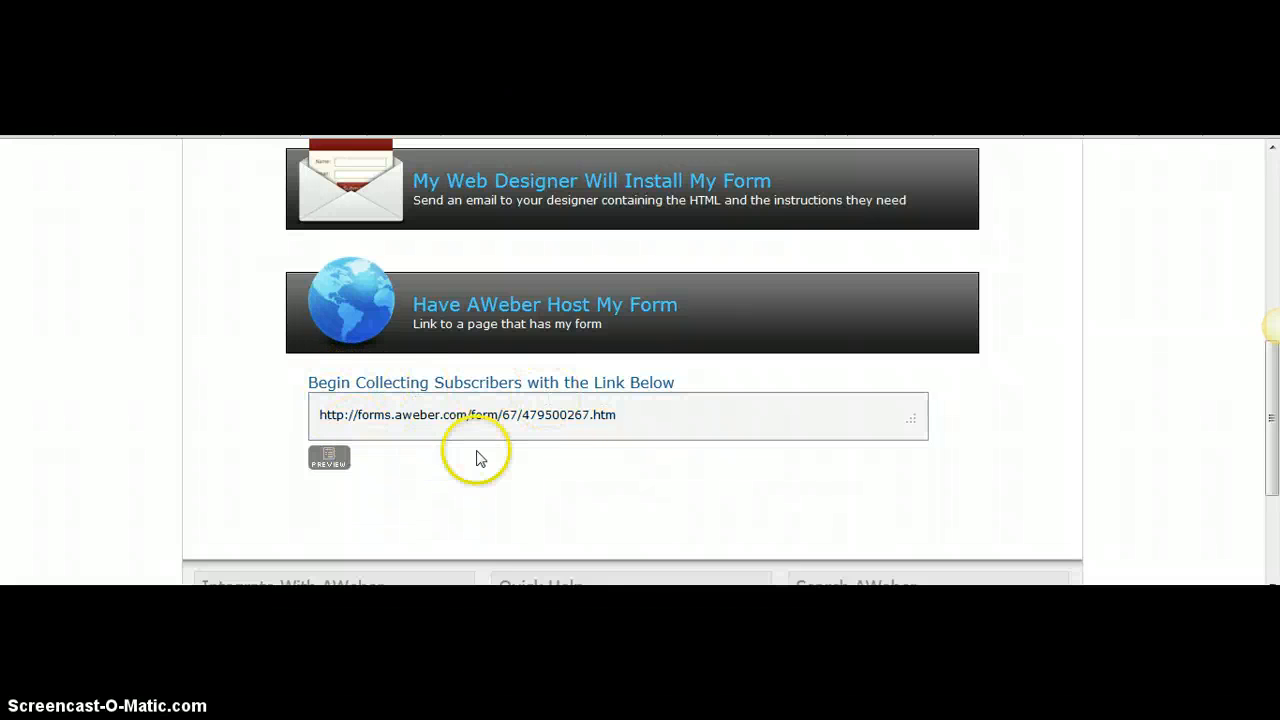
left_click(616, 414)
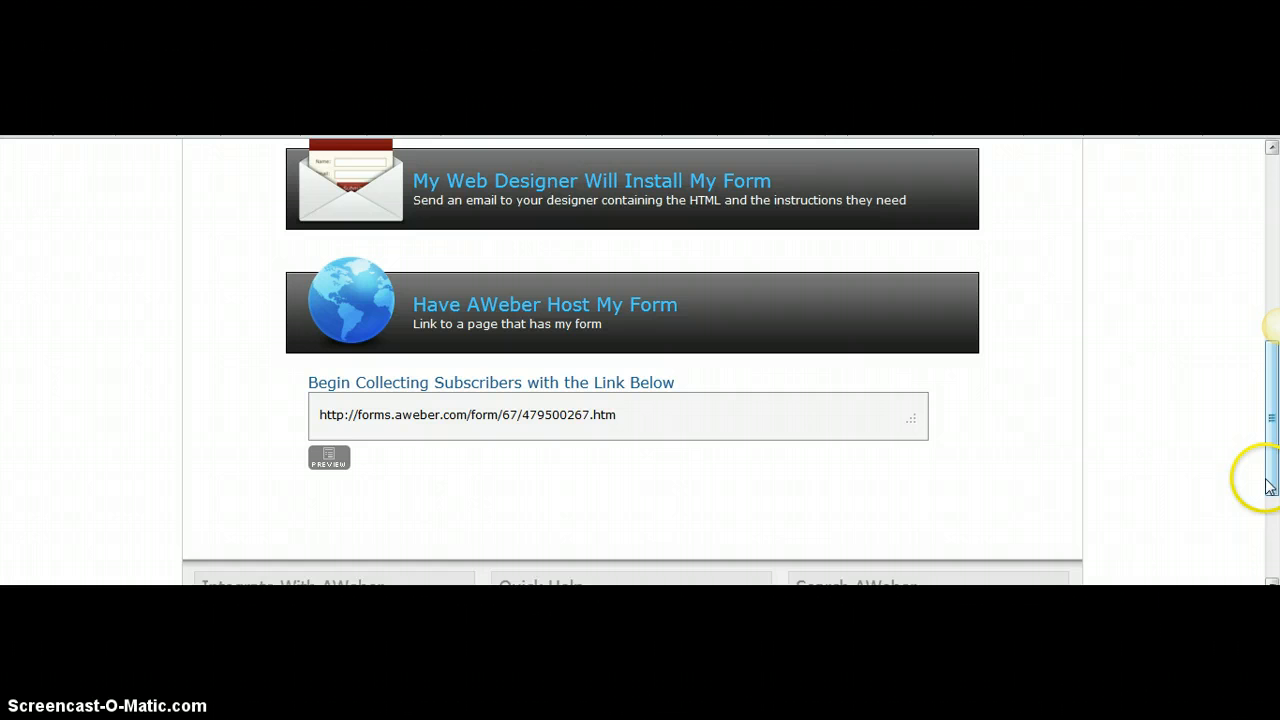
scroll("up", 3)
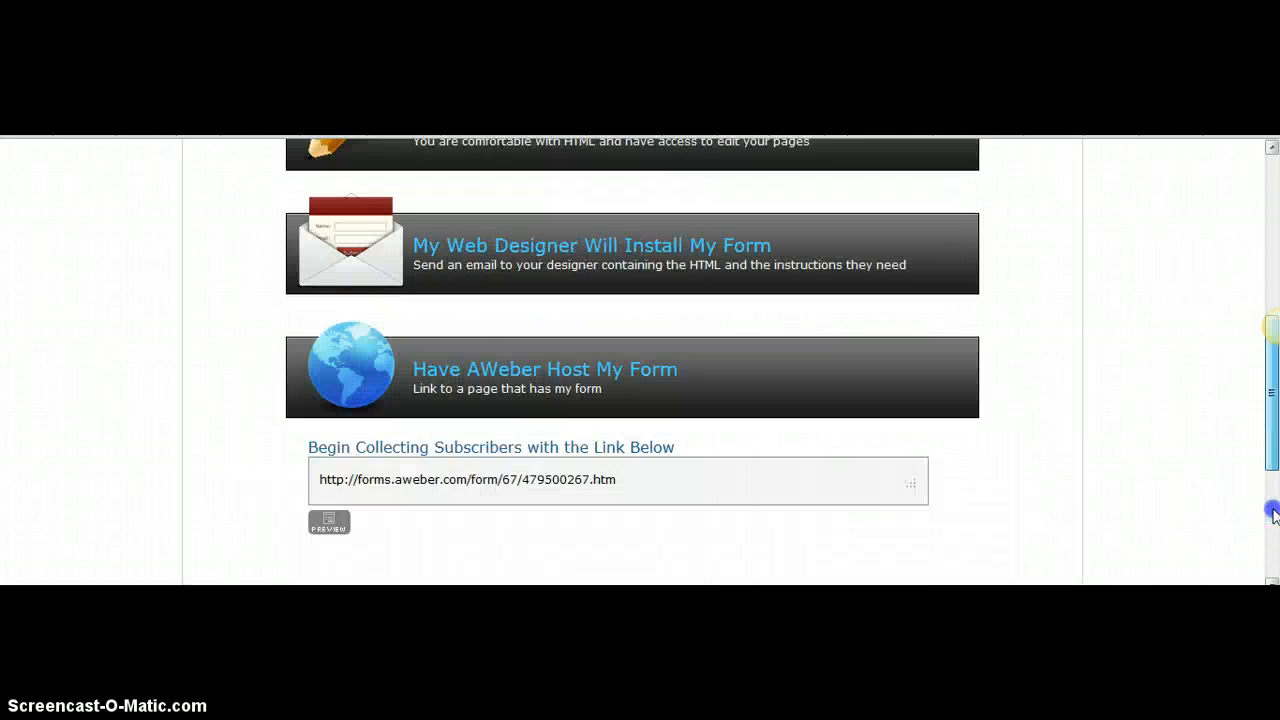
scroll("up", 3)
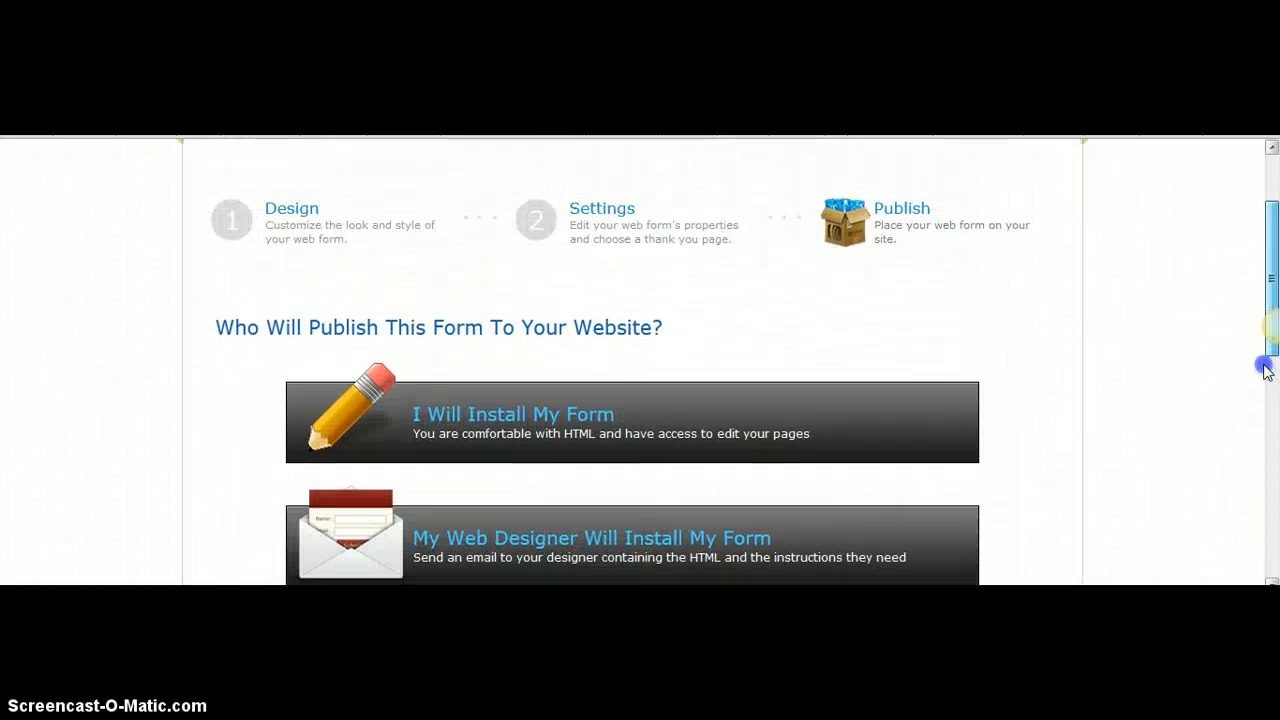
scroll("up", 3)
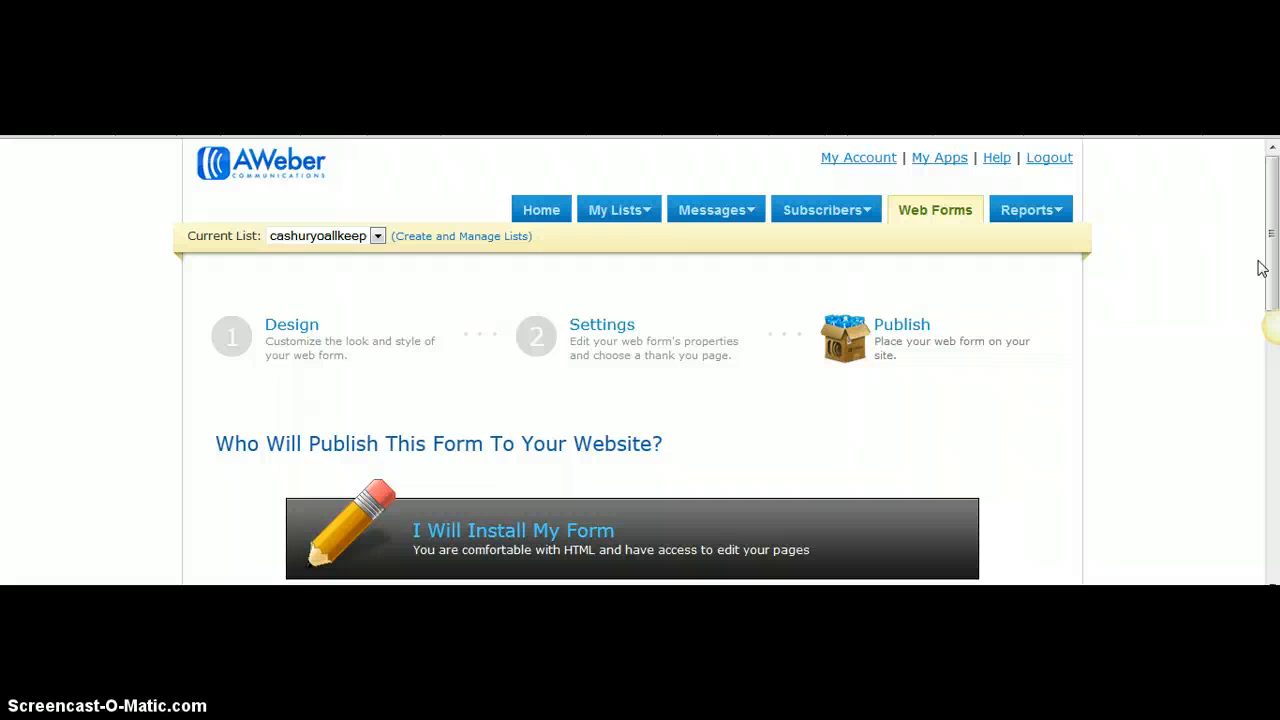
mouse_move(1200, 276)
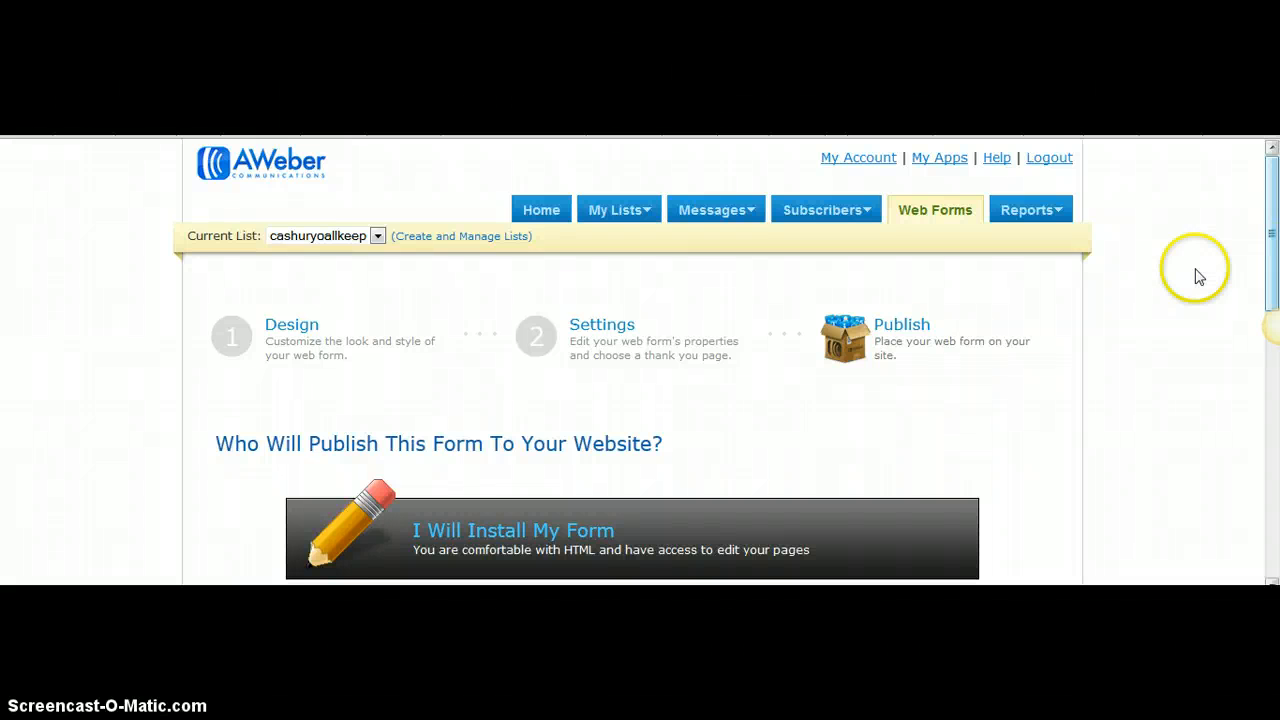